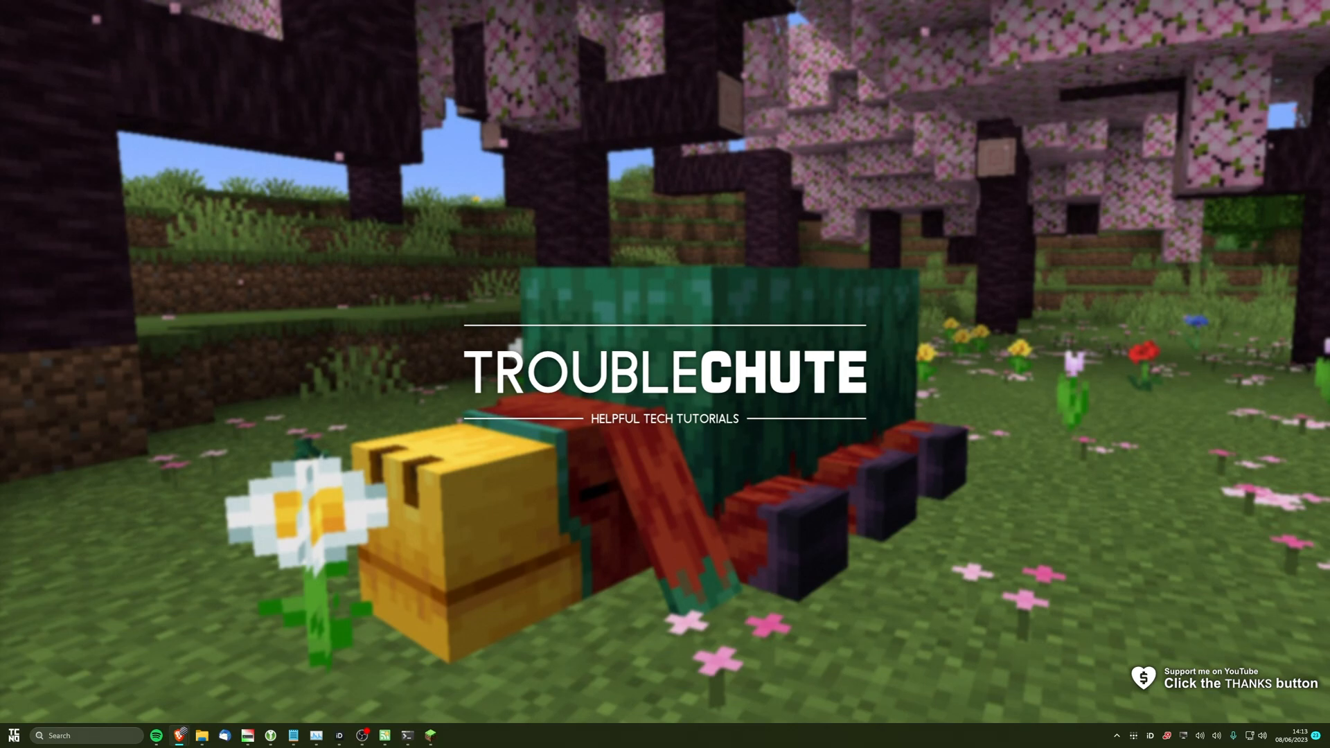
mouse_move(895, 375)
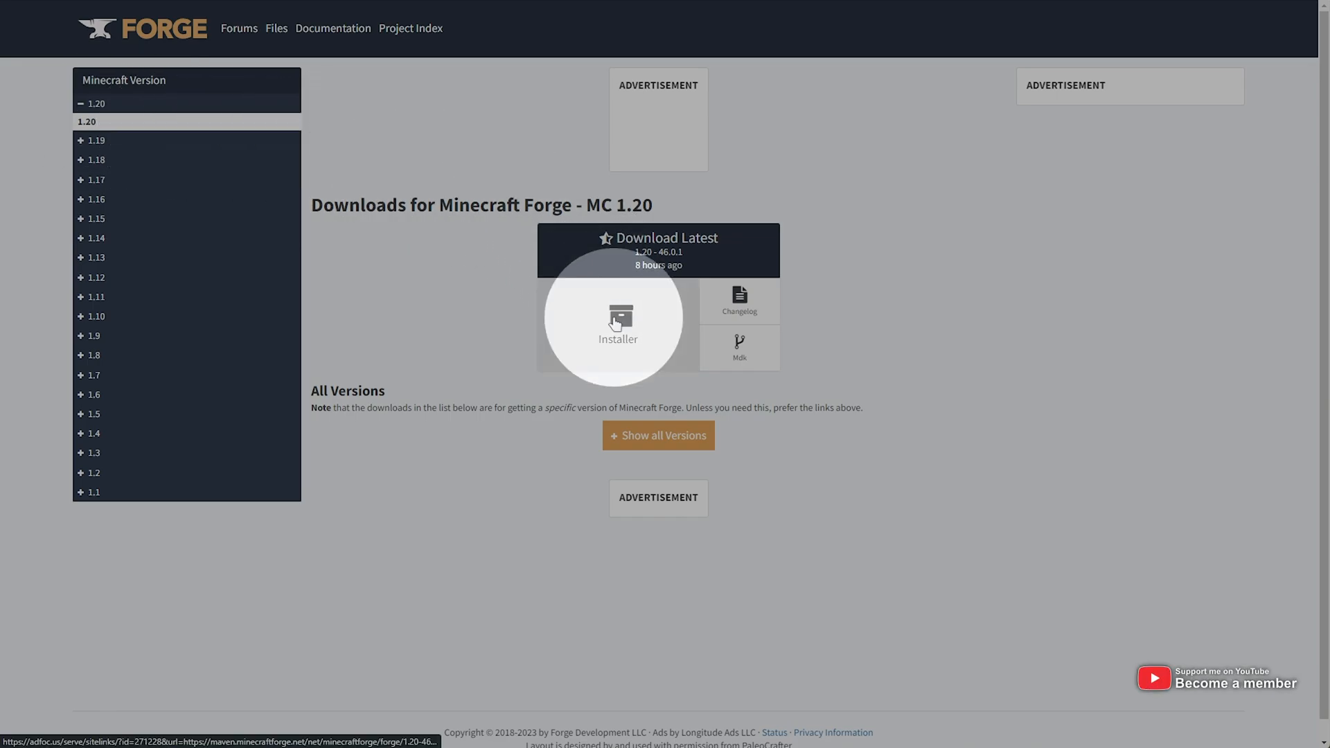
- Download the latest Forge 1.20 installer from the Forge downloads page
click(618, 325)
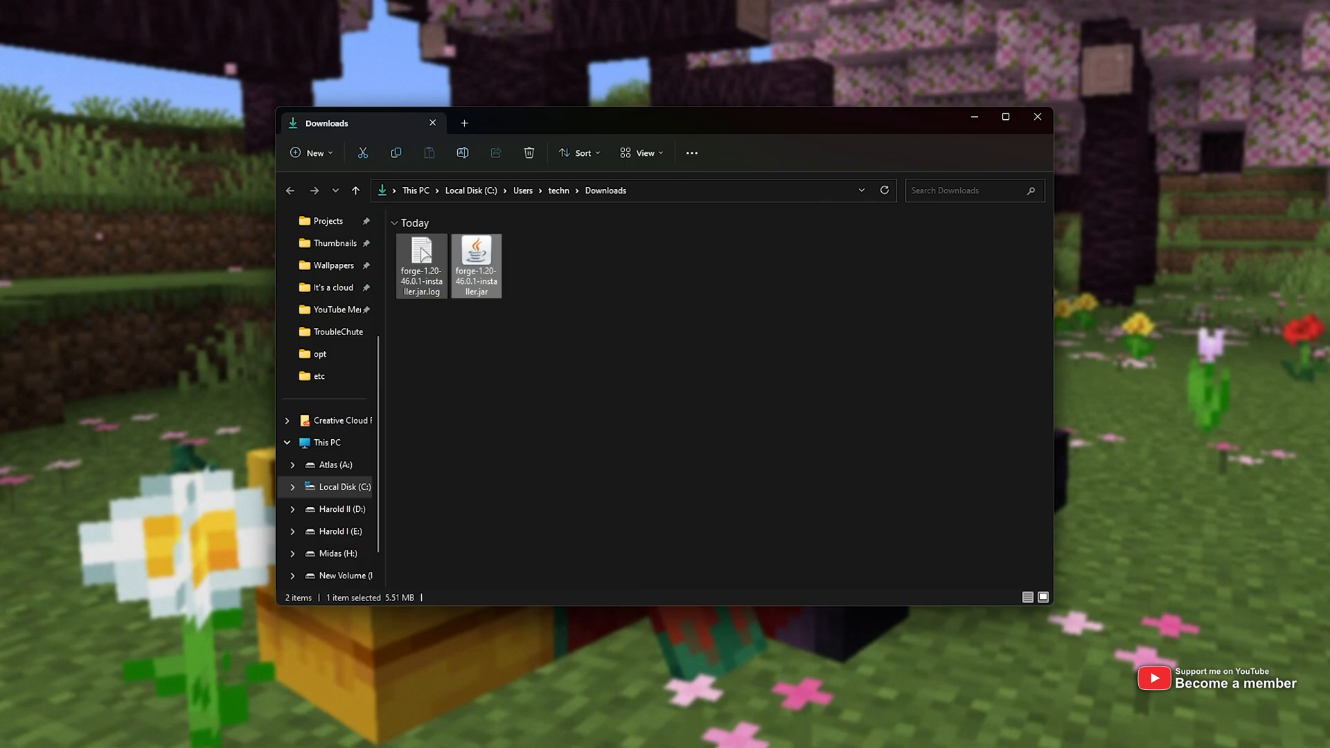
- Run forge-1.20-46.0.1-installer.jar from the Downloads folder
double_click(477, 261)
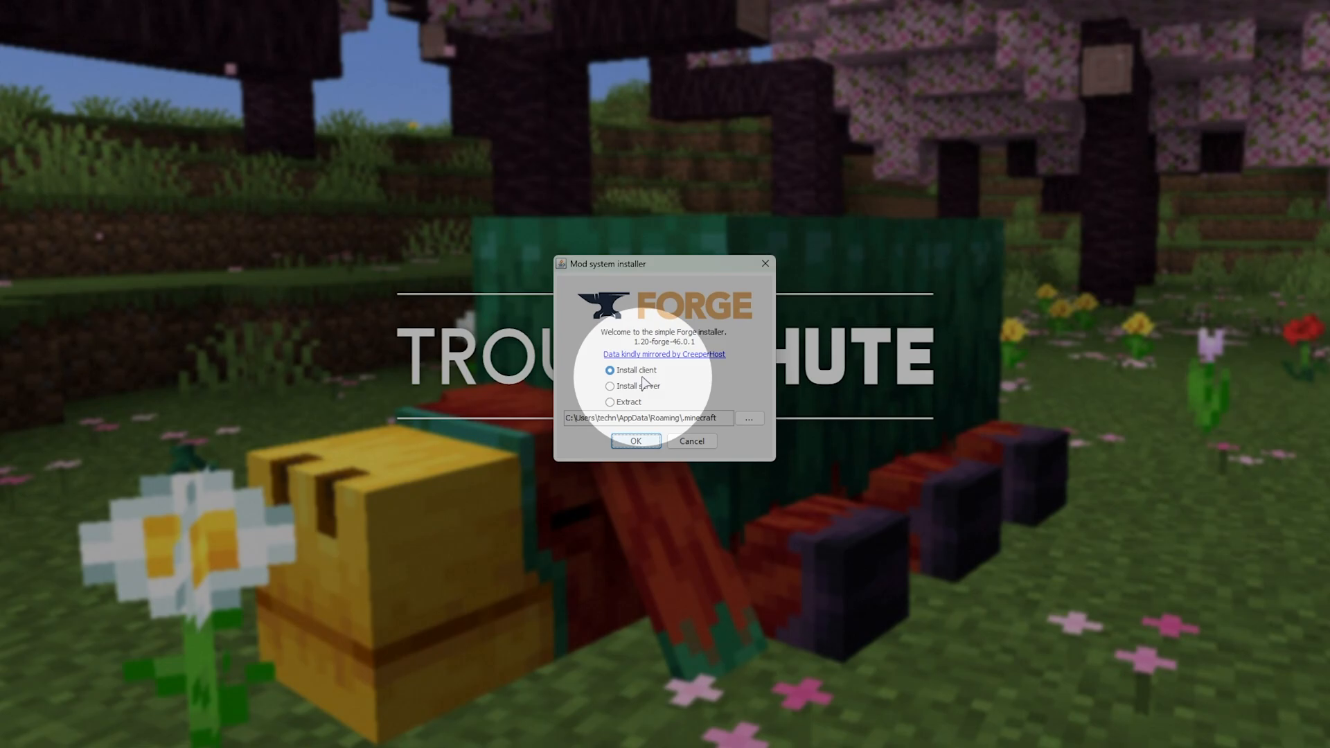
- Install the Forge server into the Desktop\Forge 1.20 folder and acknowledge completion
click(610, 387)
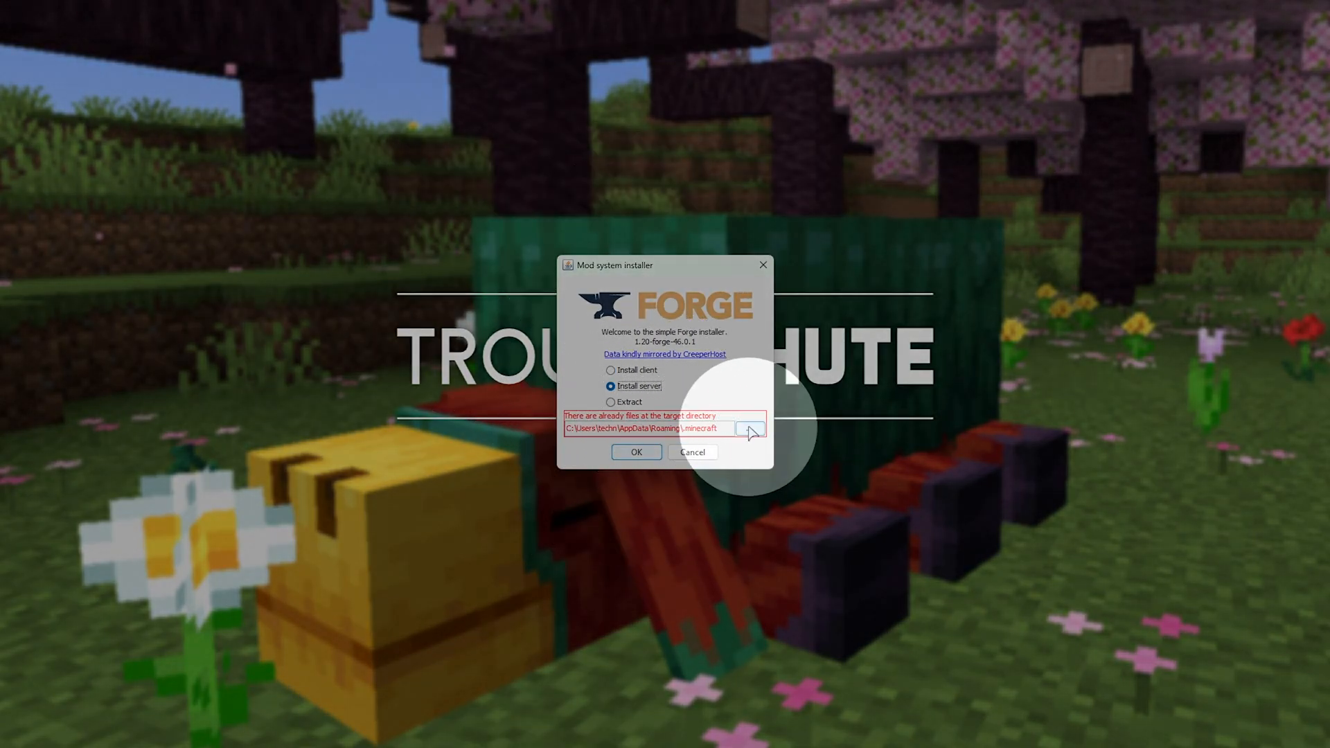
click(750, 428)
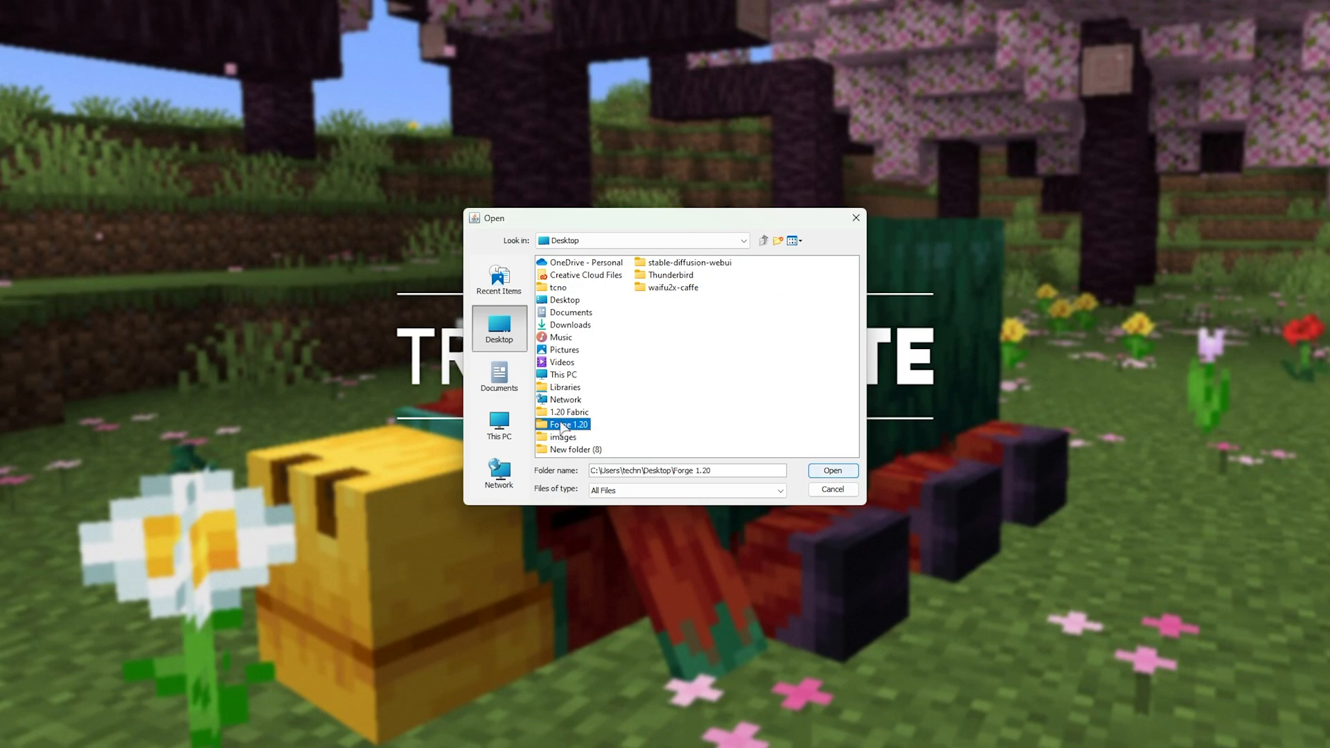
click(830, 469)
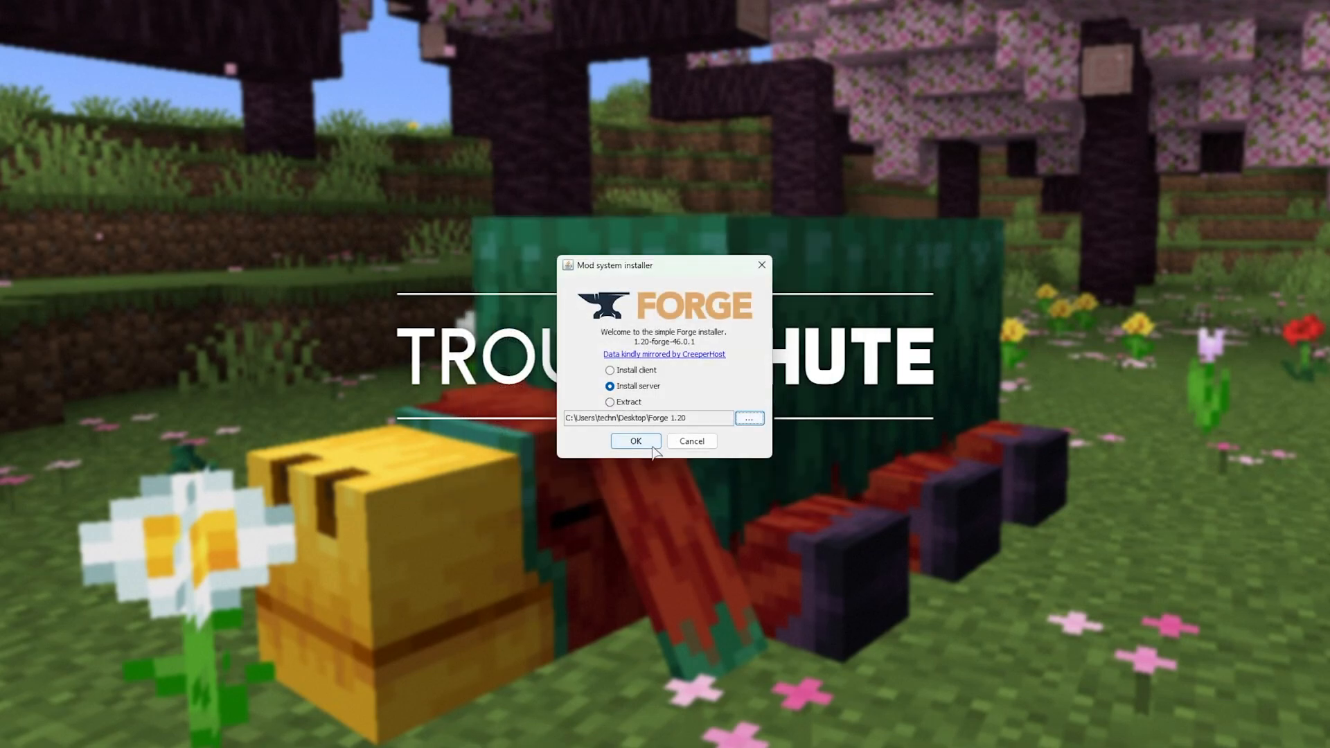
click(634, 440)
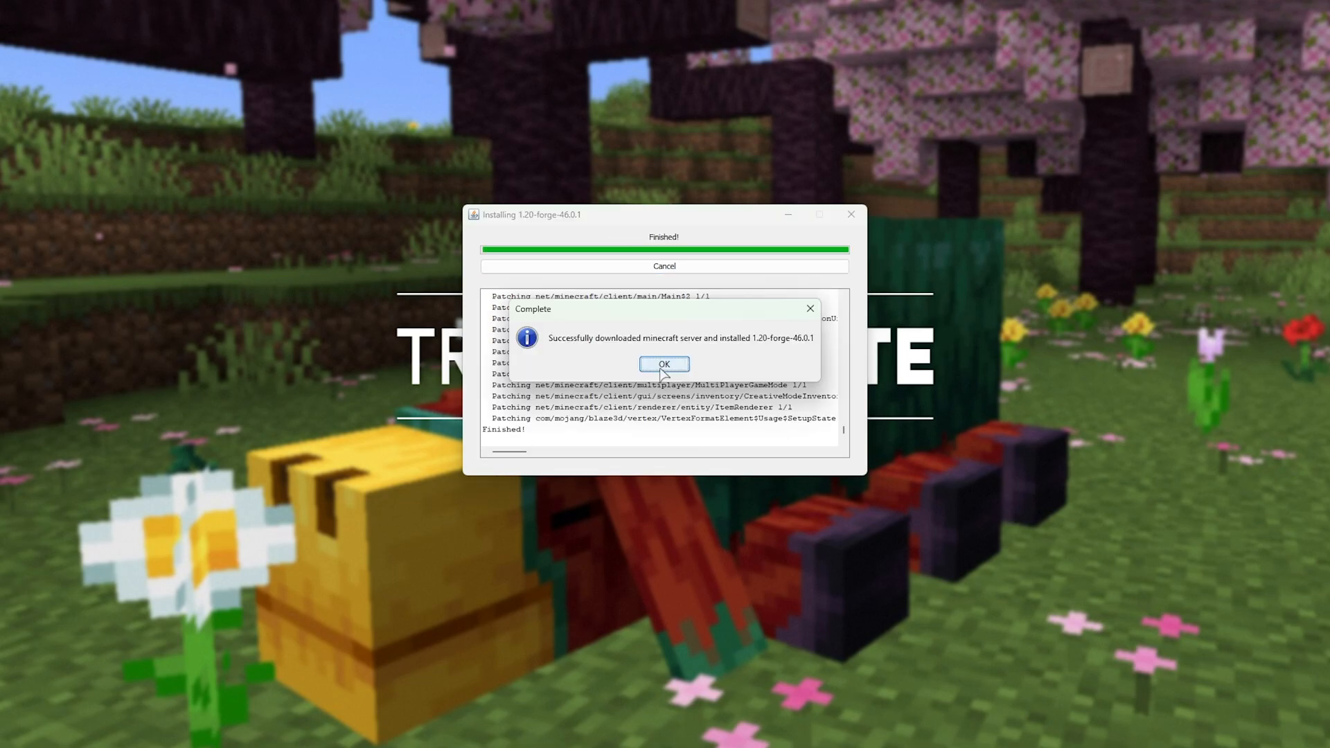
click(663, 363)
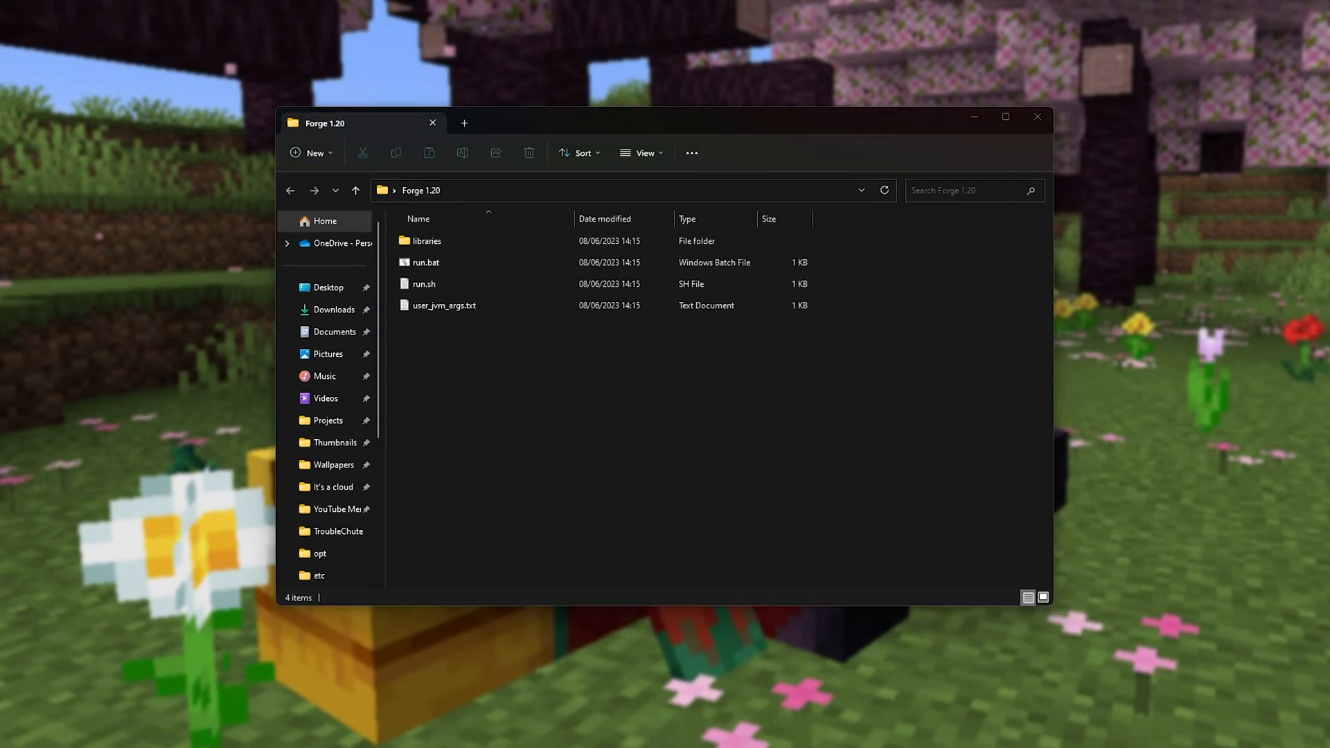
- Run run.bat once in Forge 1.20 and refresh to show the generated files and eula.txt
click(427, 241)
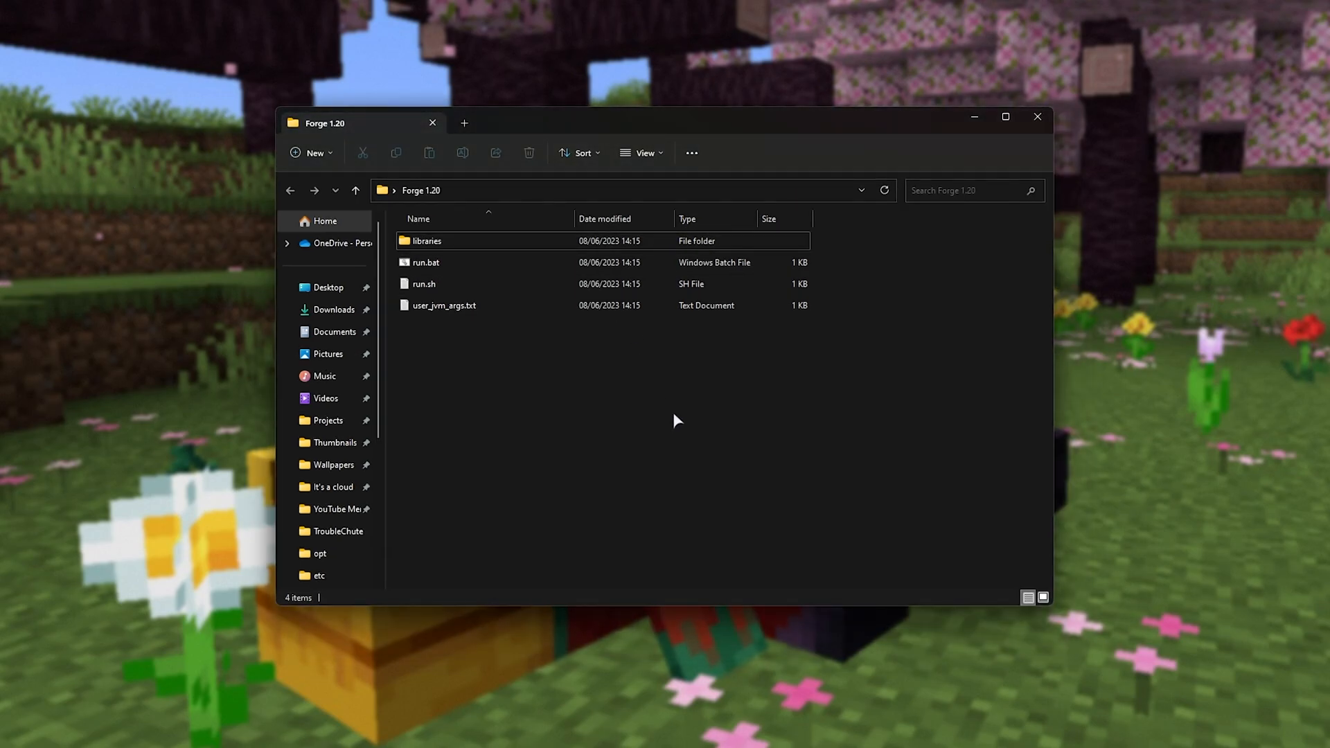
click(425, 261)
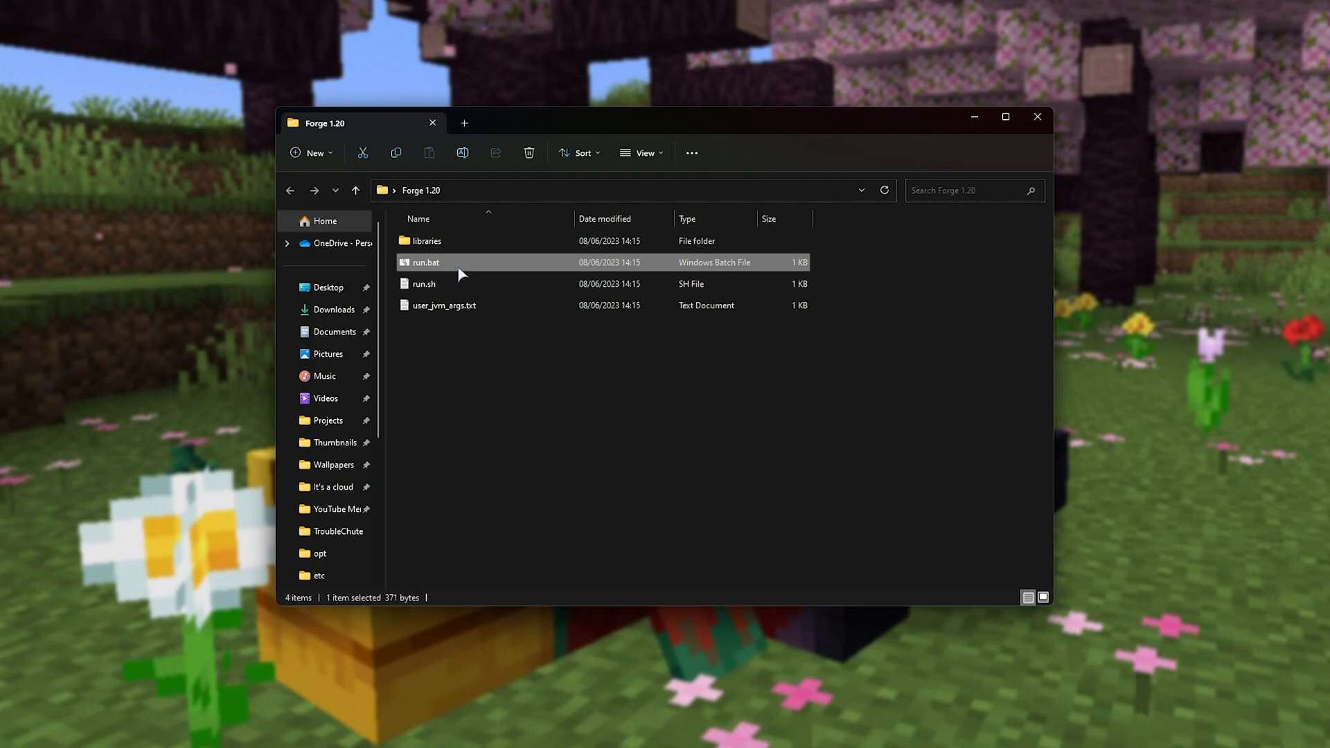
double_click(424, 262)
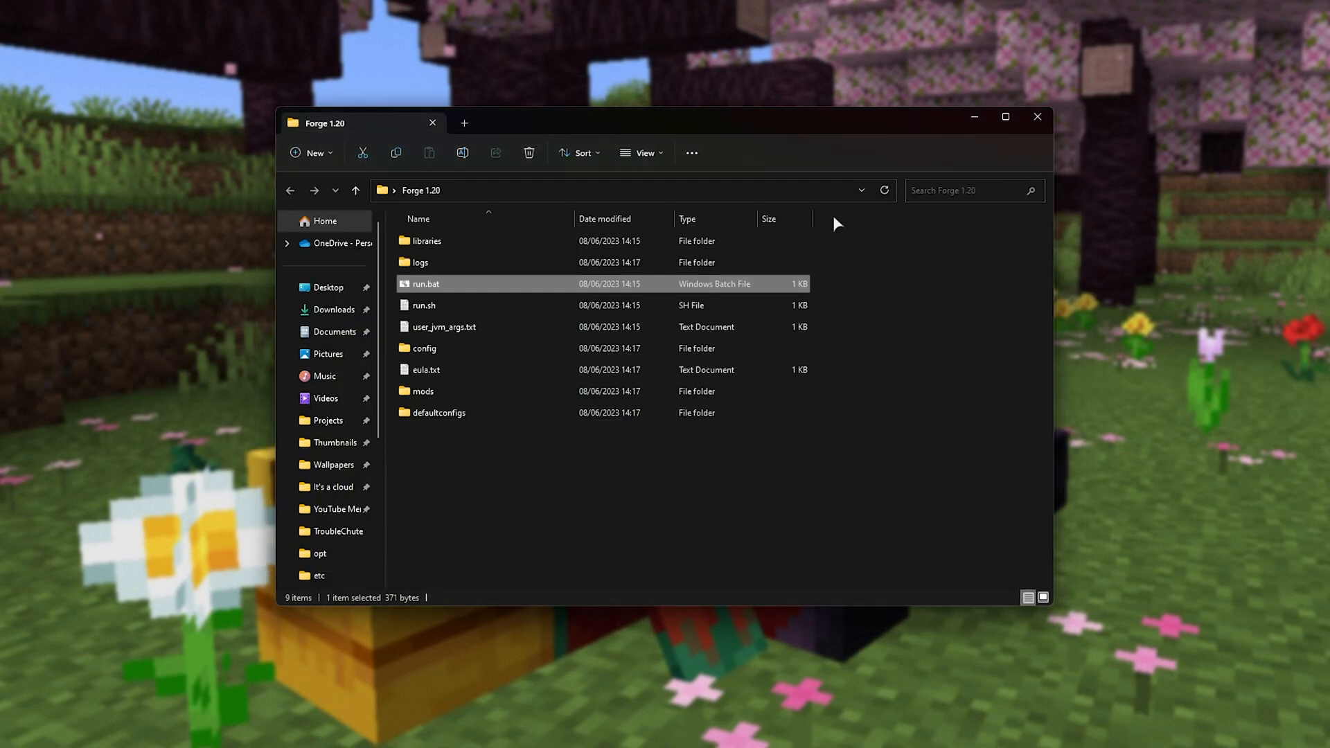
click(425, 369)
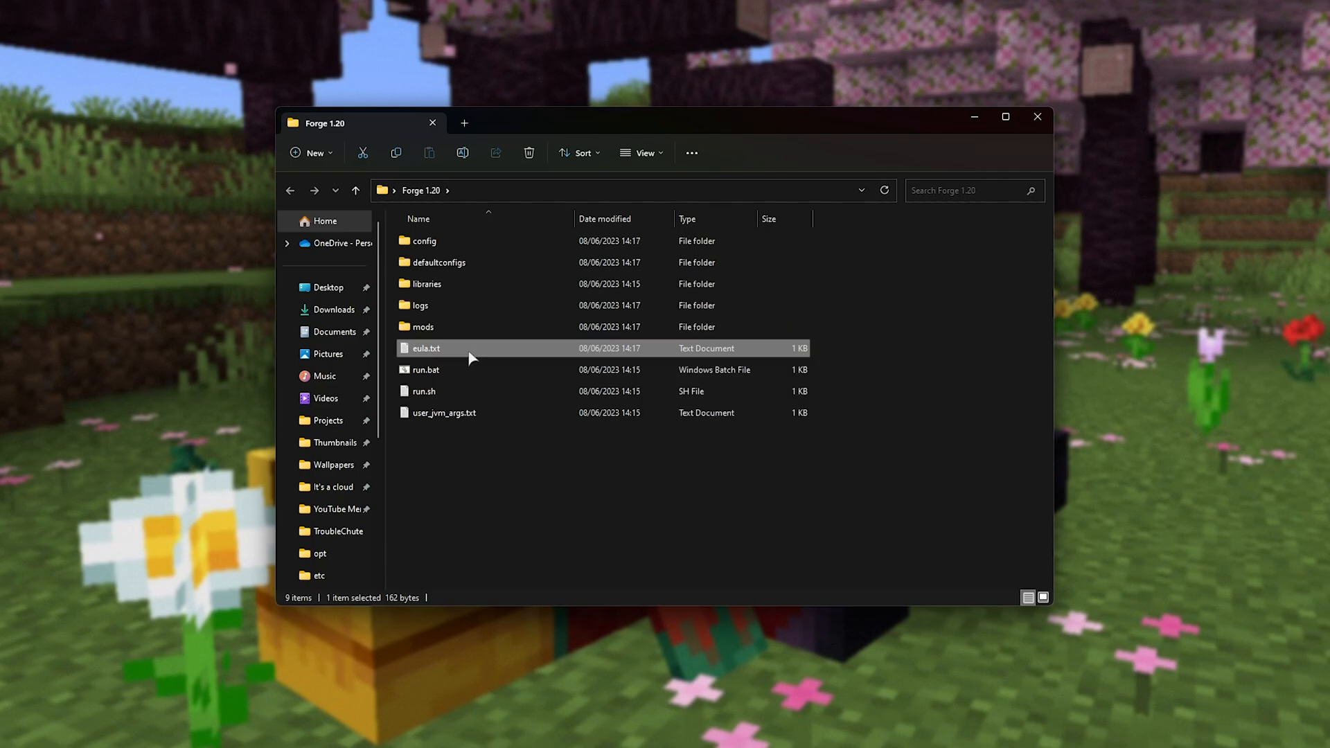
- Edit eula.txt to read eula=true and save it
double_click(425, 348)
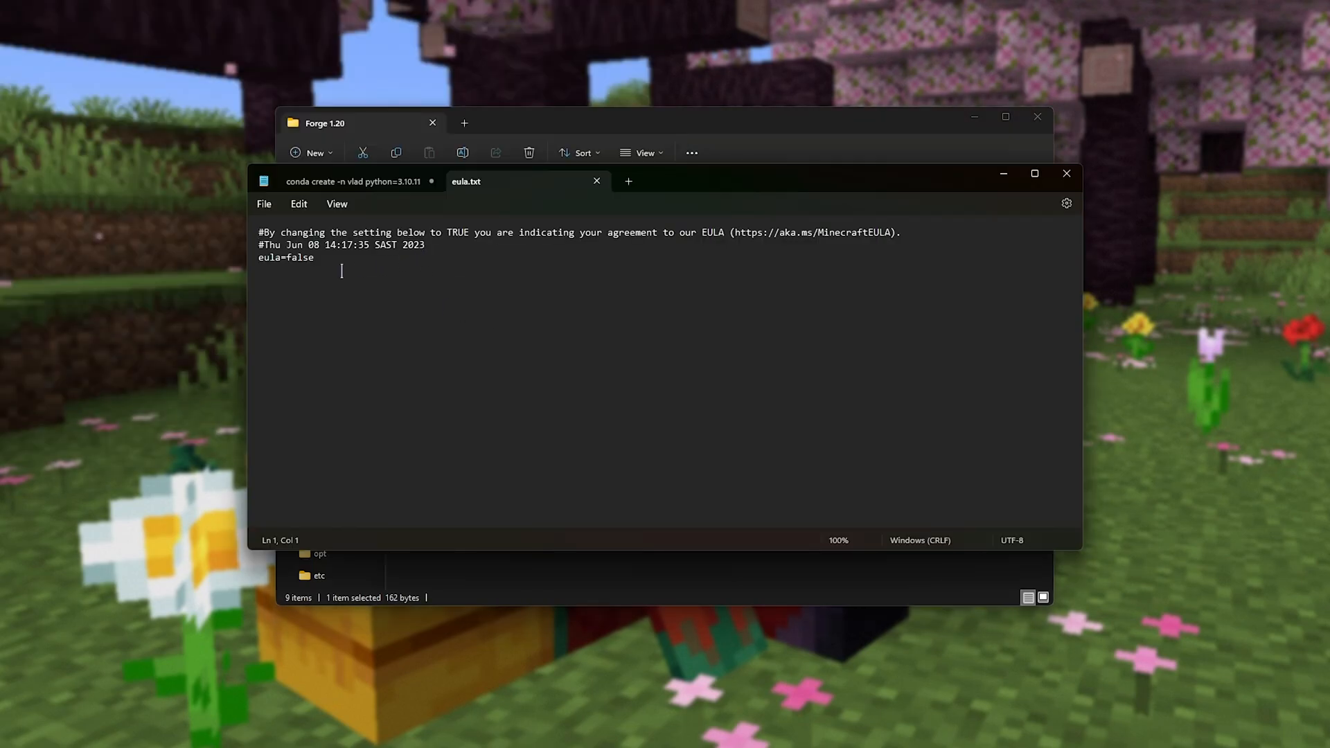
text(true)
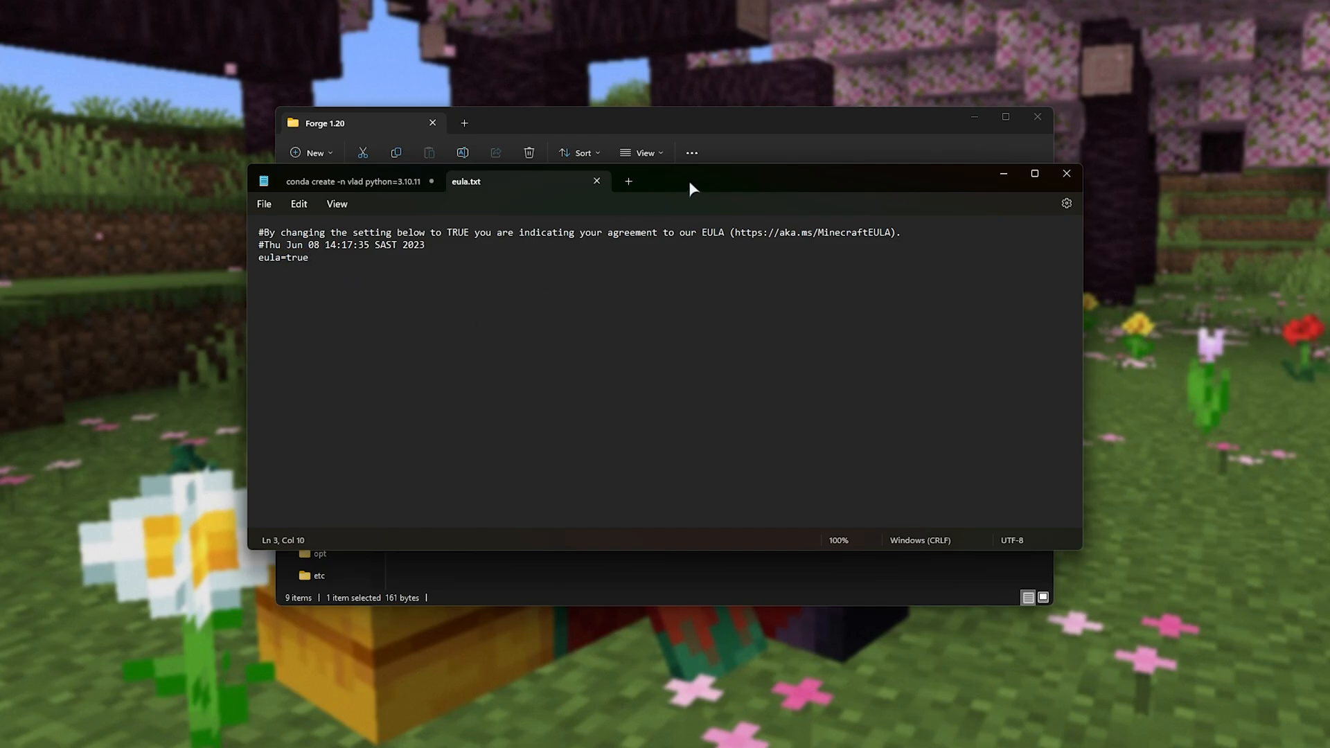
click(1067, 175)
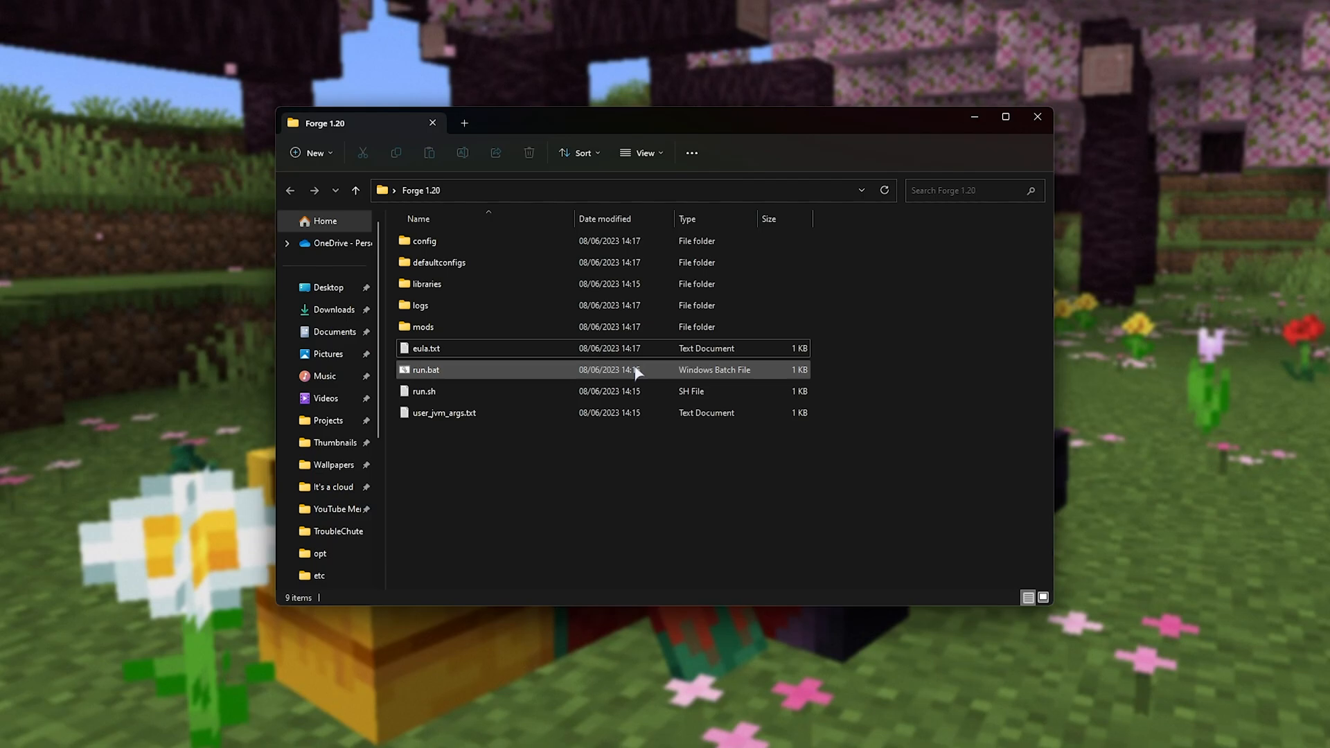
click(424, 369)
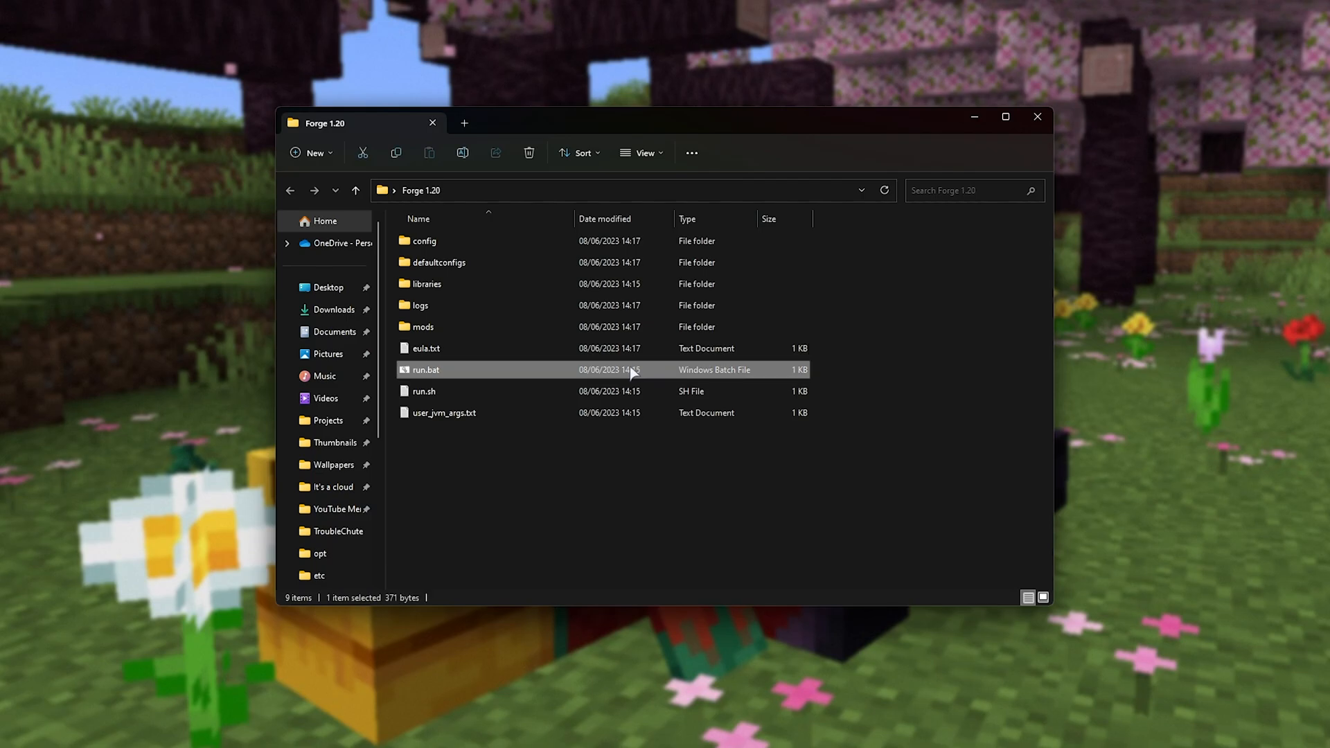
right_click(425, 368)
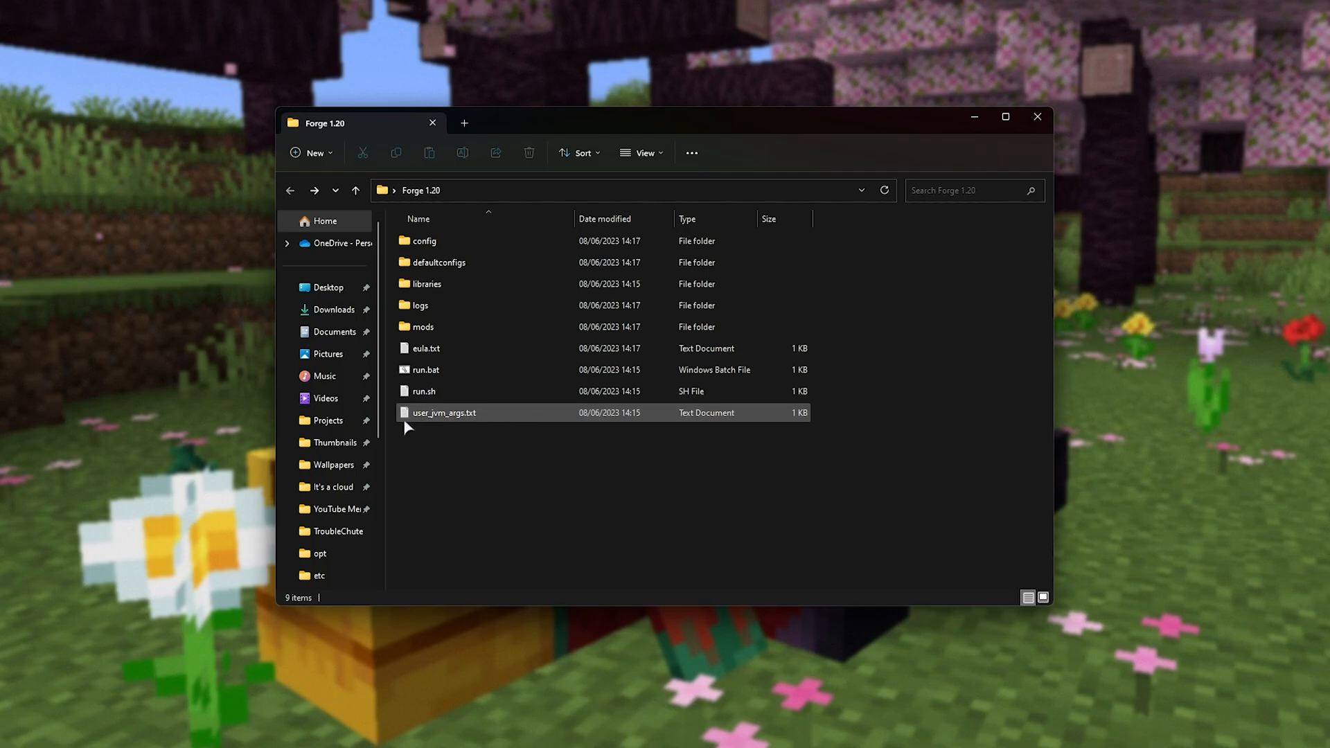
- Uncomment the -Xmx4G line in user_jvm_args.txt for a 4GB memory maximum
click(443, 413)
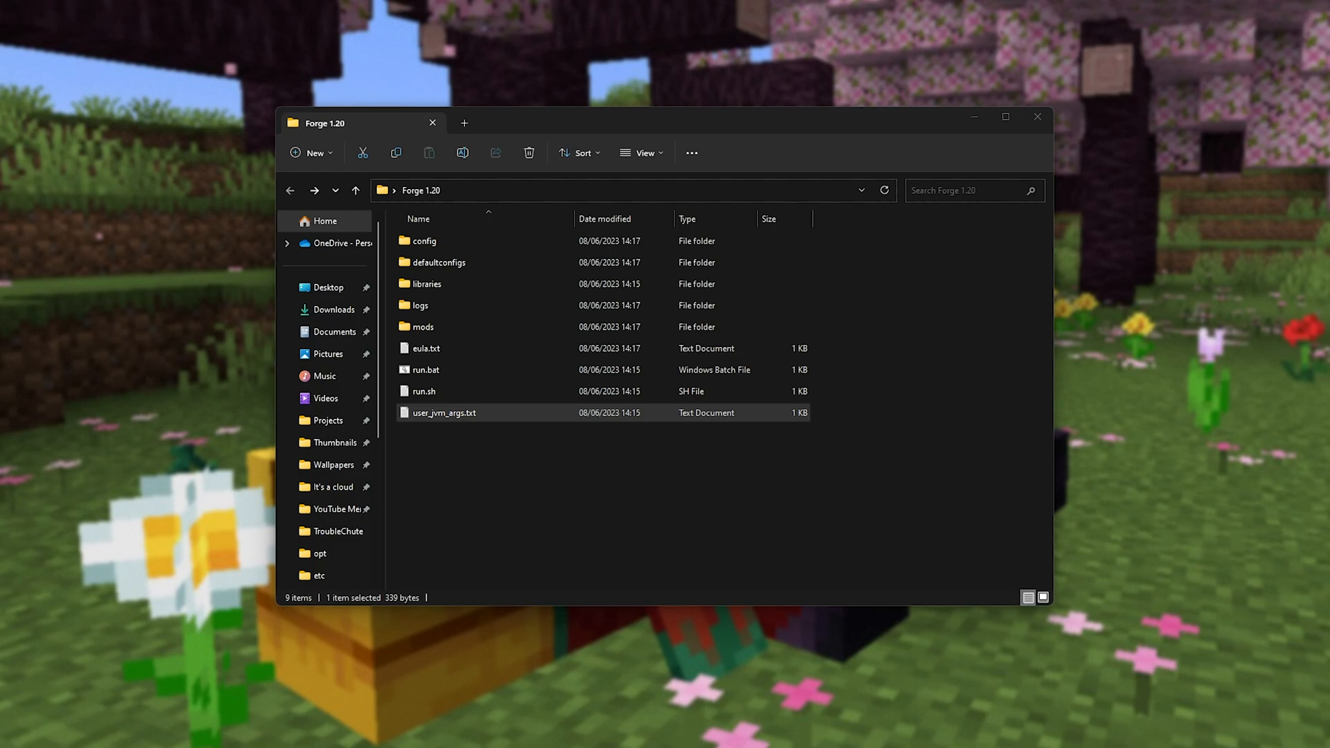
double_click(443, 413)
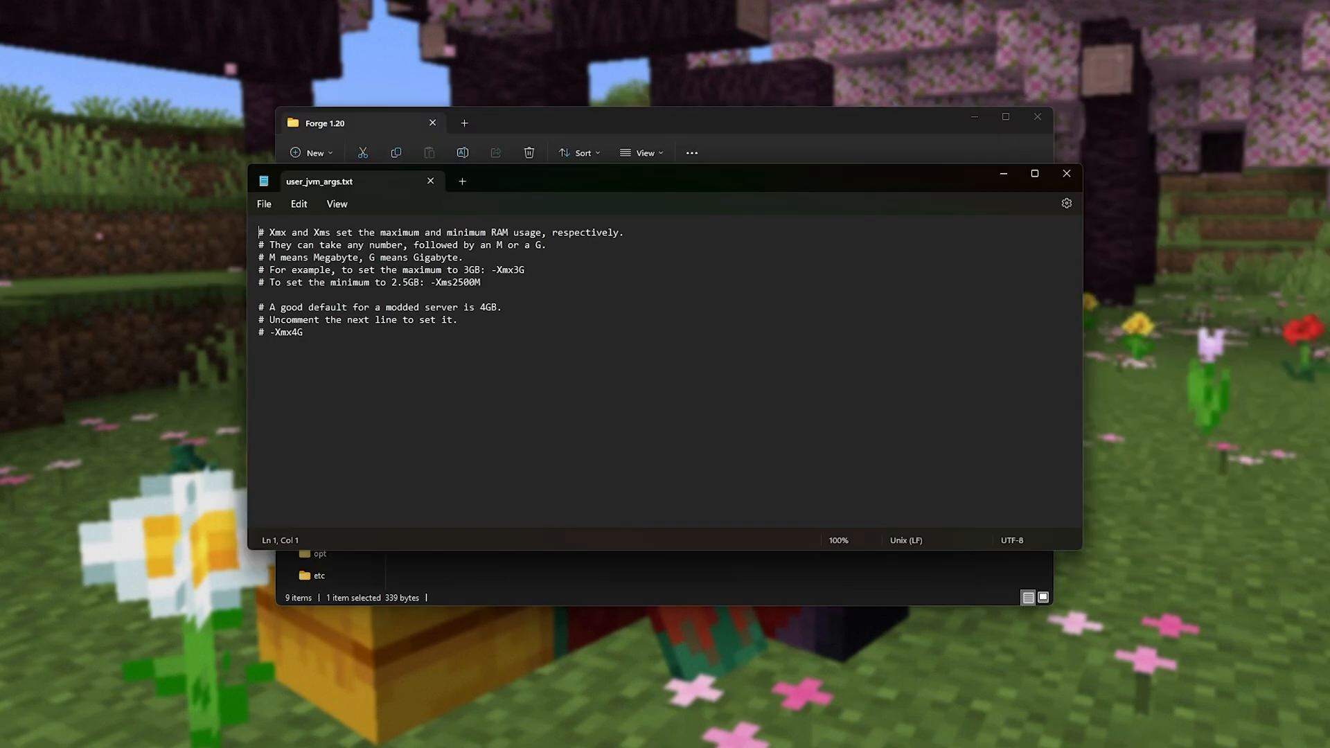
double_click(289, 331)
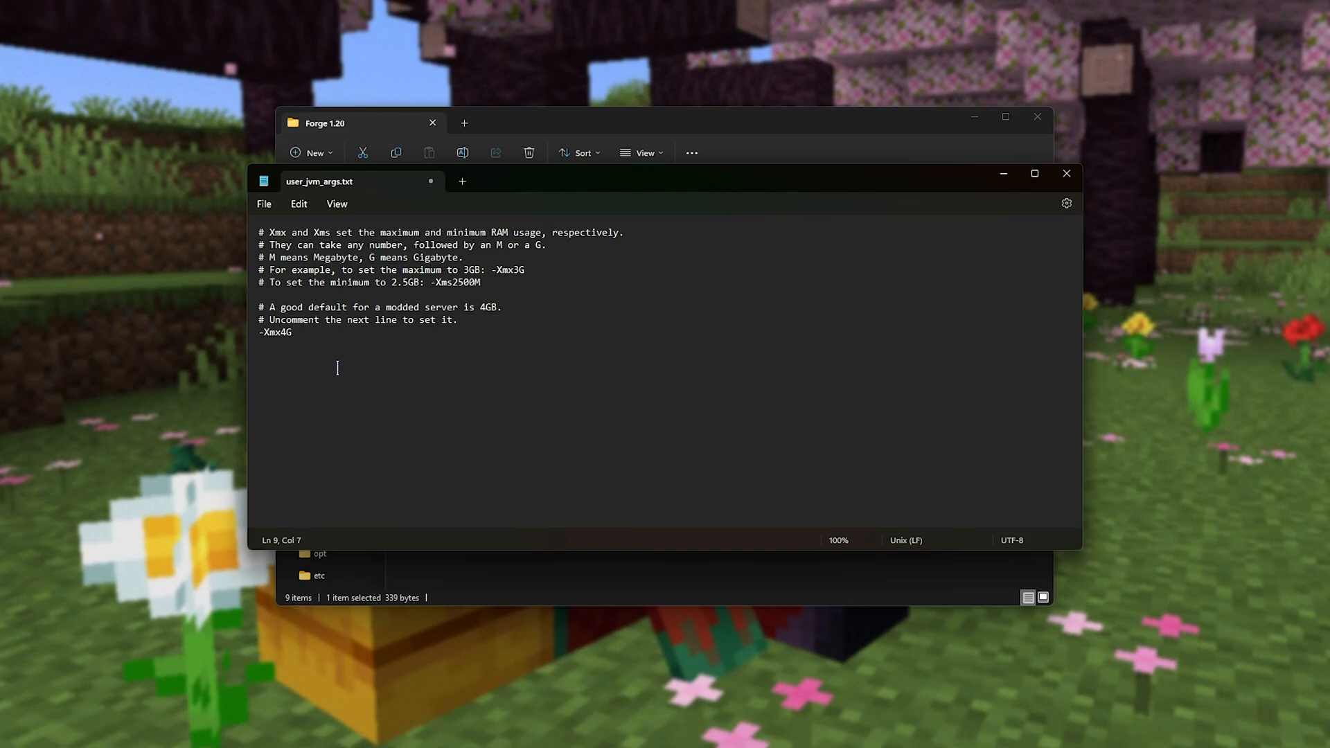
click(293, 331)
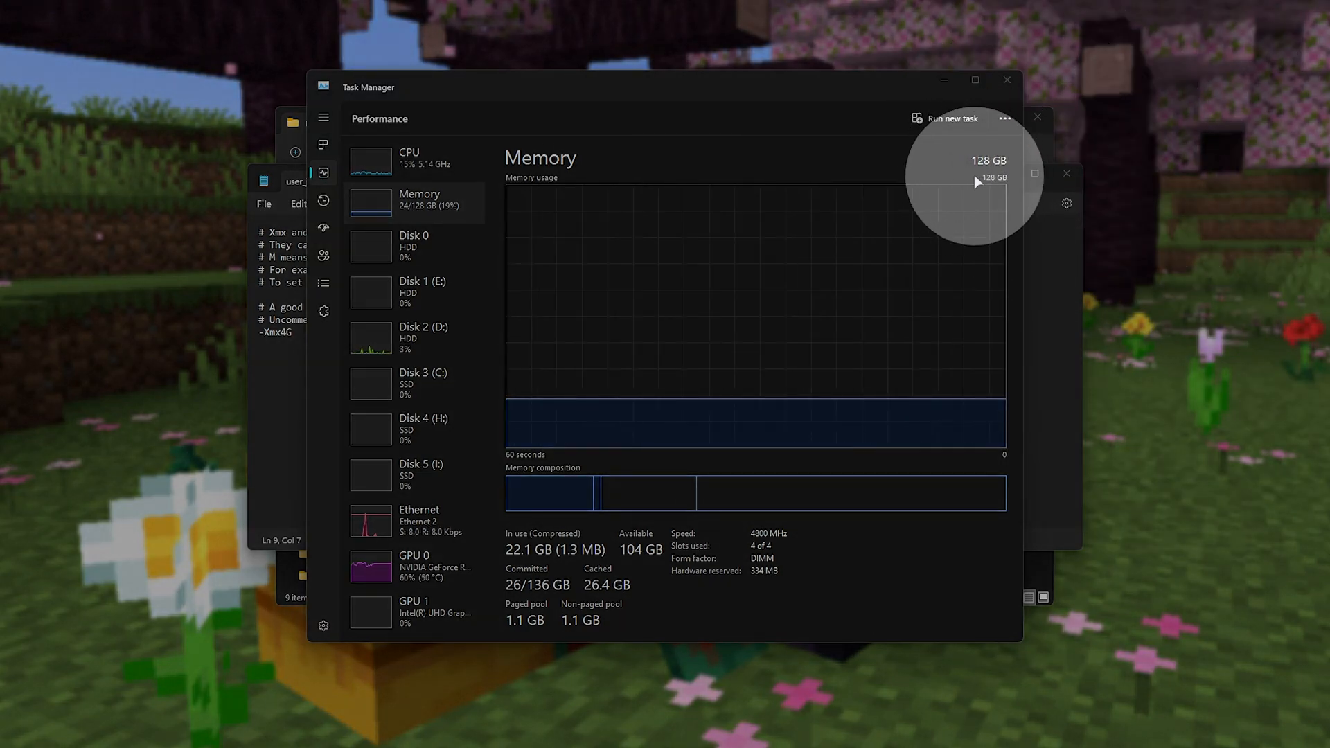
mouse_move(645, 550)
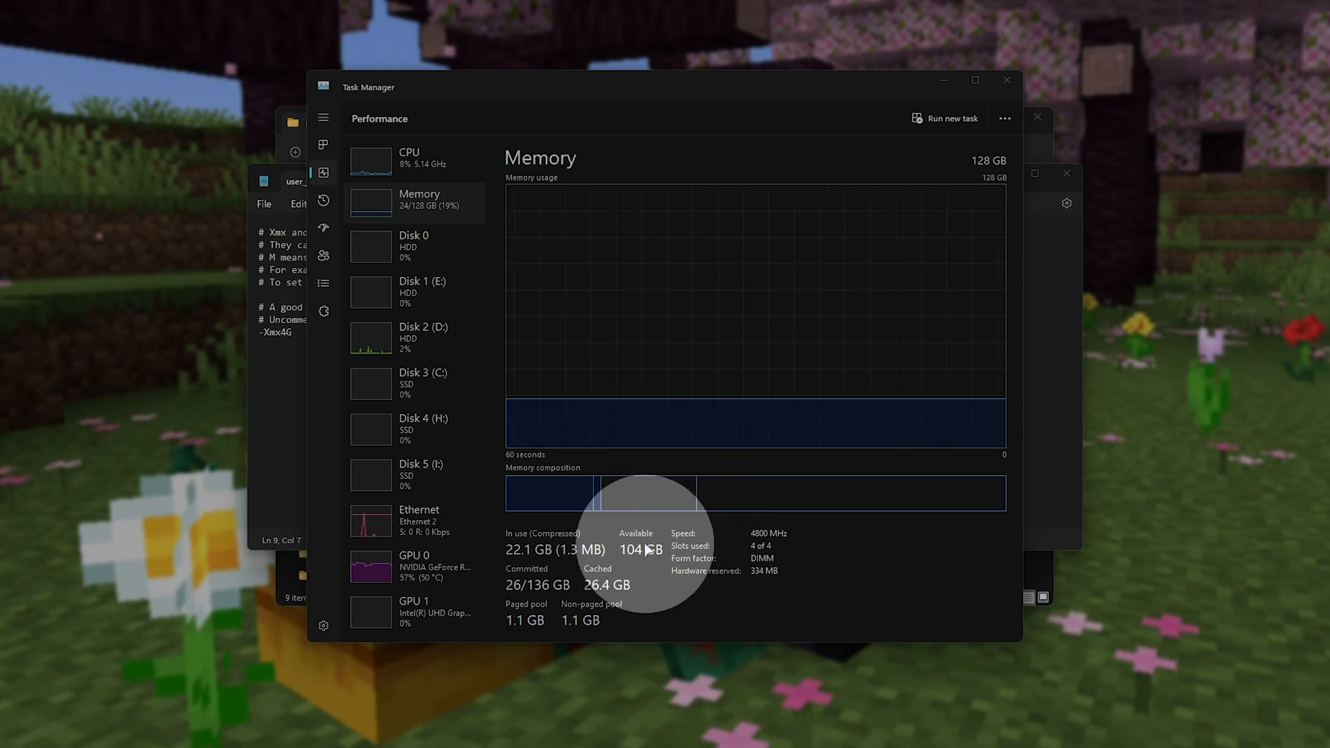
mouse_move(1136, 203)
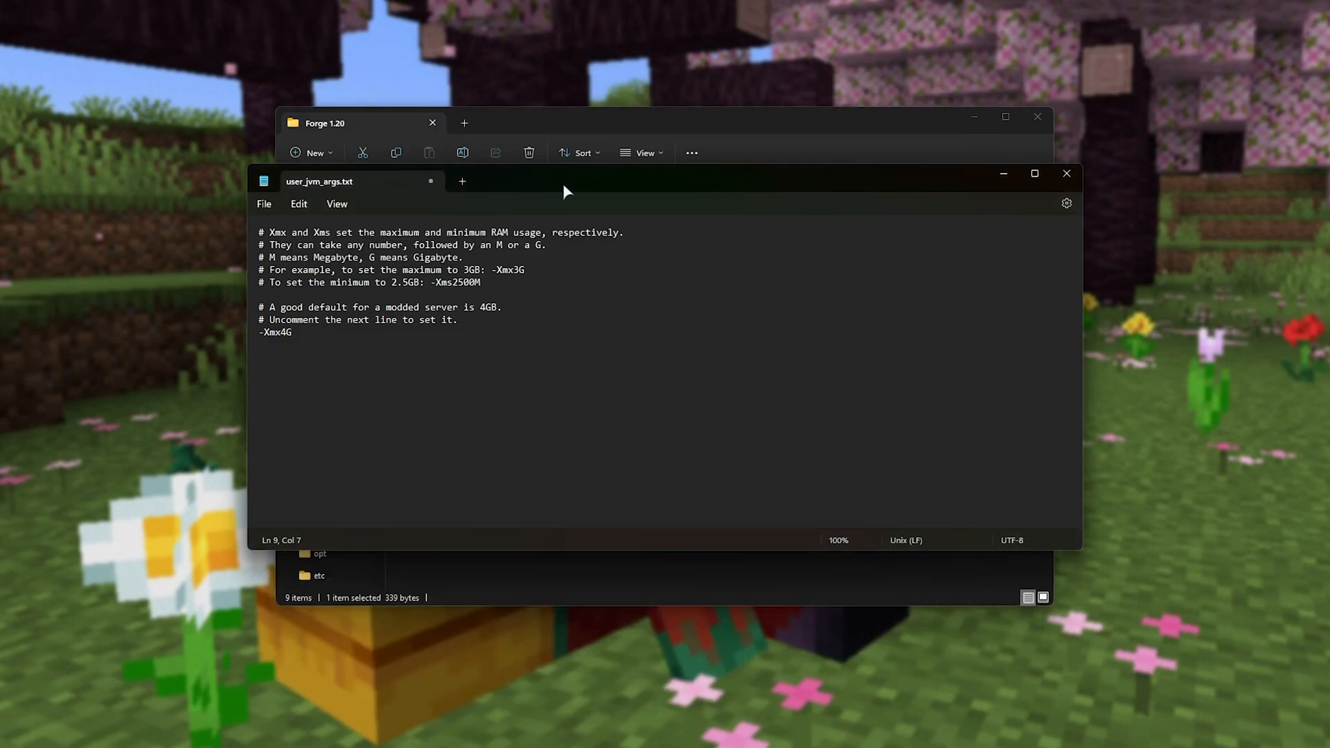
- Change the memory maximum to -Xmx16G and save user_jvm_args.txt
click(284, 331)
text(16)
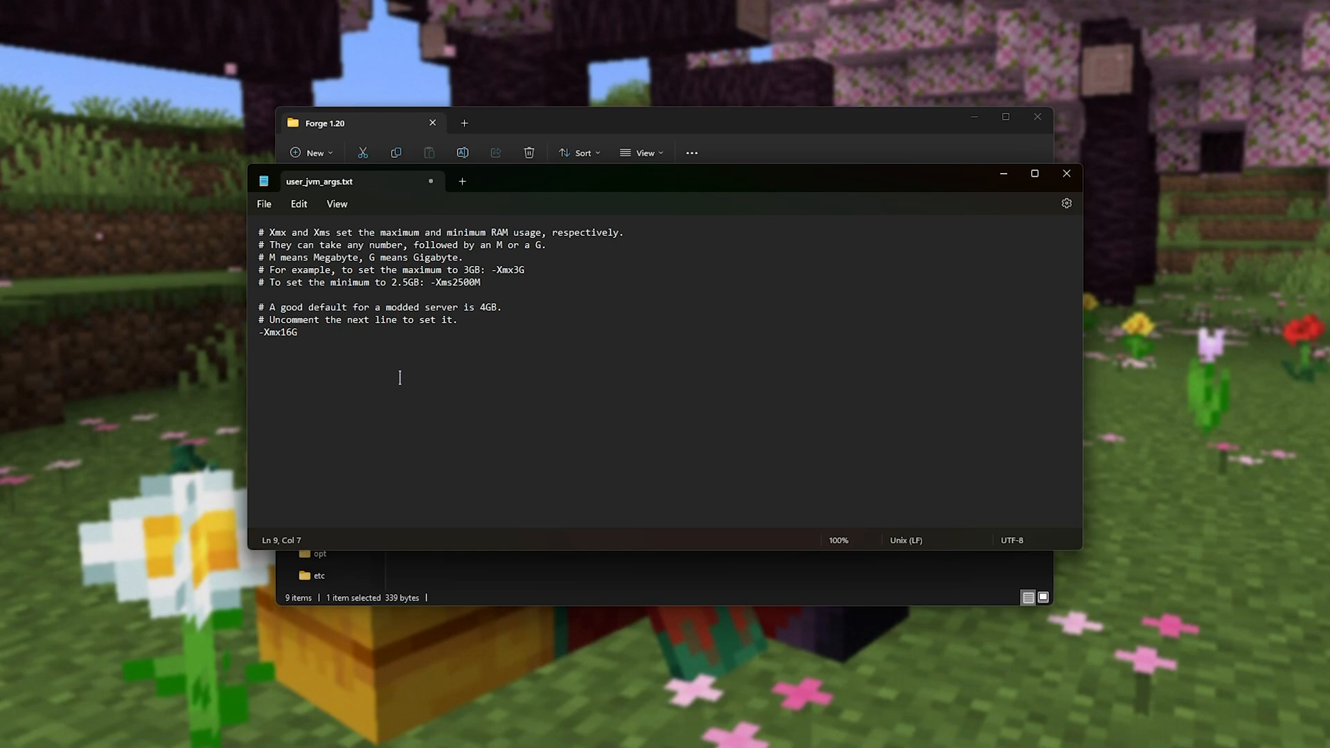
double_click(290, 331)
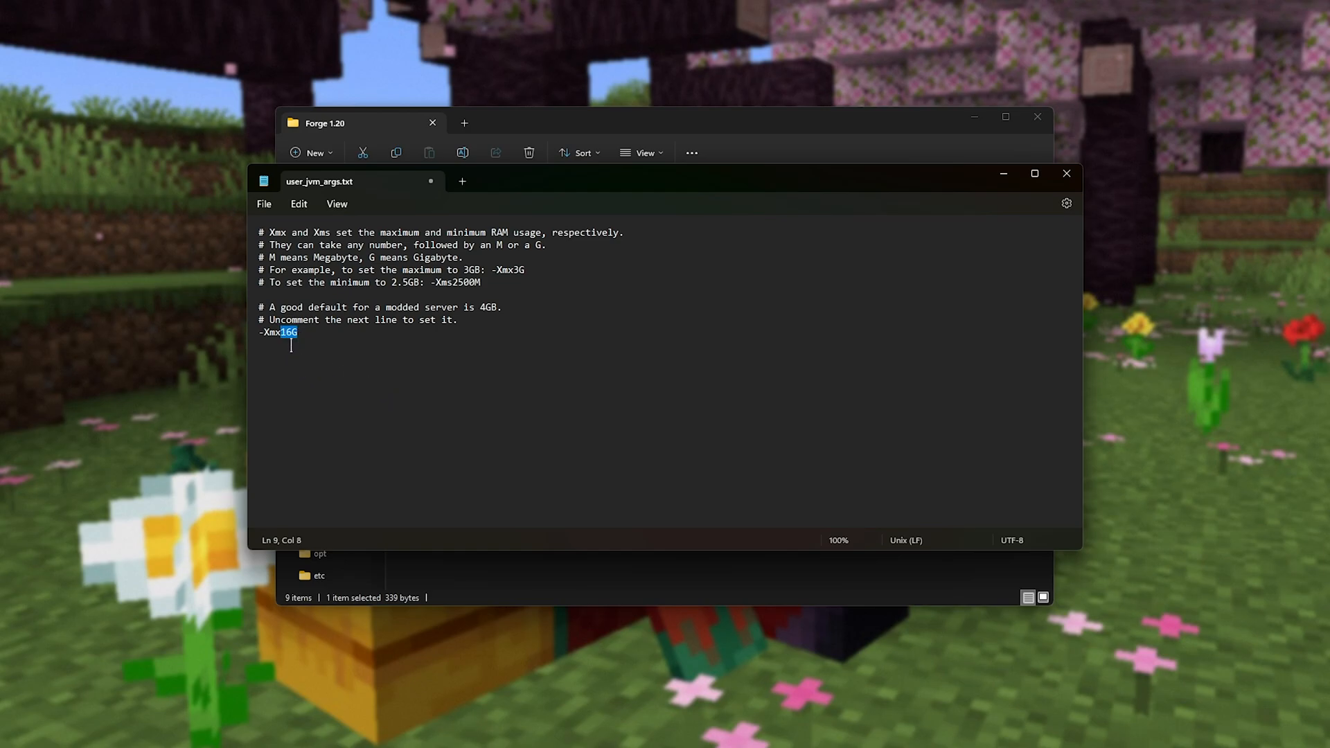
click(319, 366)
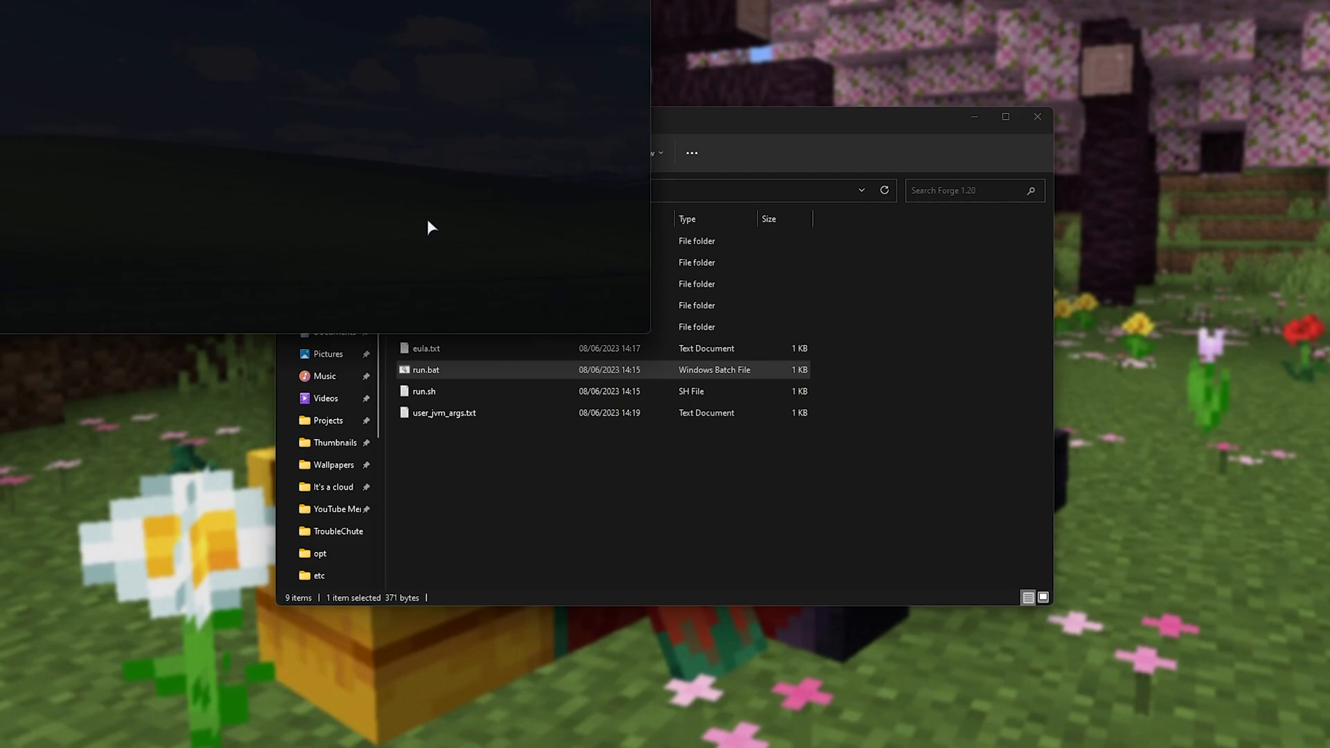
- Run run.bat again with the new memory setting and minimize the server folder window
double_click(425, 368)
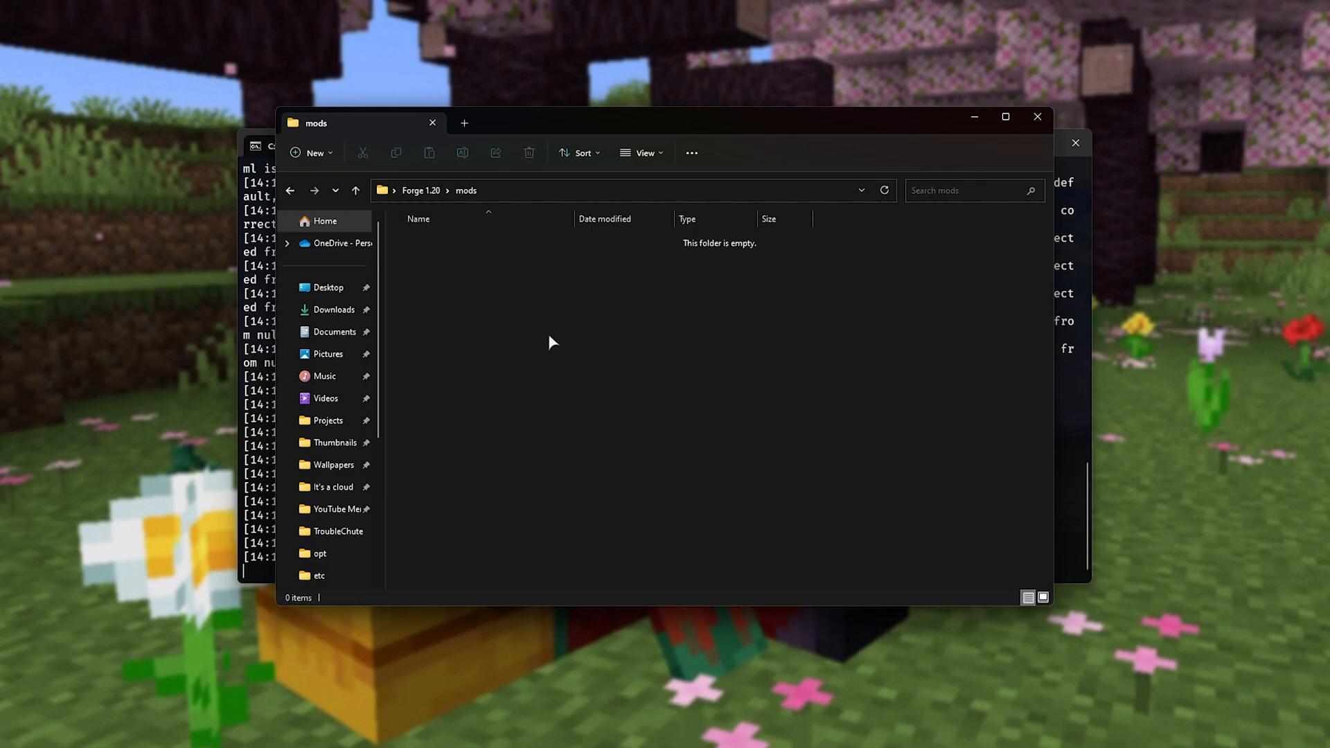
click(355, 190)
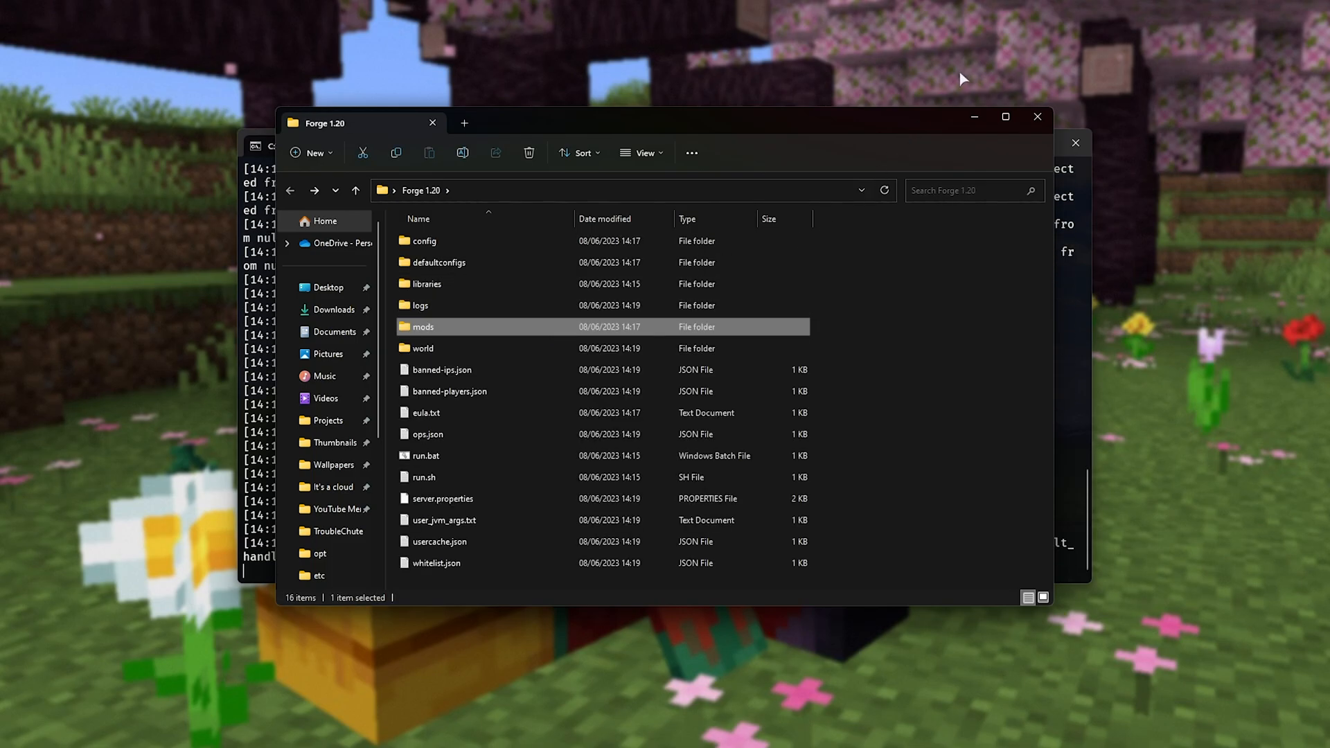
mouse_move(973, 116)
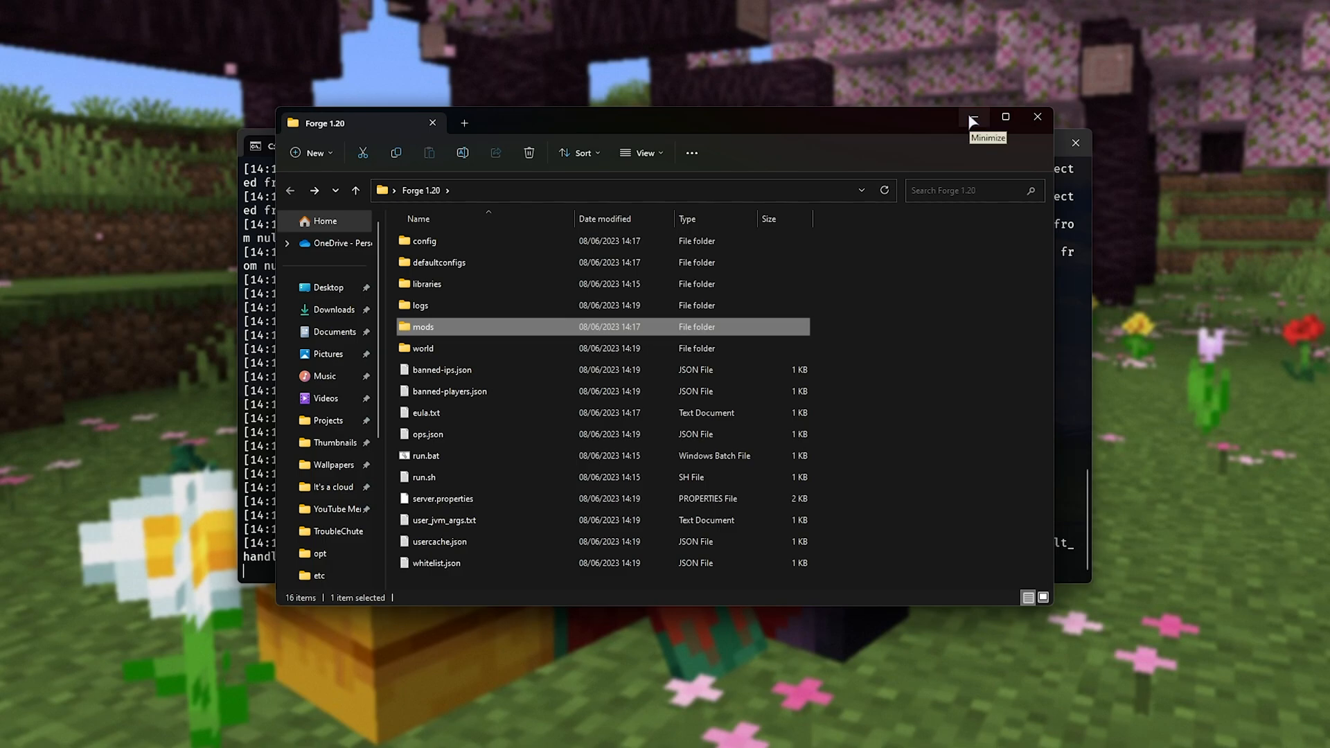
click(973, 116)
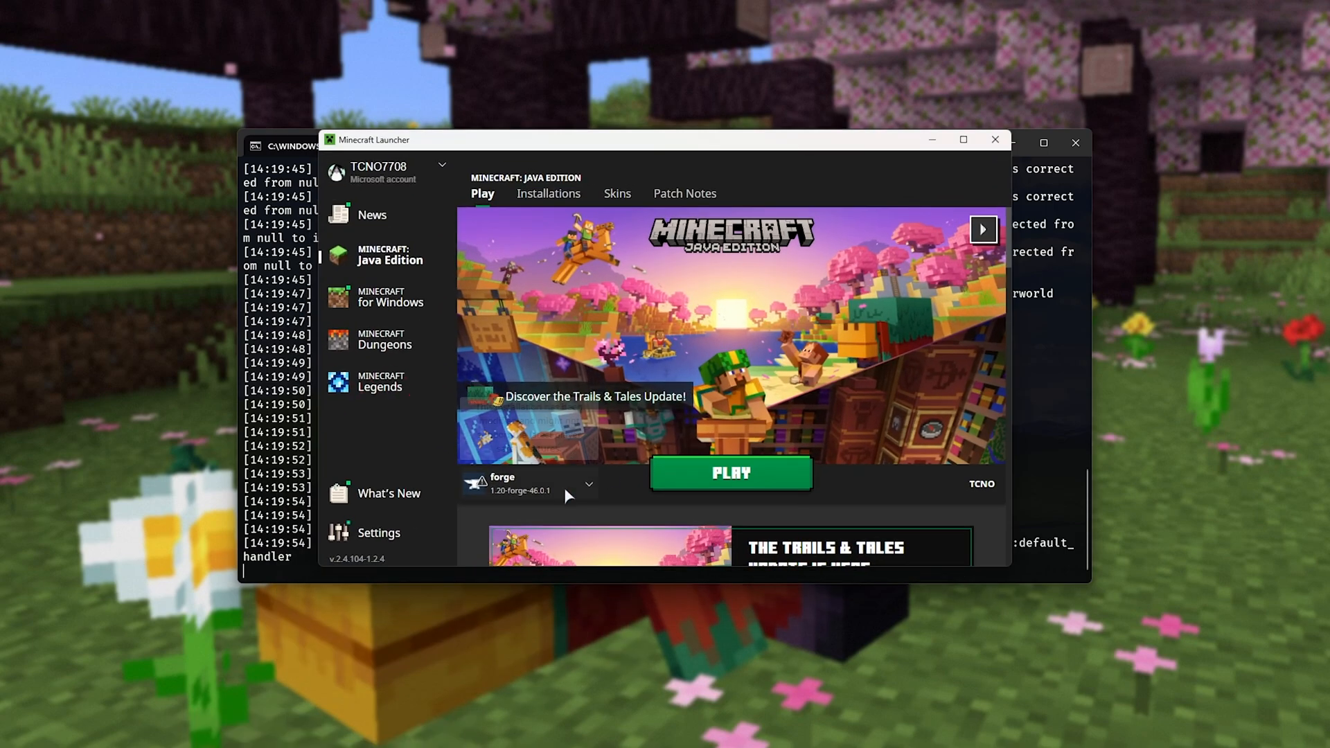
- Launch the forge profile and add a multiplayer server at 127.0.0.1, then select it
click(730, 472)
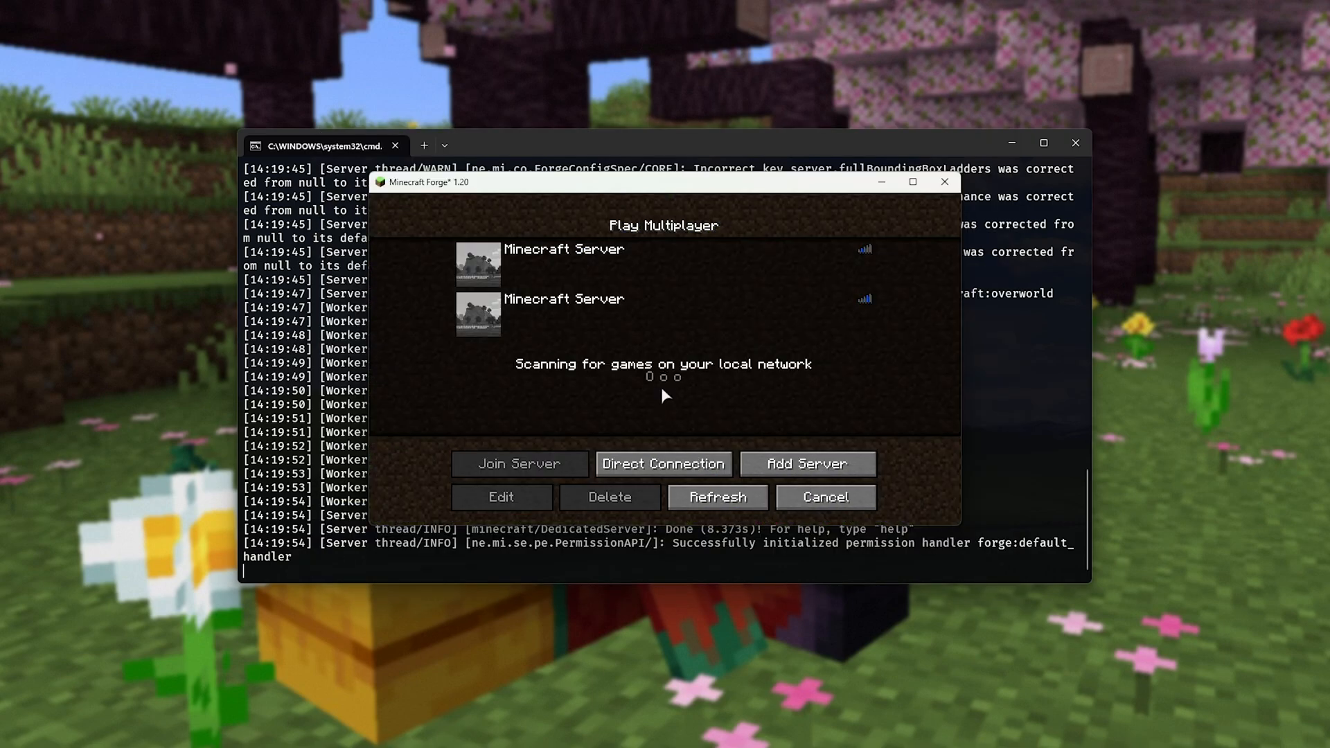
click(500, 497)
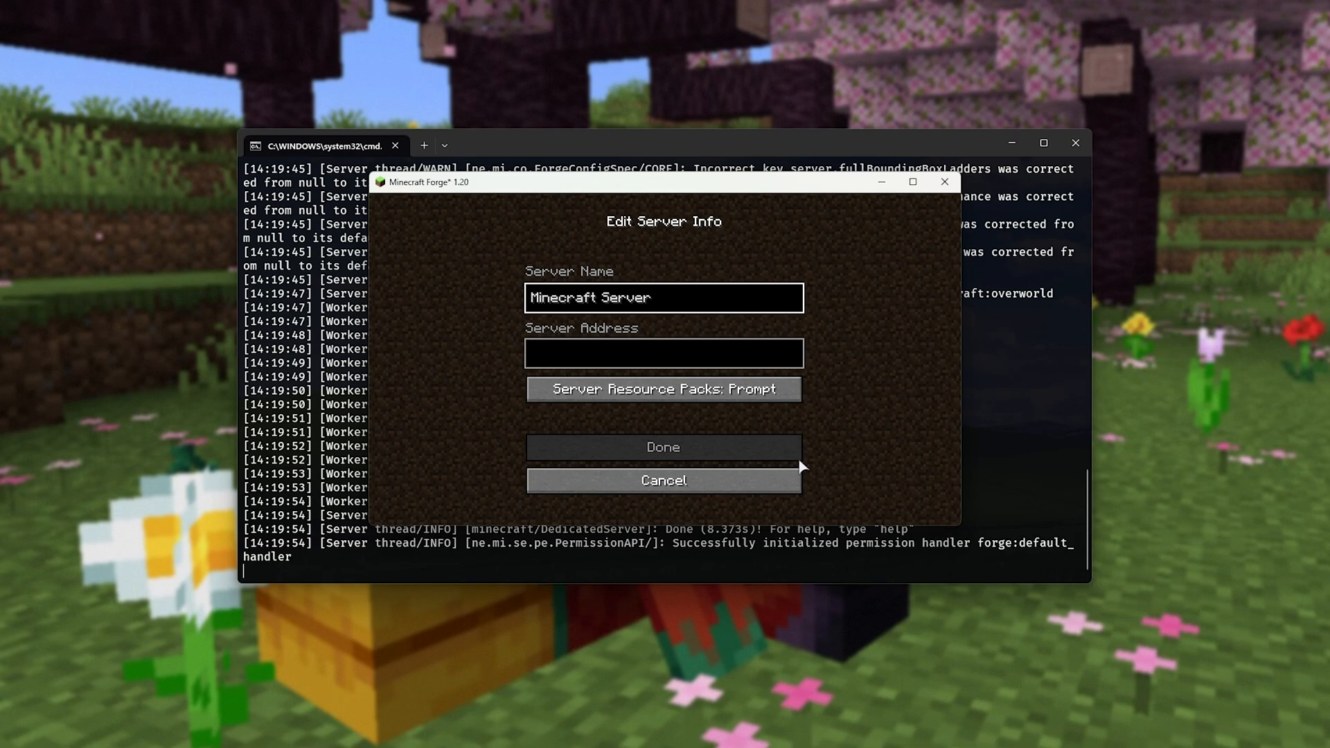
click(663, 353)
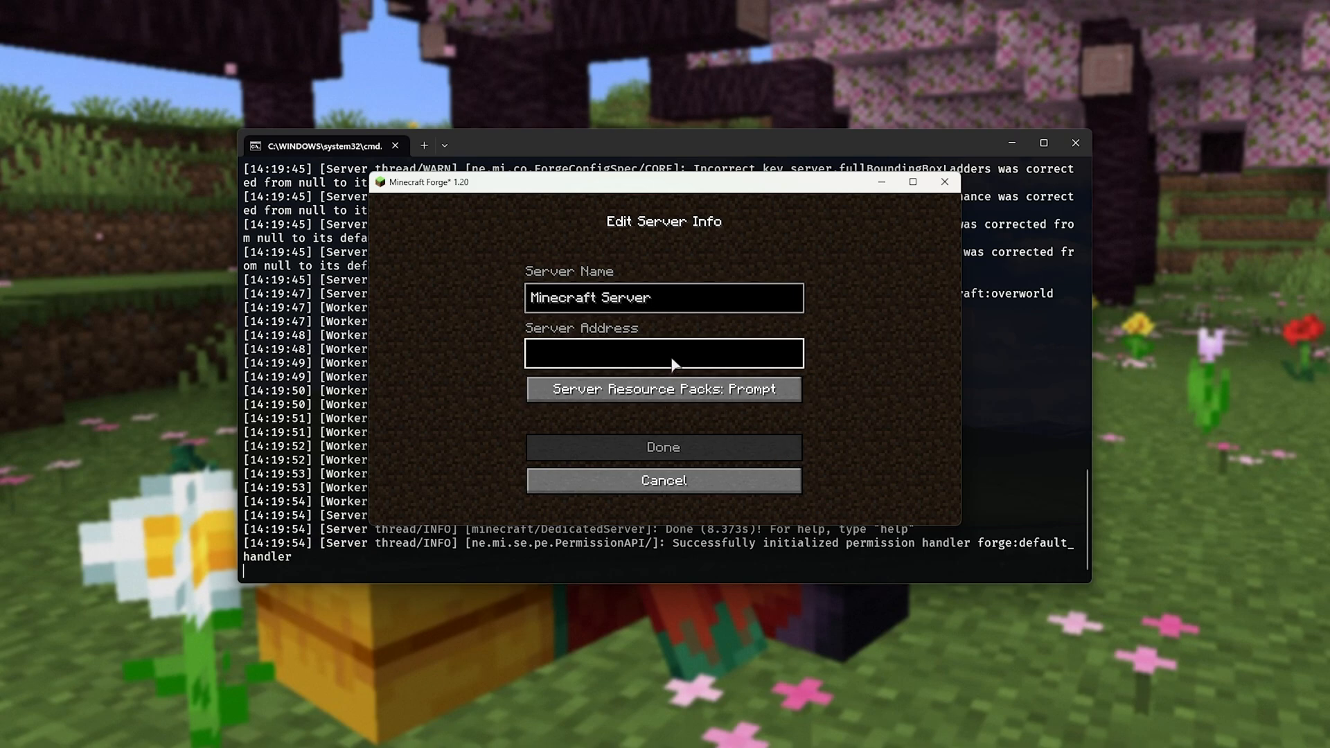
text(127.0.0.)
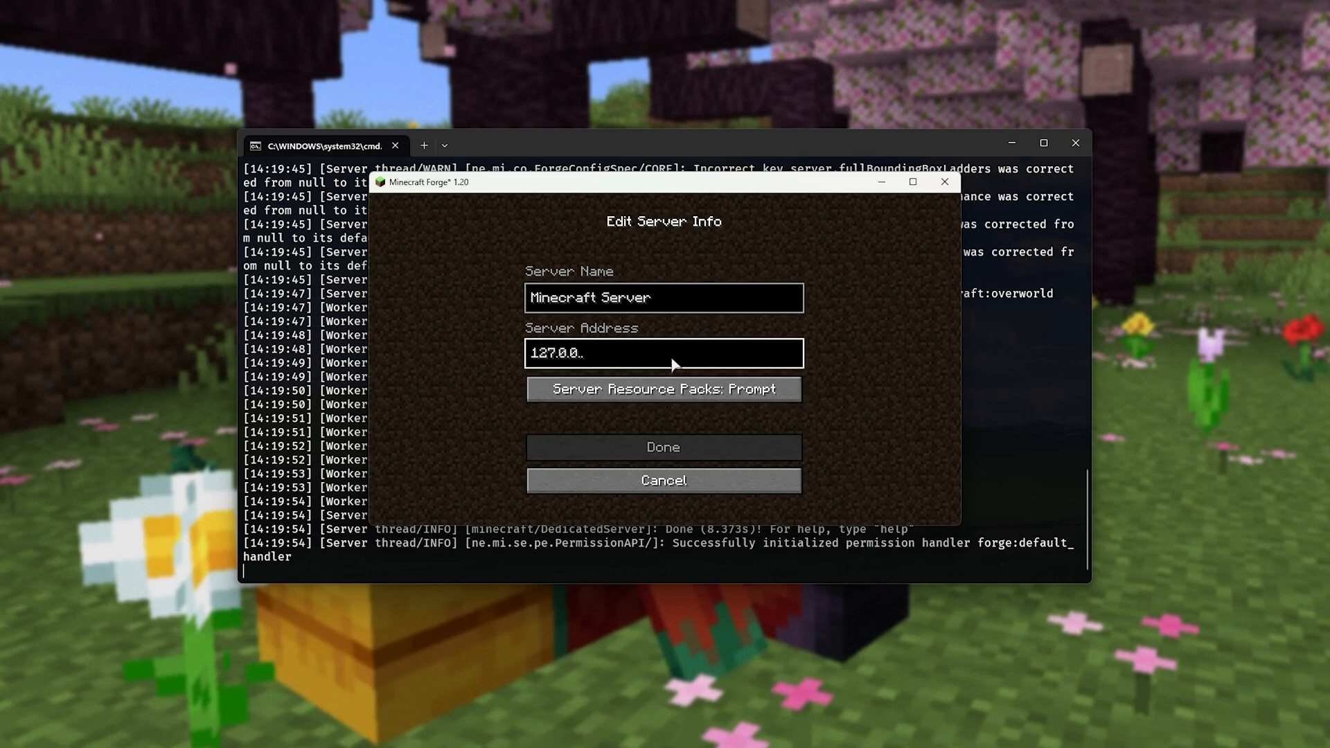
text(1)
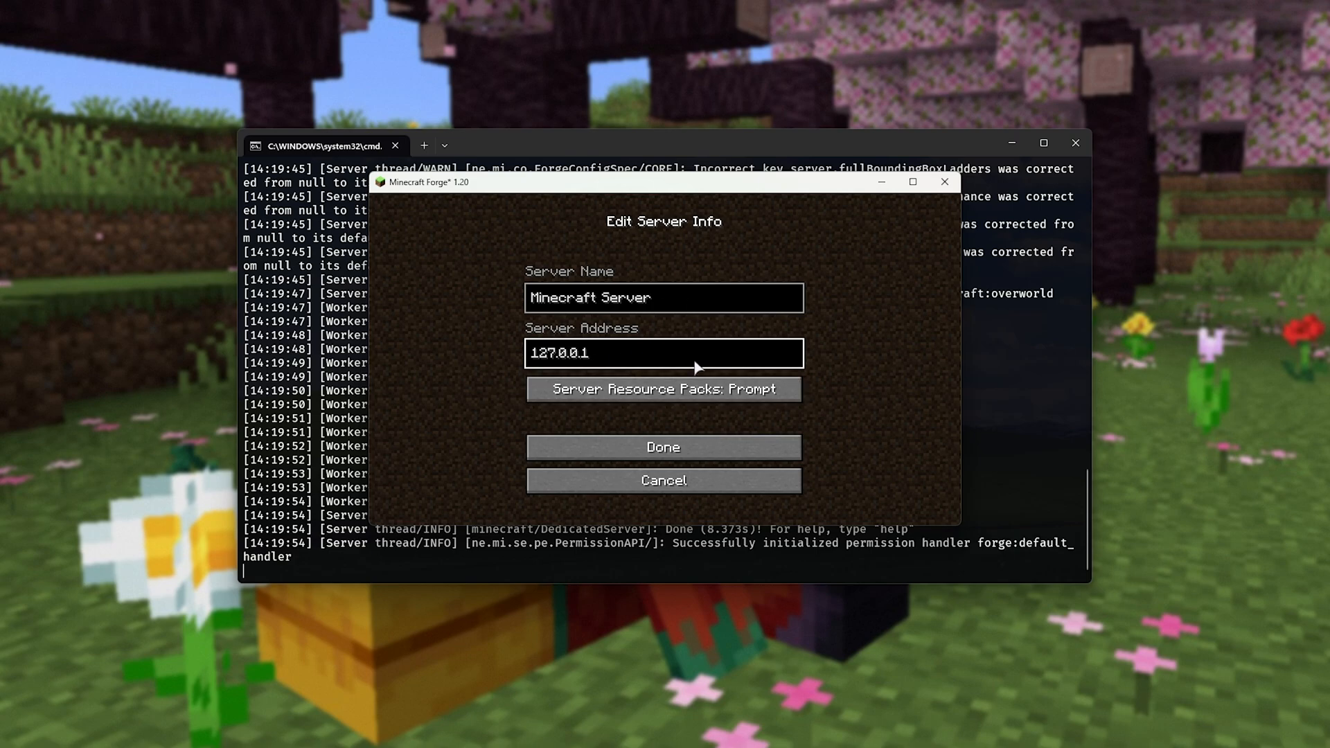
click(662, 447)
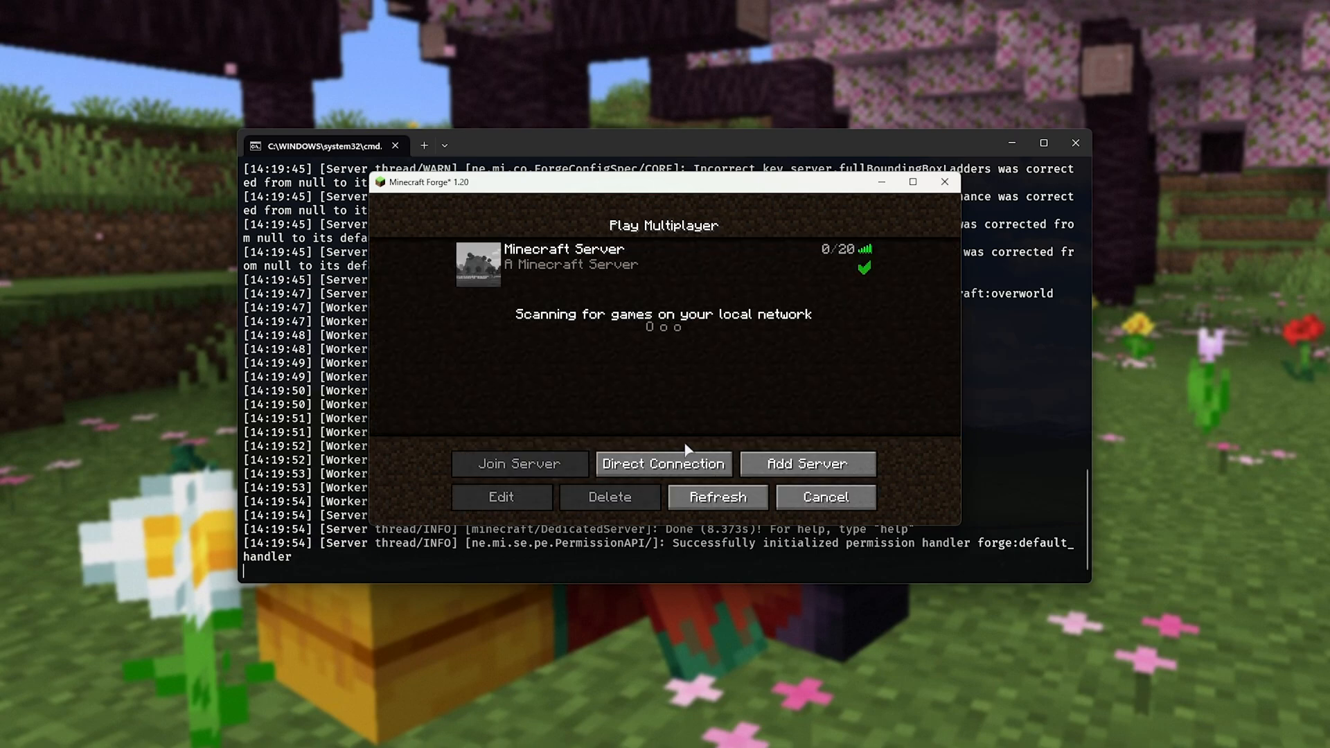
click(579, 263)
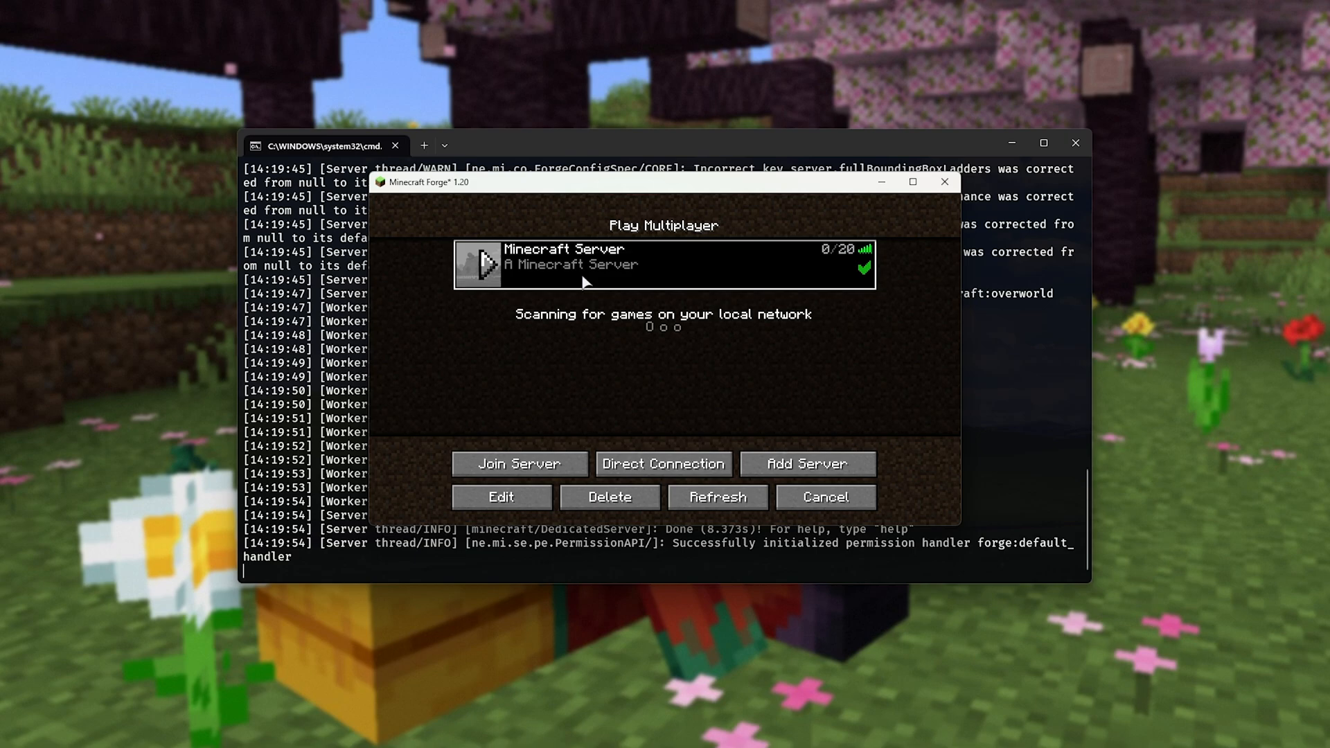
- Join the local server, run 'op tcno' in the console and change your game mode via /gamemode
click(517, 463)
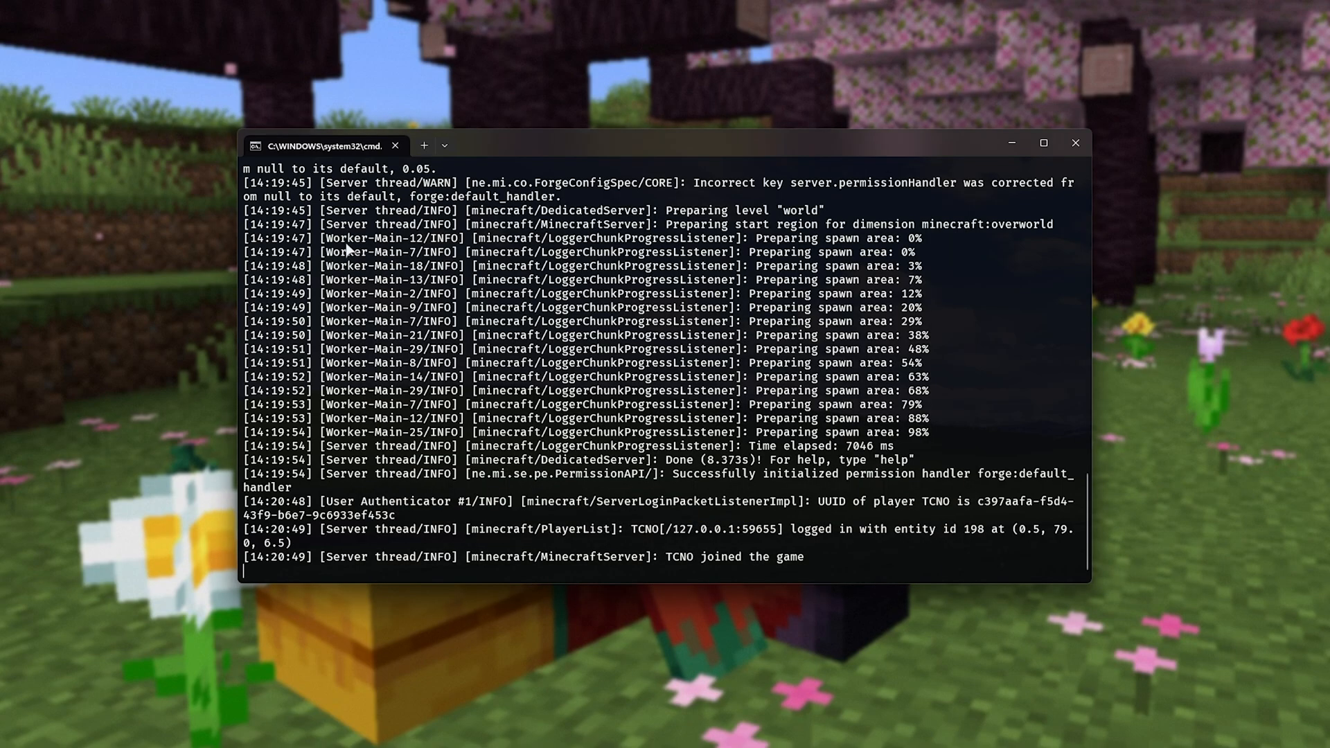
text(op tcno)
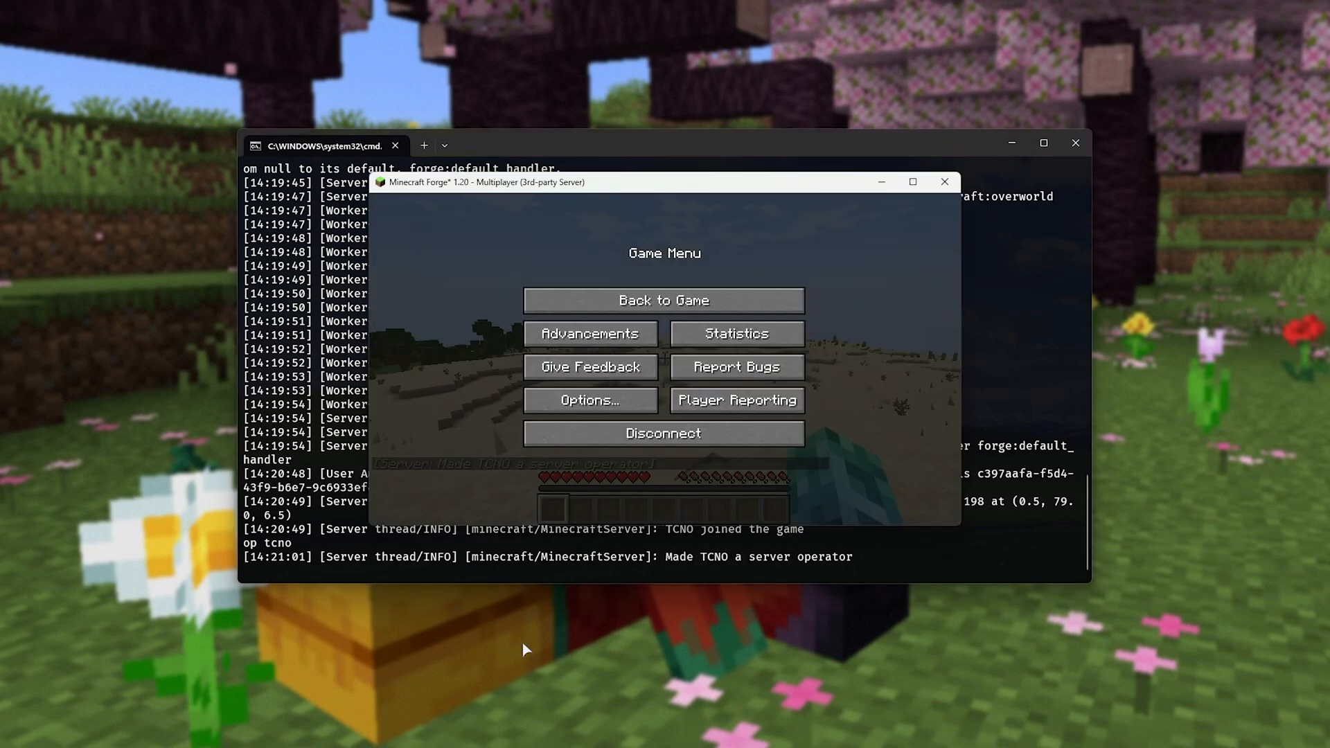
click(664, 300)
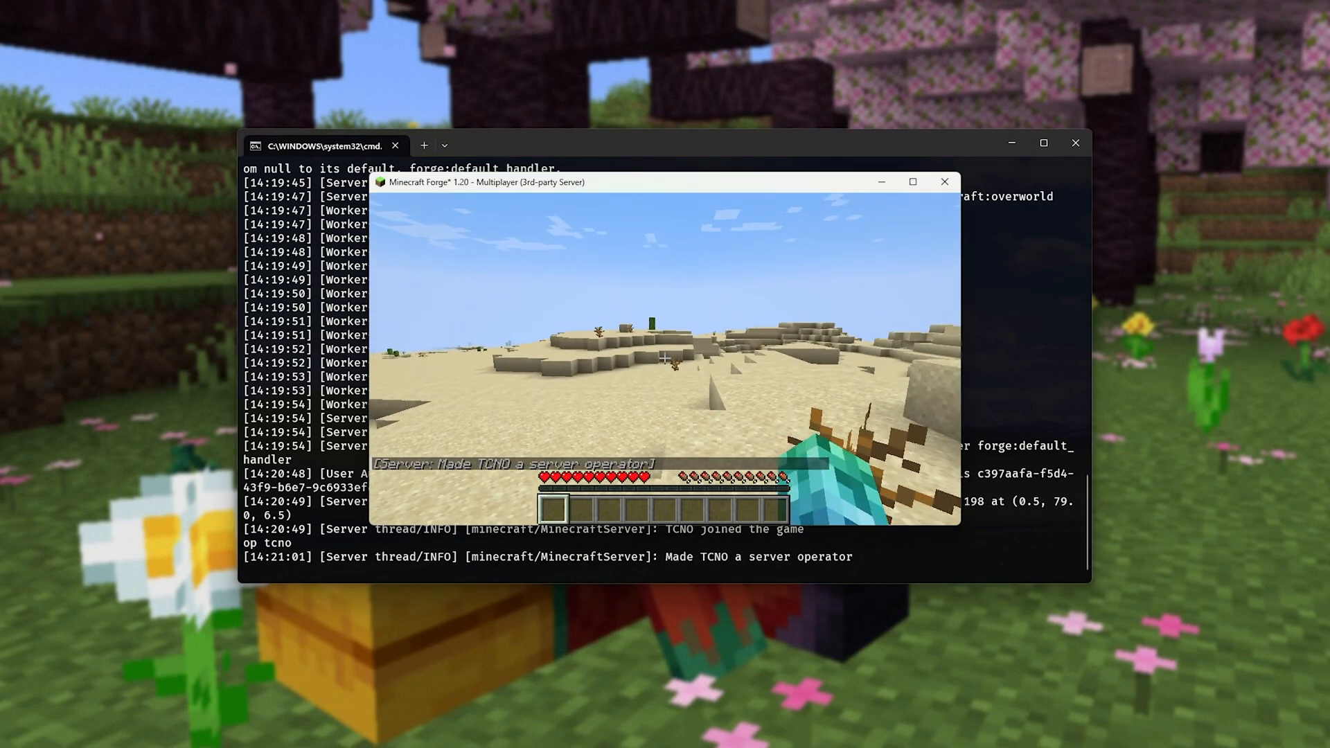
text(/gamemode adventure)
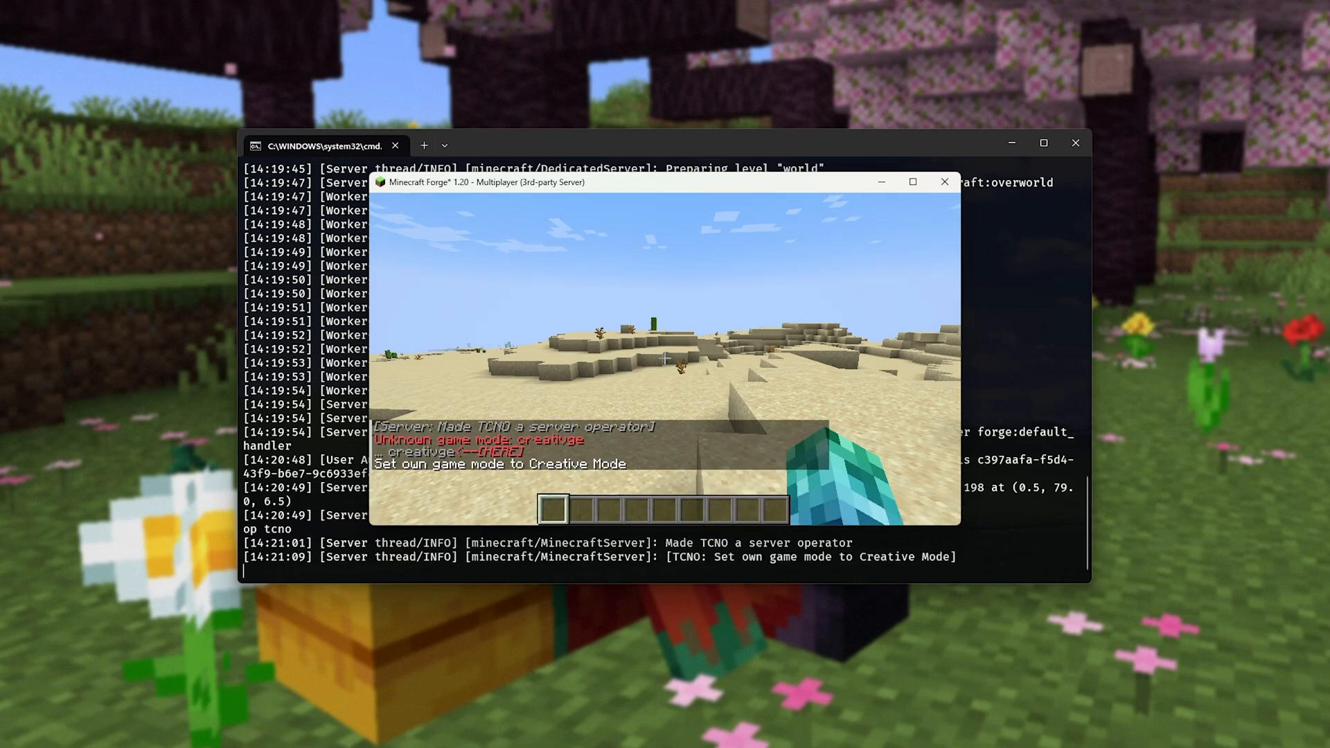
- Check the creative inventory, then disconnect from the server via the game menu
key(e)
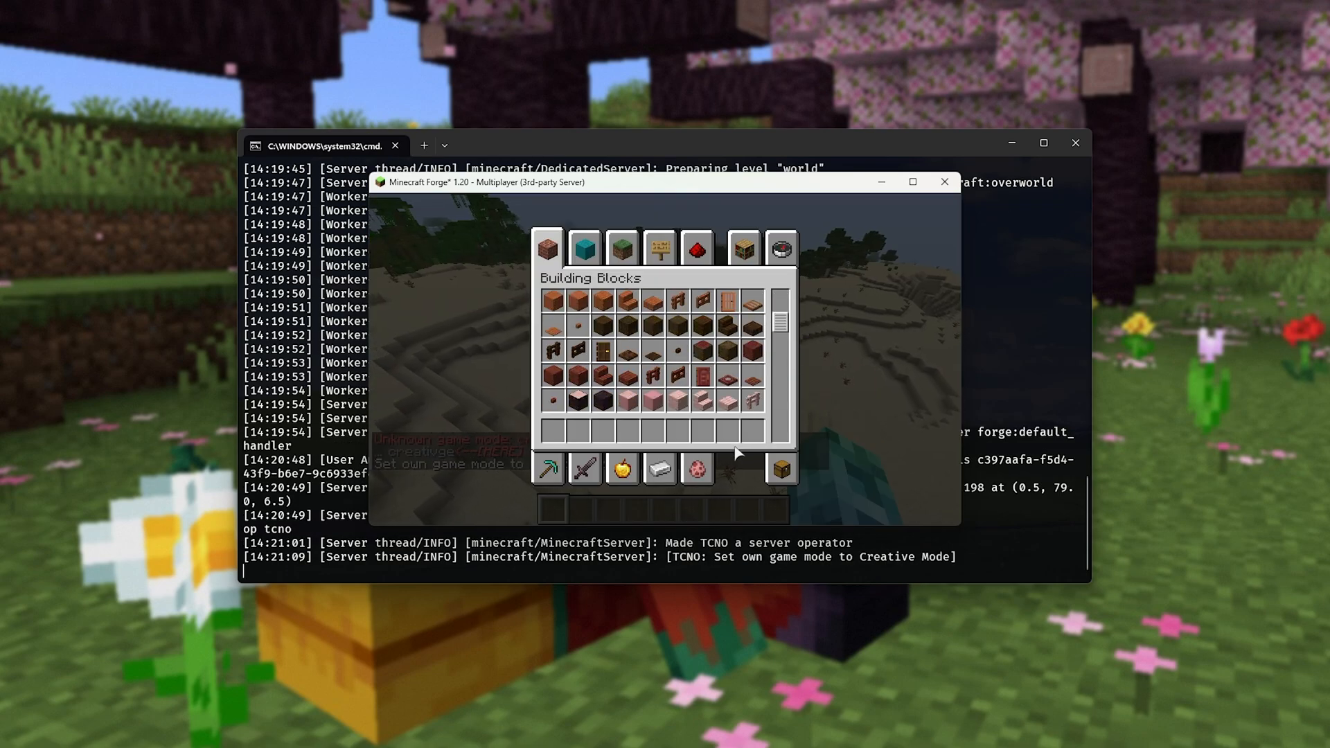
key(e)
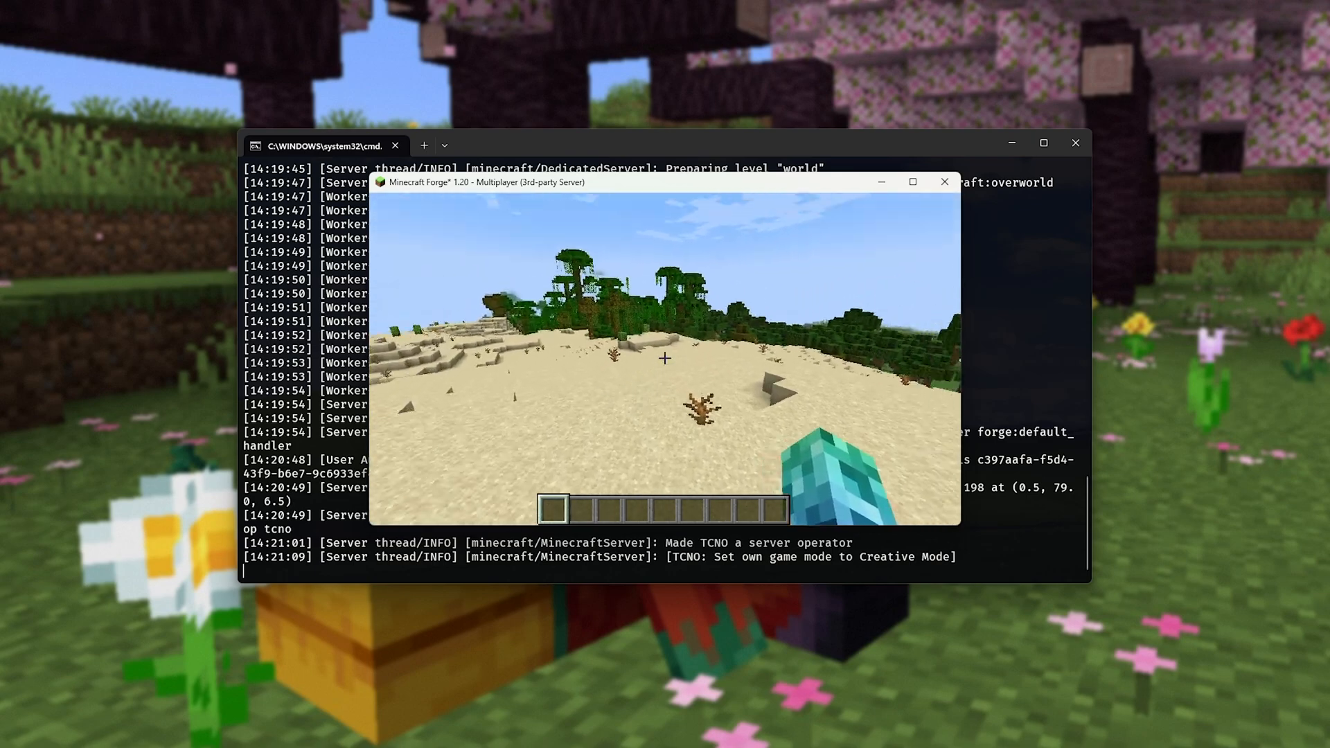
key(Escape)
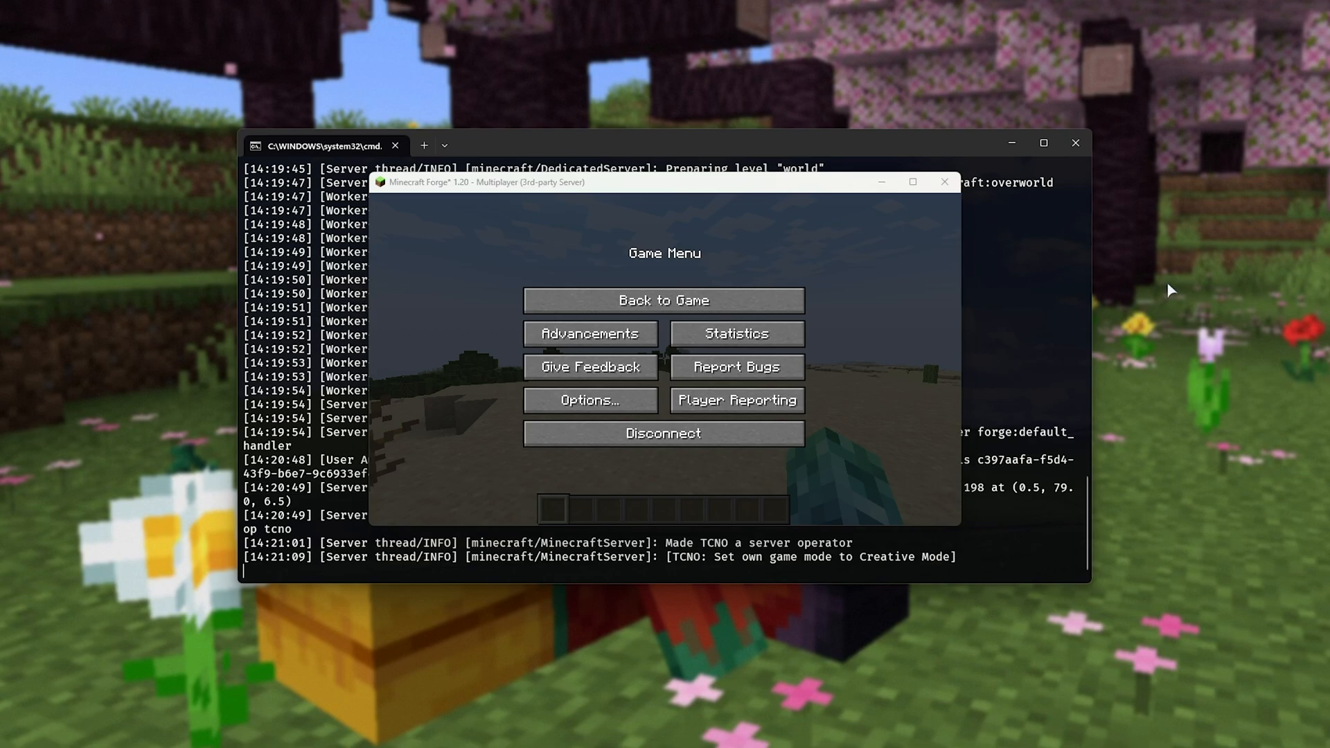
click(662, 432)
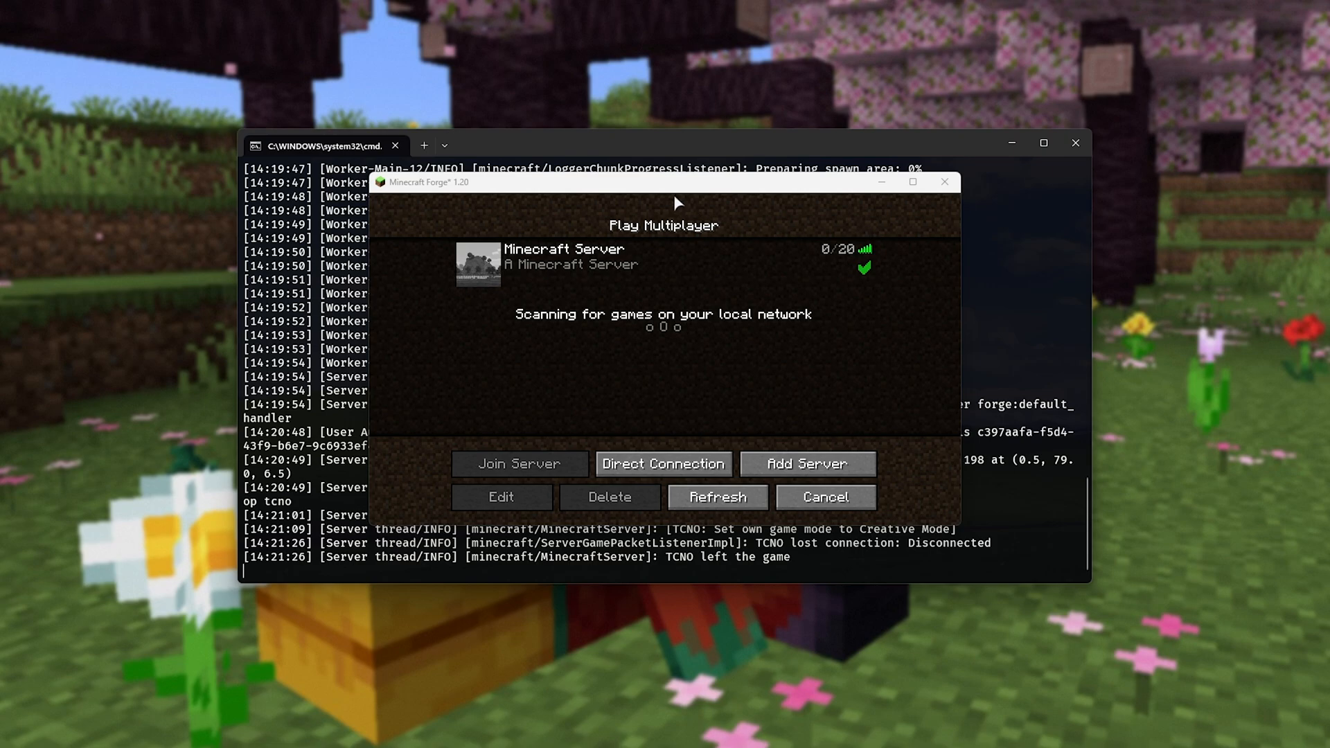
mouse_move(666, 222)
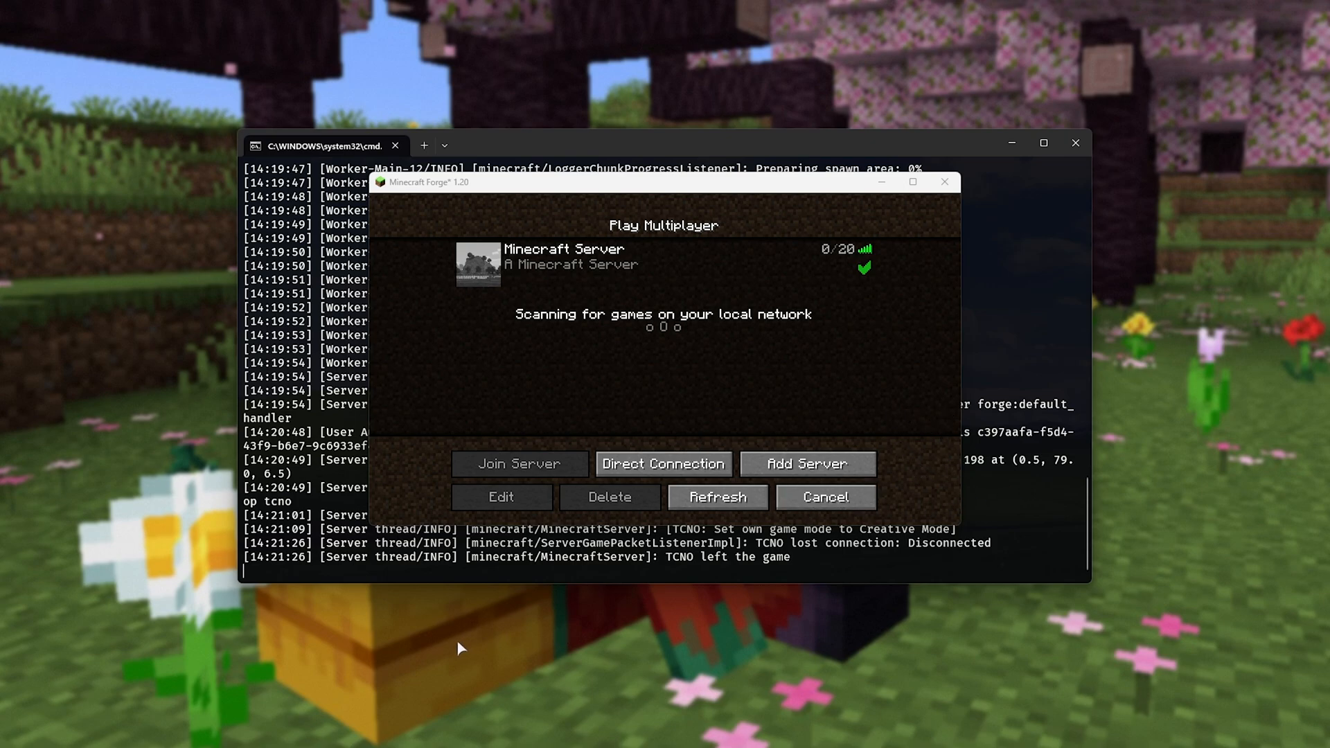
mouse_move(393, 698)
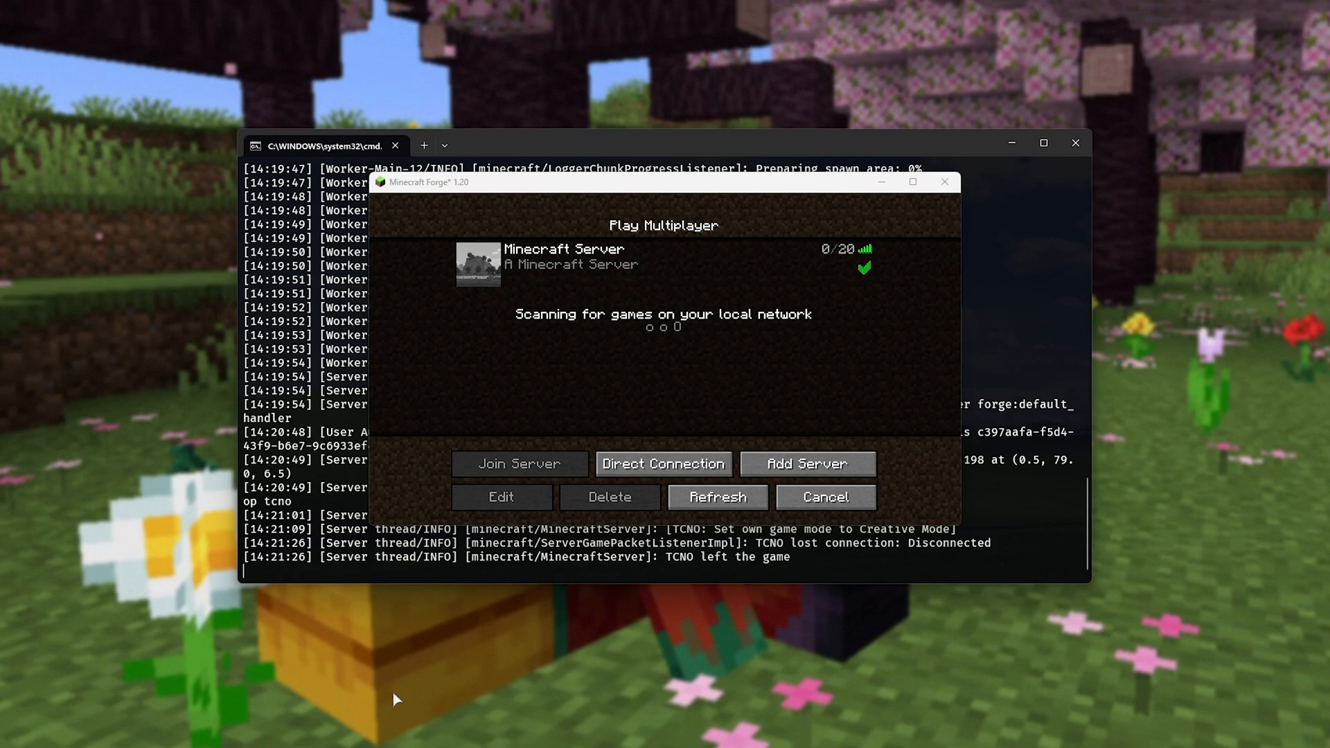
mouse_move(1048, 335)
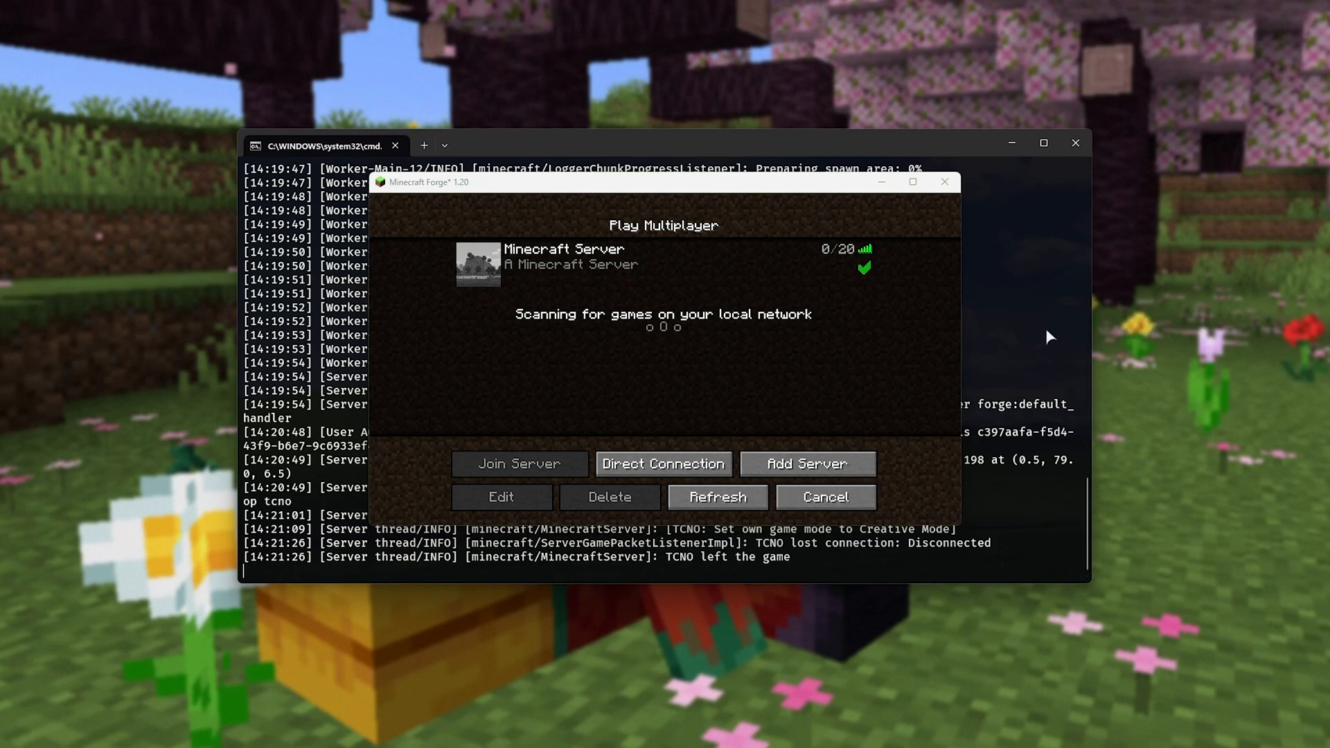
mouse_move(996, 374)
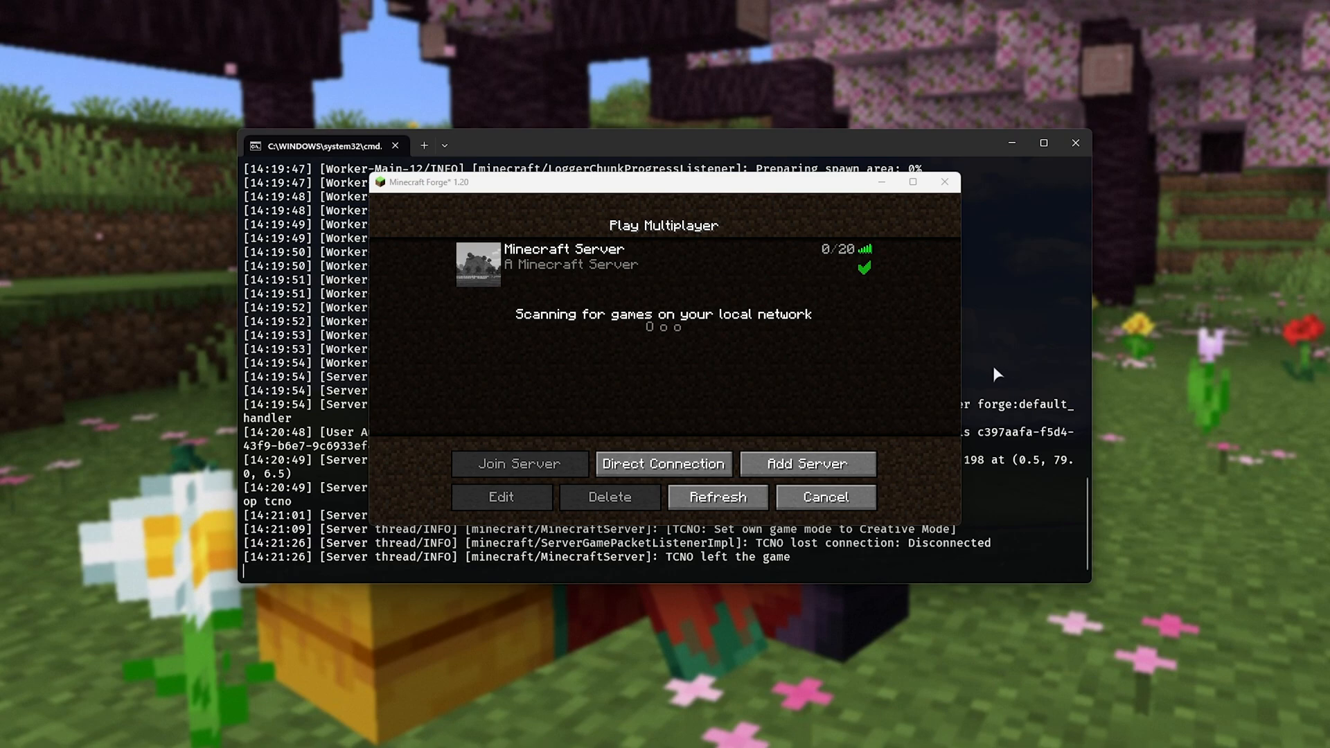
mouse_move(202, 130)
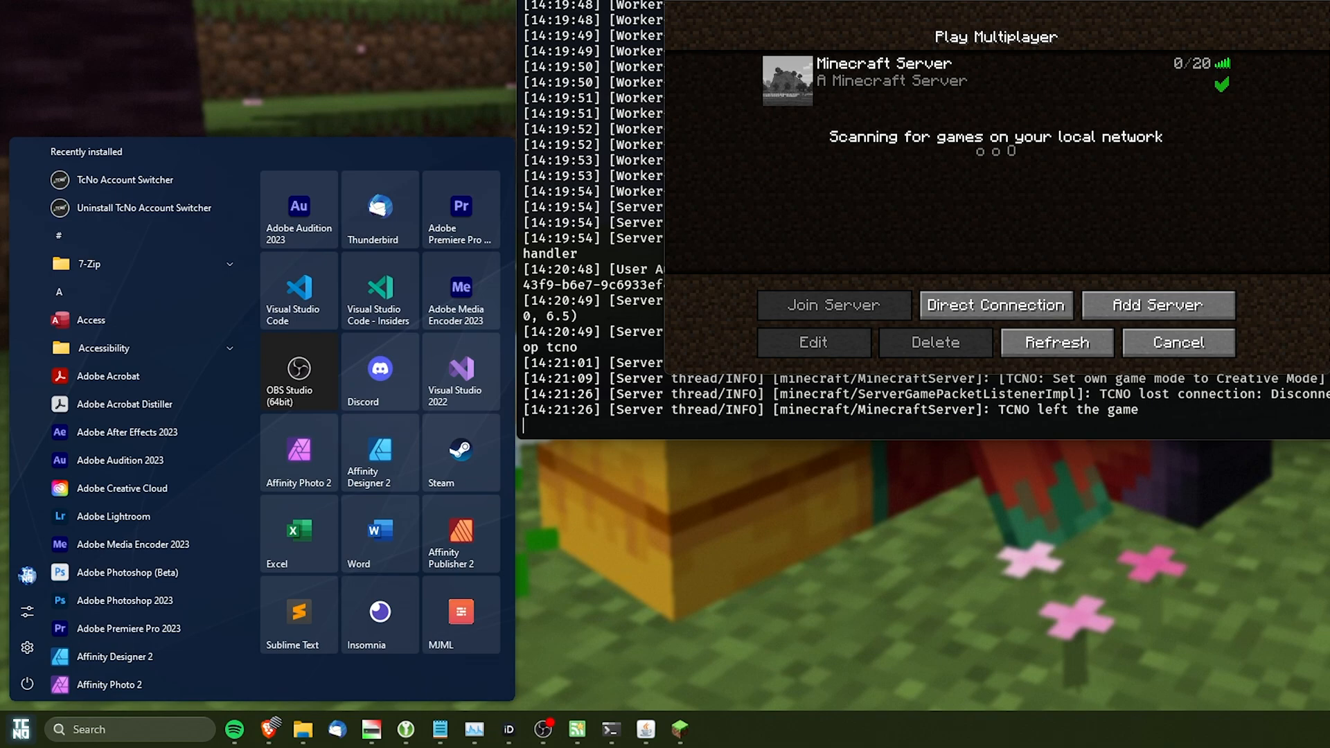
- Launch Terminal from the Start search results with Run as administrator
right_click(117, 263)
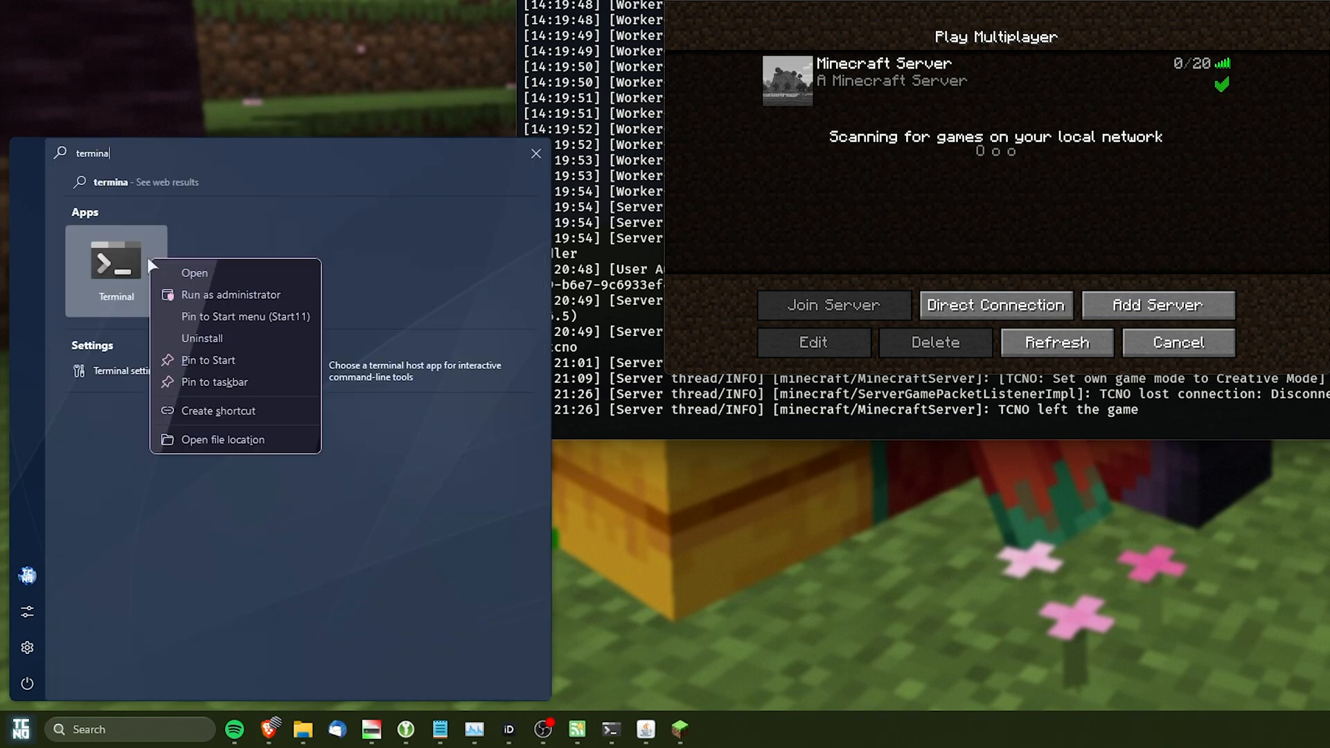
mouse_move(223, 294)
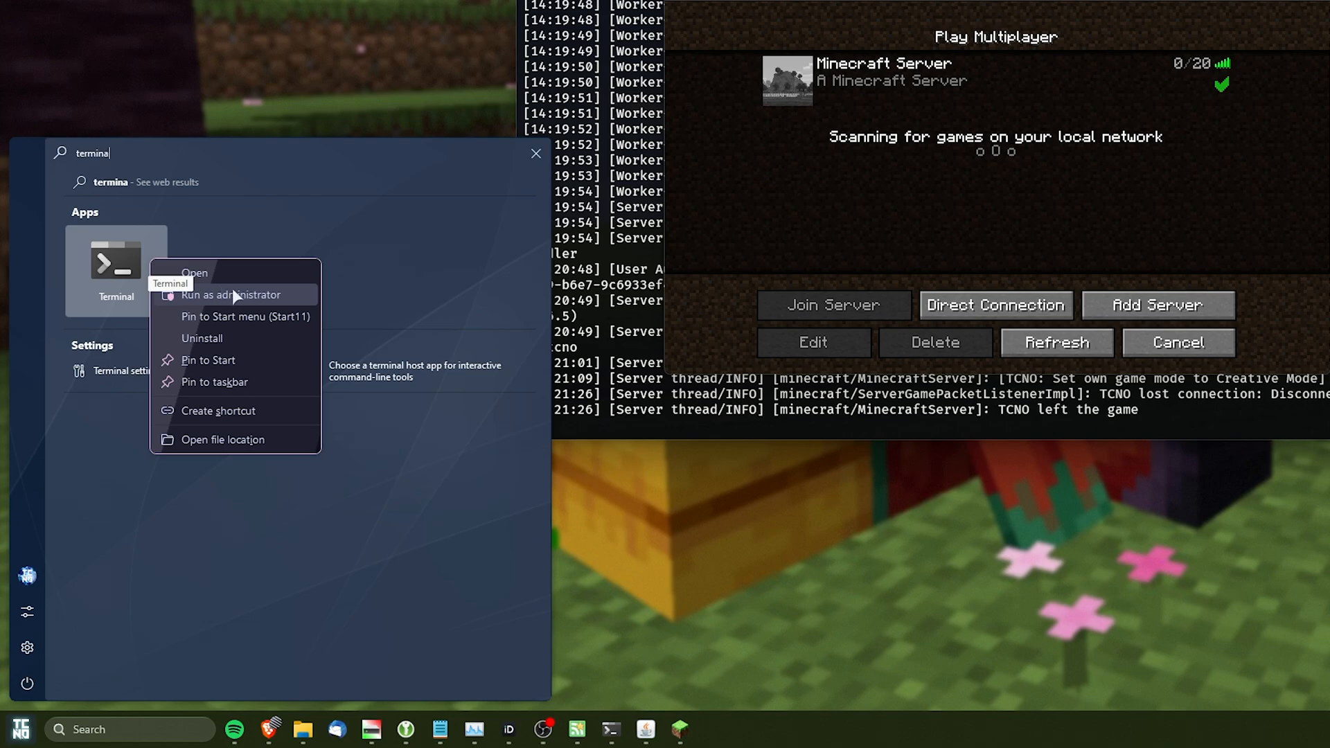
click(231, 293)
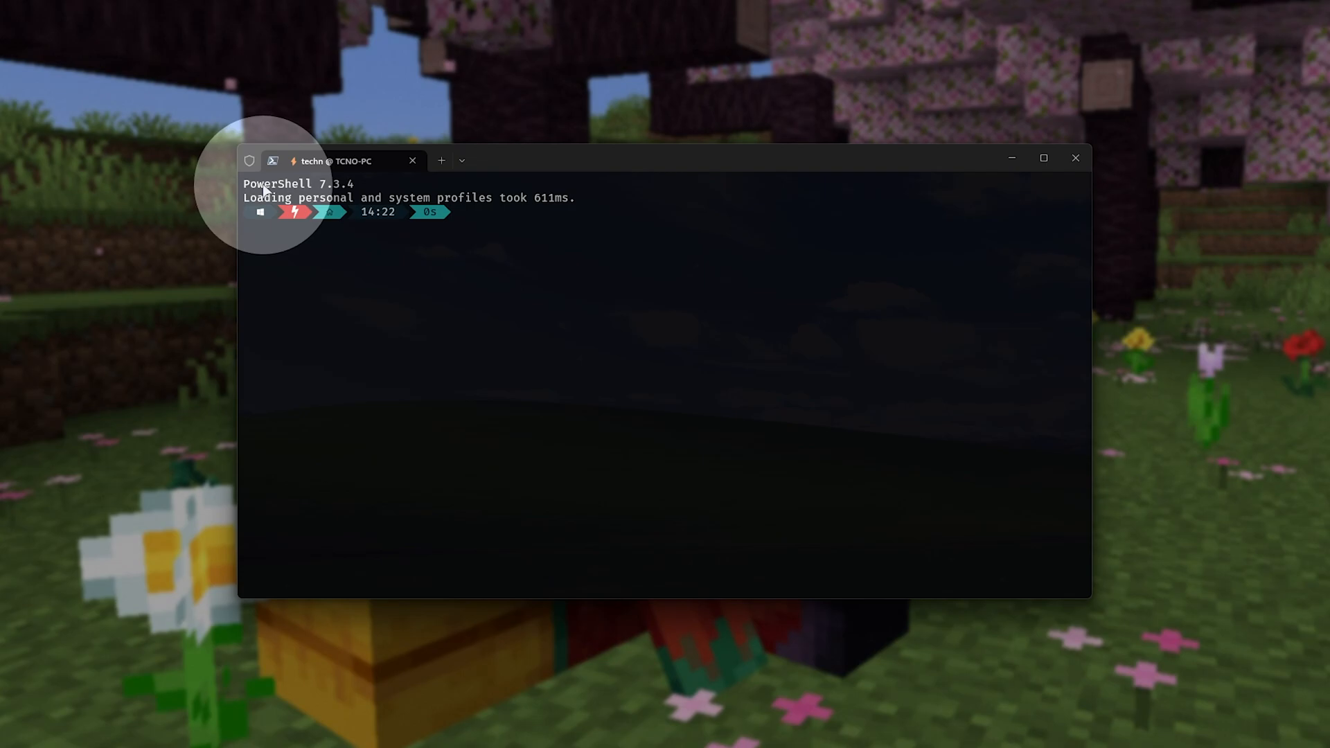
- Paste and confirm the two New-NetFirewallRule commands creating enabled 'Minecraft Server' allow rules for port 25565
click(463, 161)
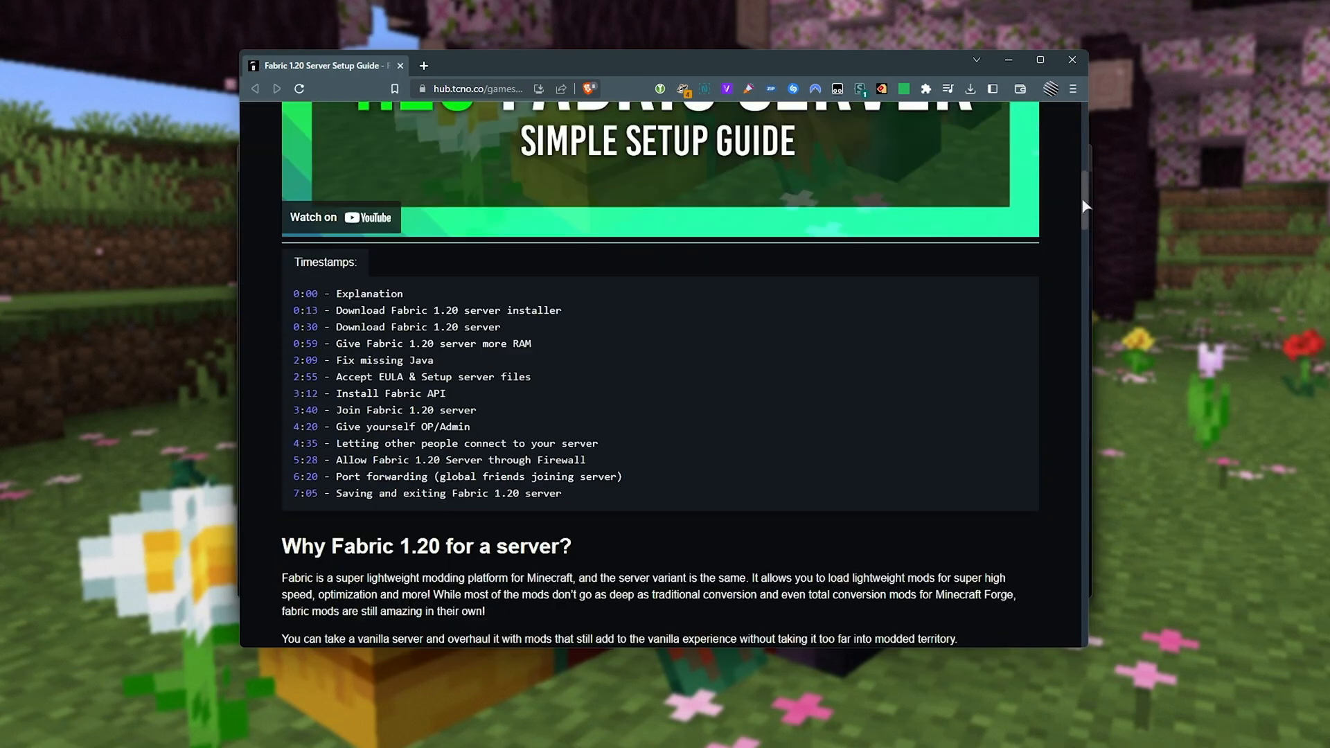
scroll(down, 3)
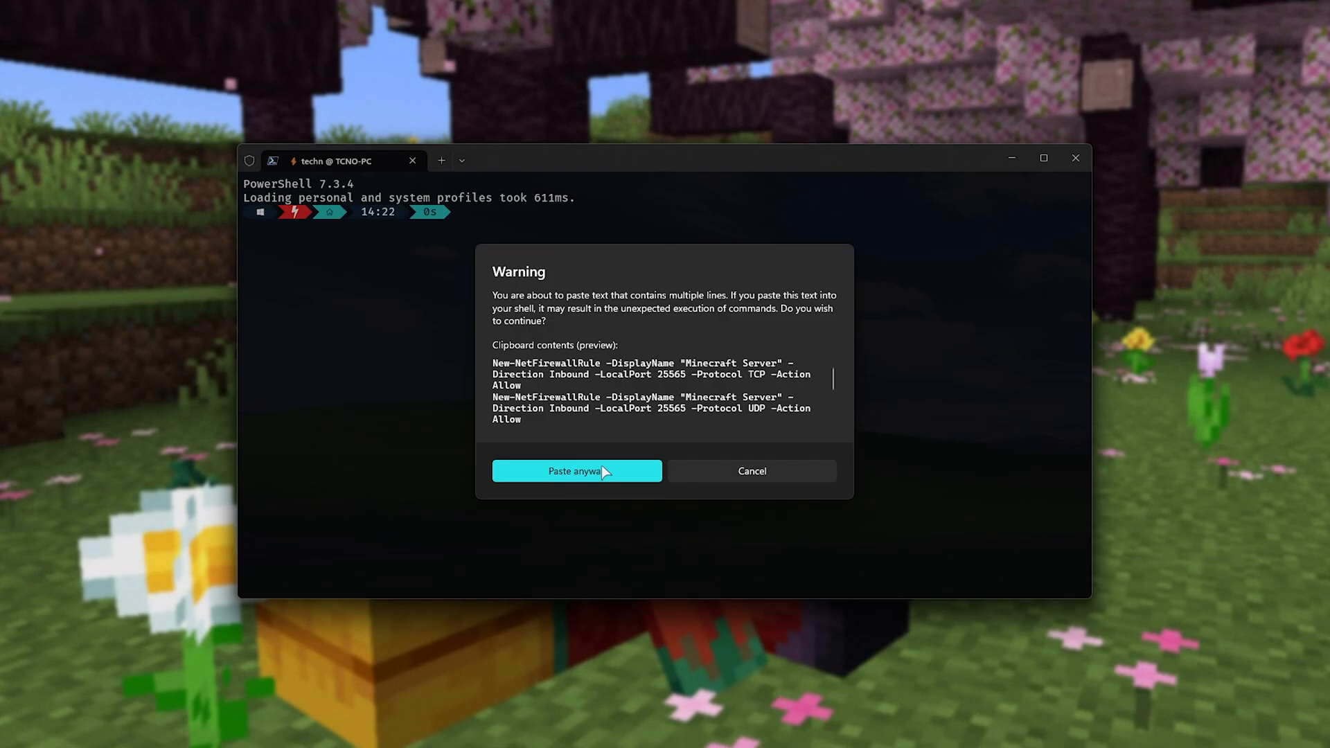
click(576, 471)
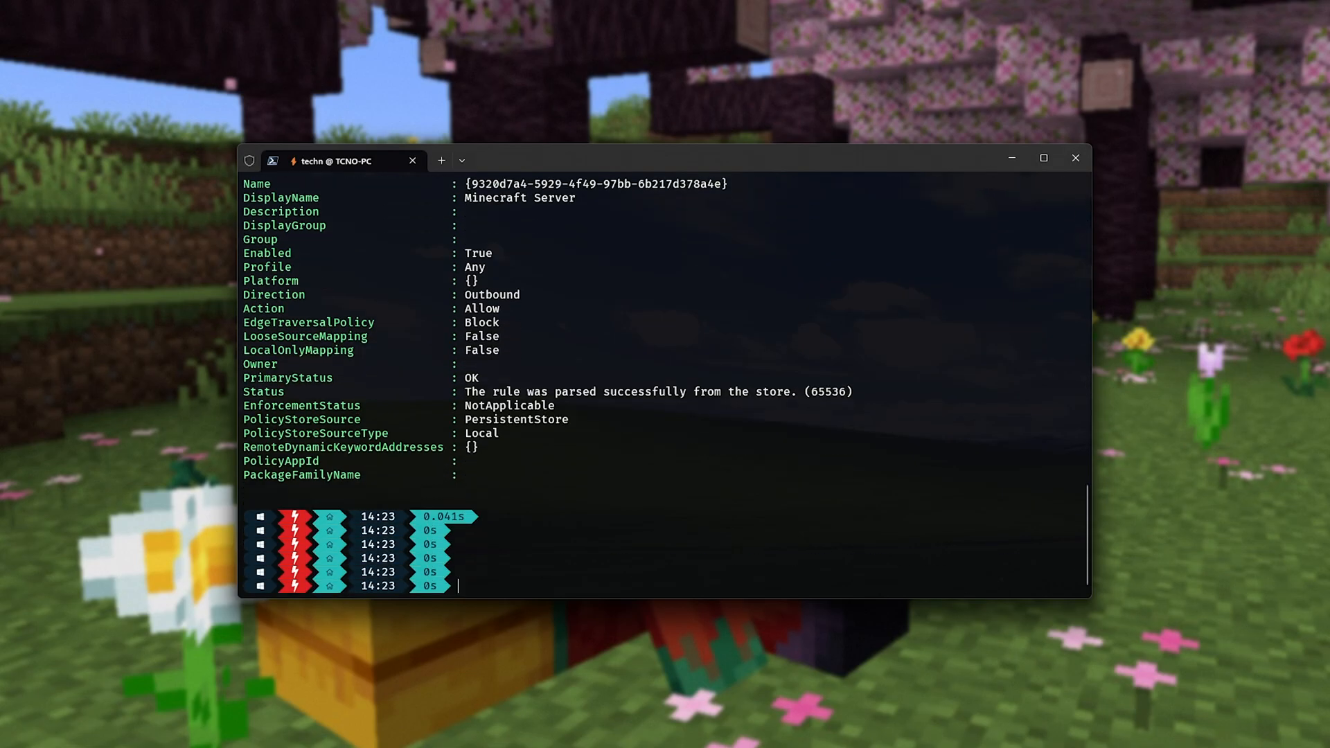
mouse_move(757, 328)
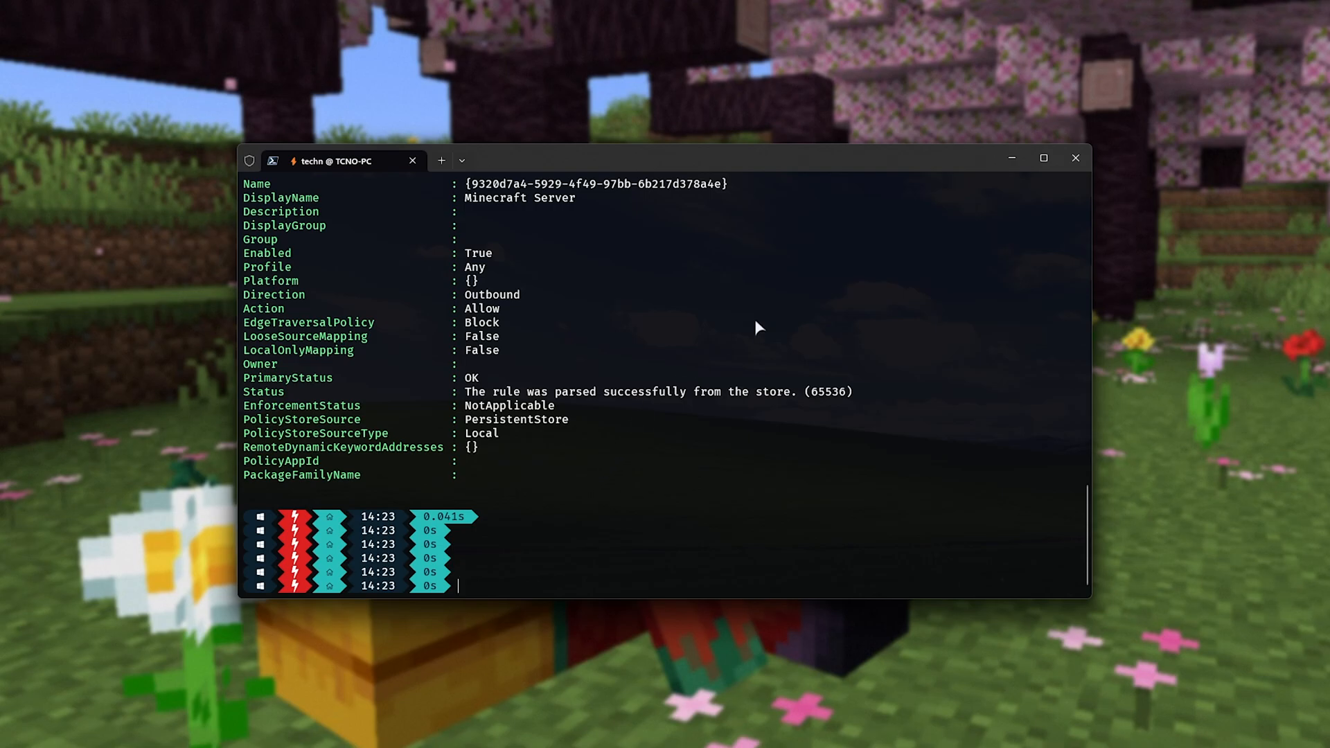
mouse_move(1075, 158)
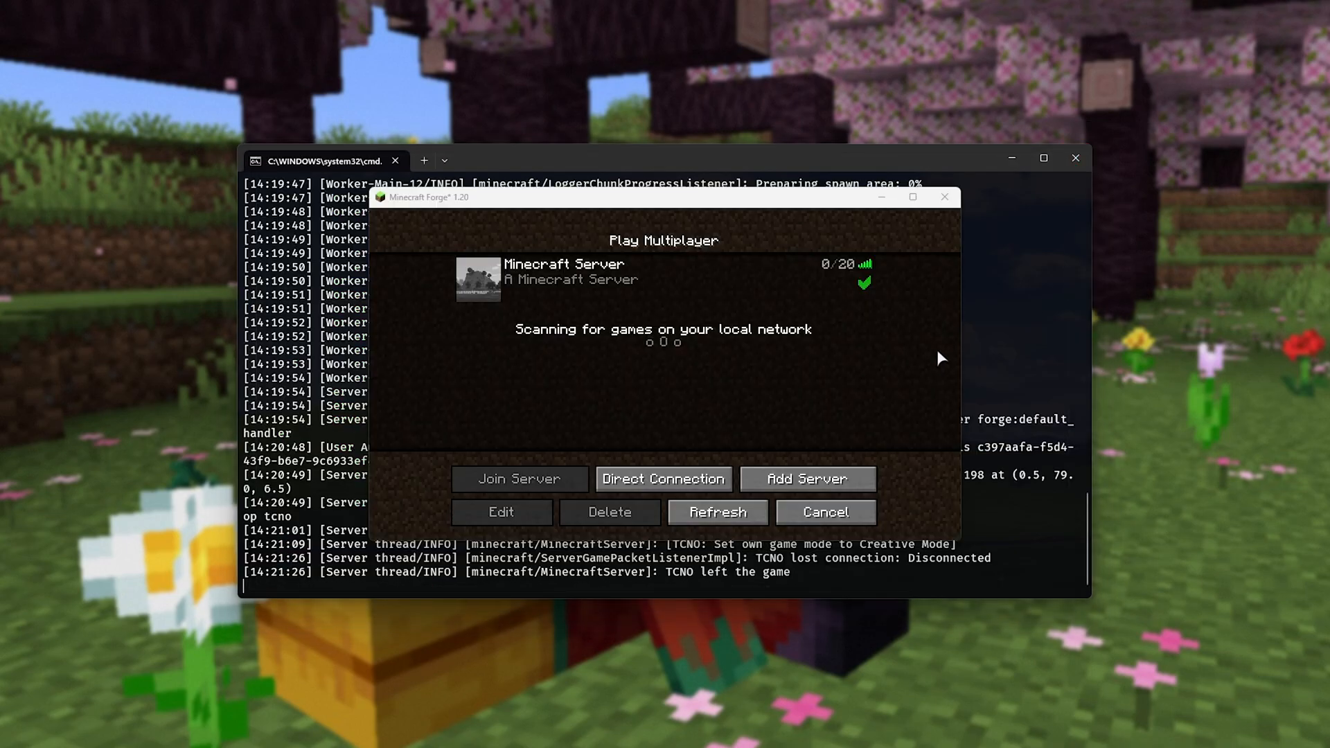
mouse_move(417, 111)
text(cmd)
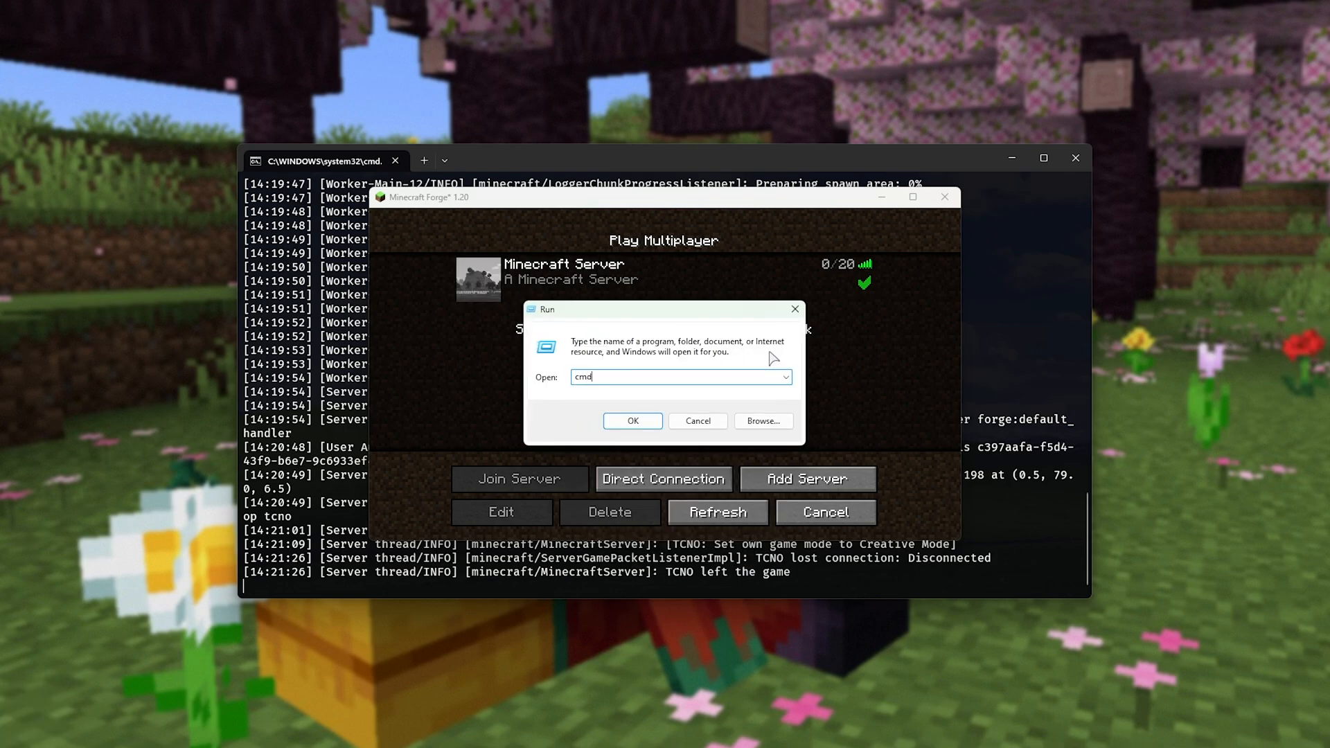
- Confirm the Run dialog to start a new Command Prompt window
click(631, 421)
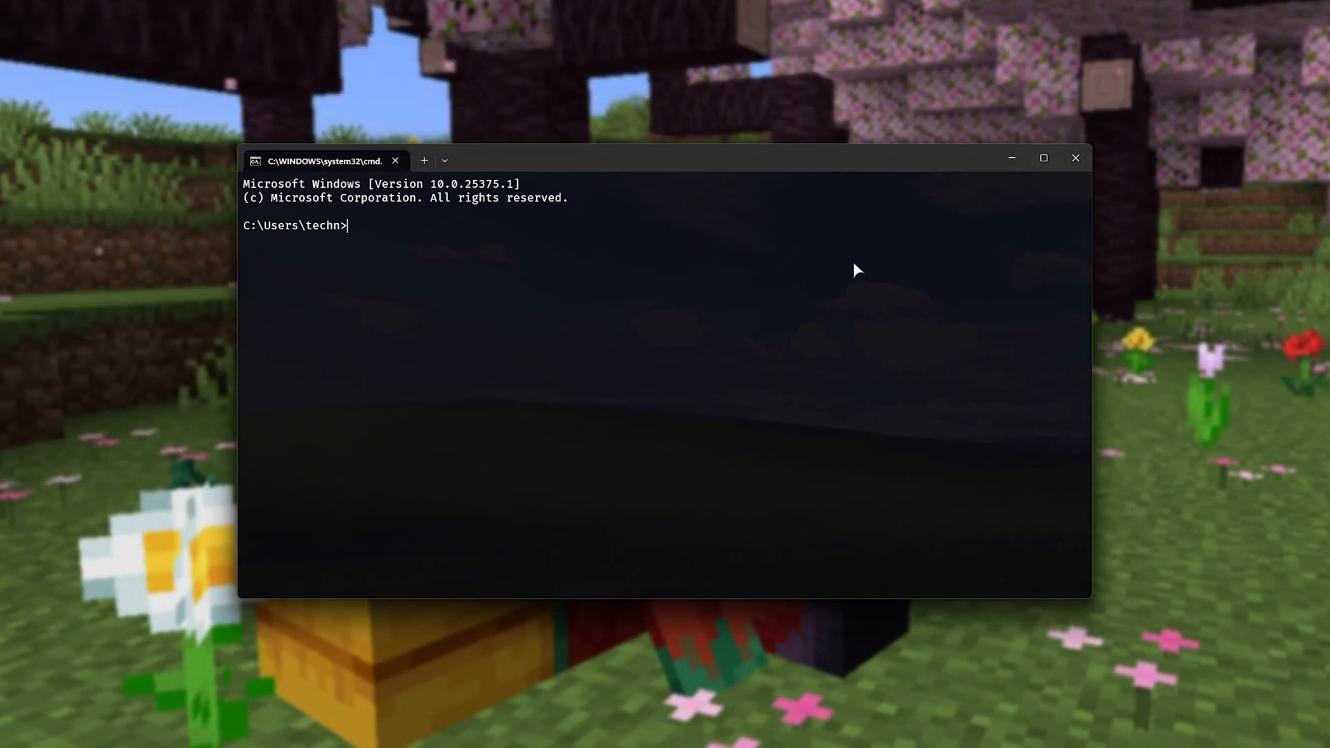
- Run ipconfig and locate Ethernet 2's IPv4 address 192.168.1.50 in the adapter list
text(ipc)
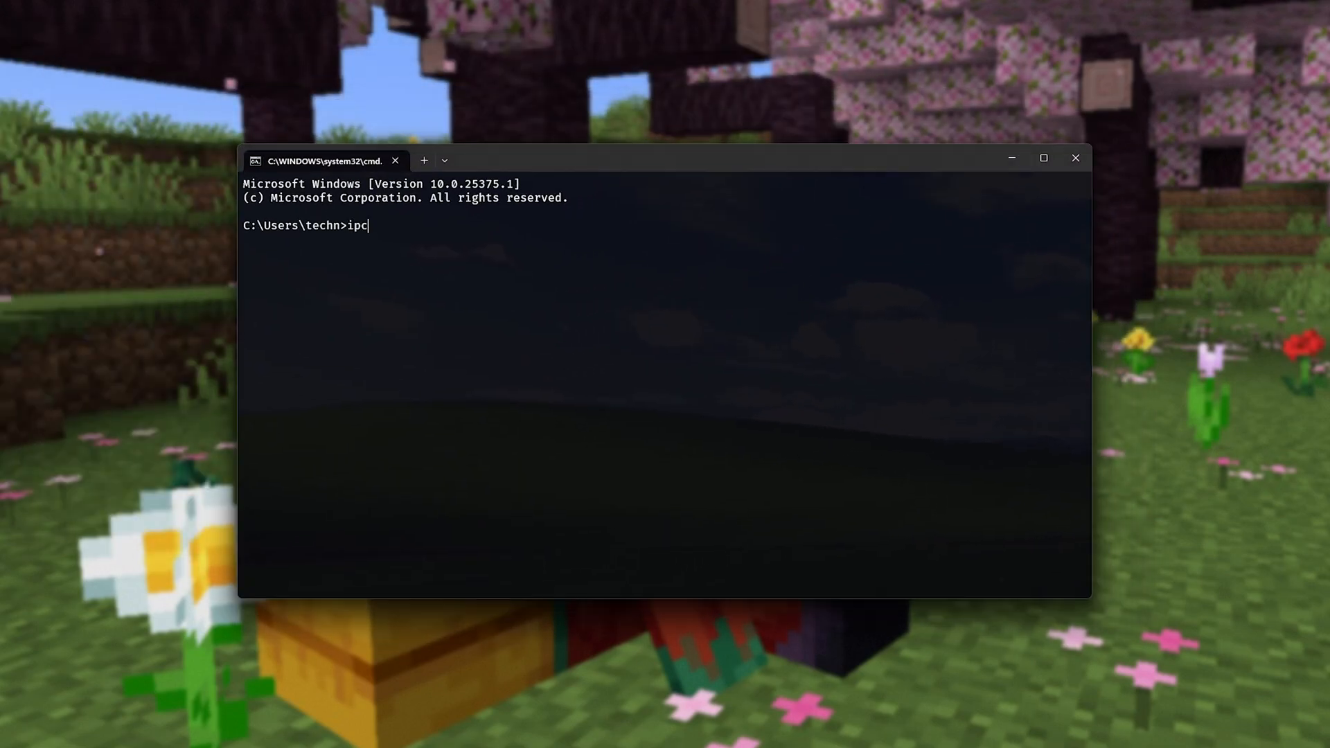
text(onfig)
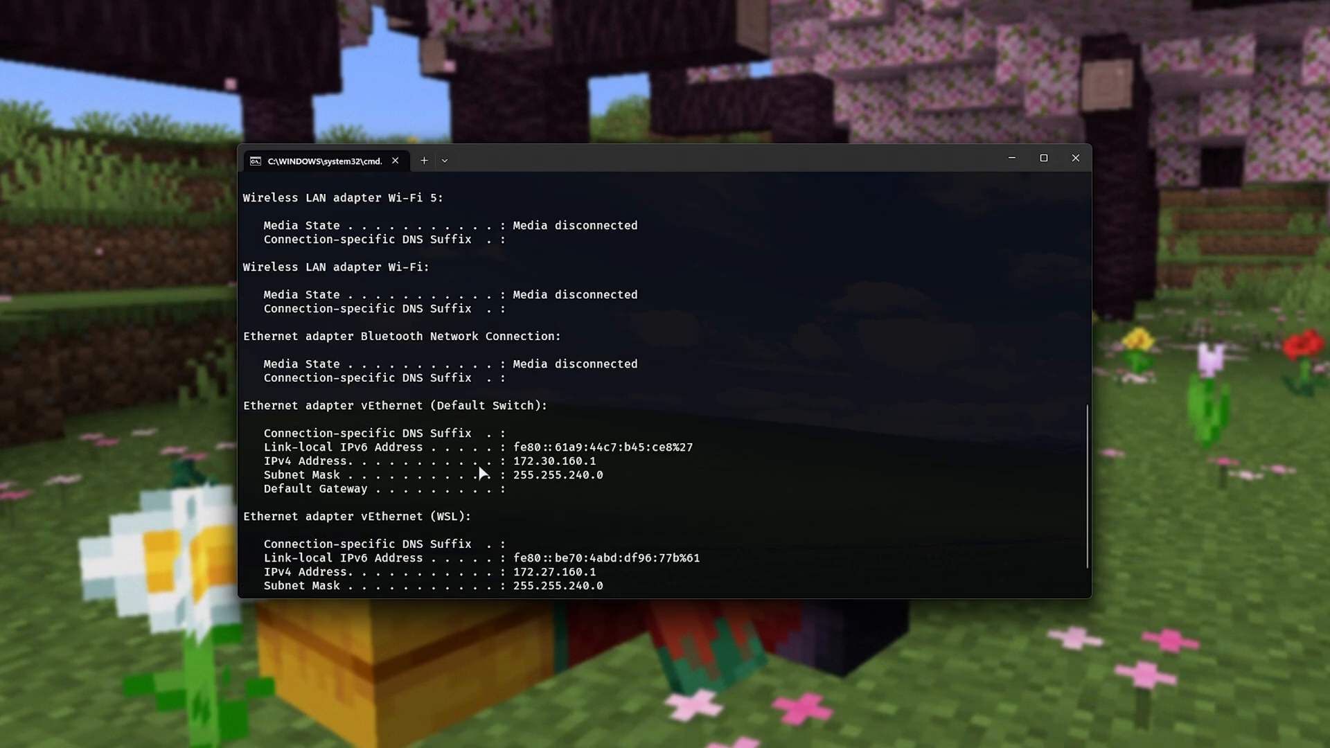
scroll(down, 3)
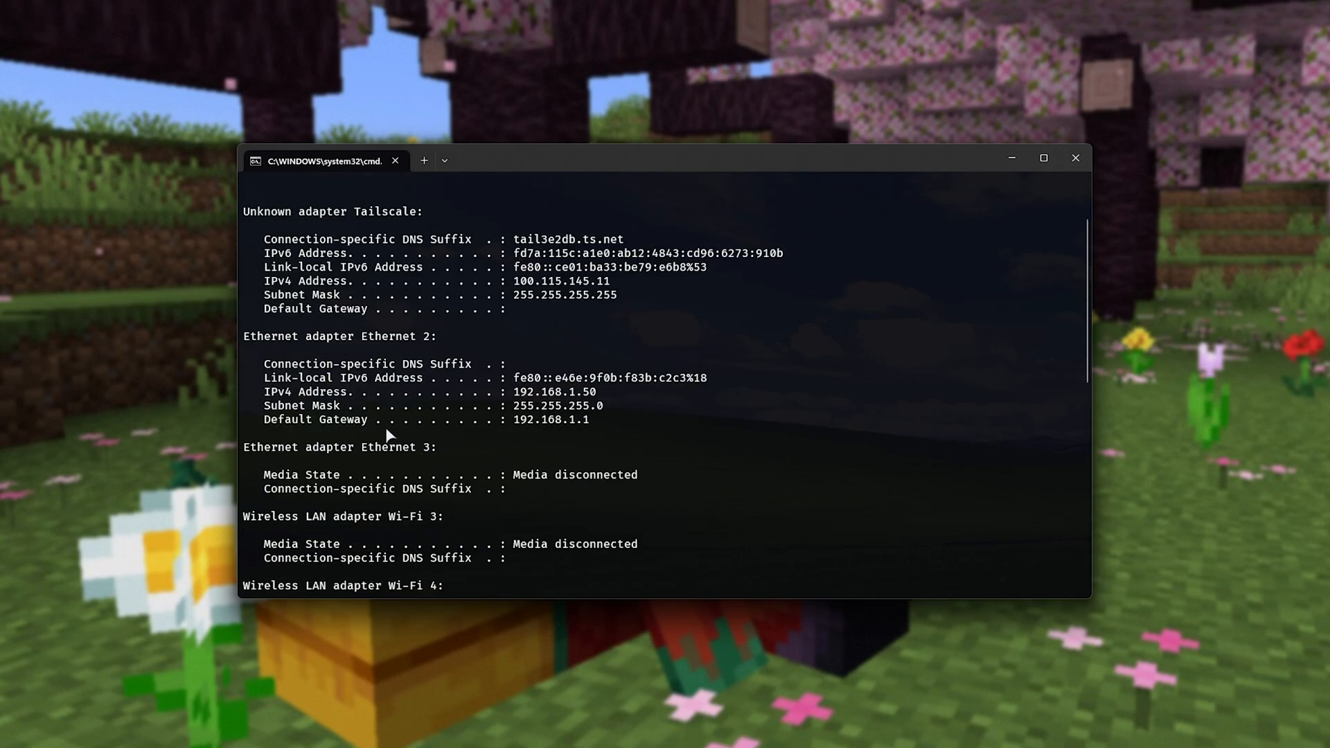
double_click(341, 335)
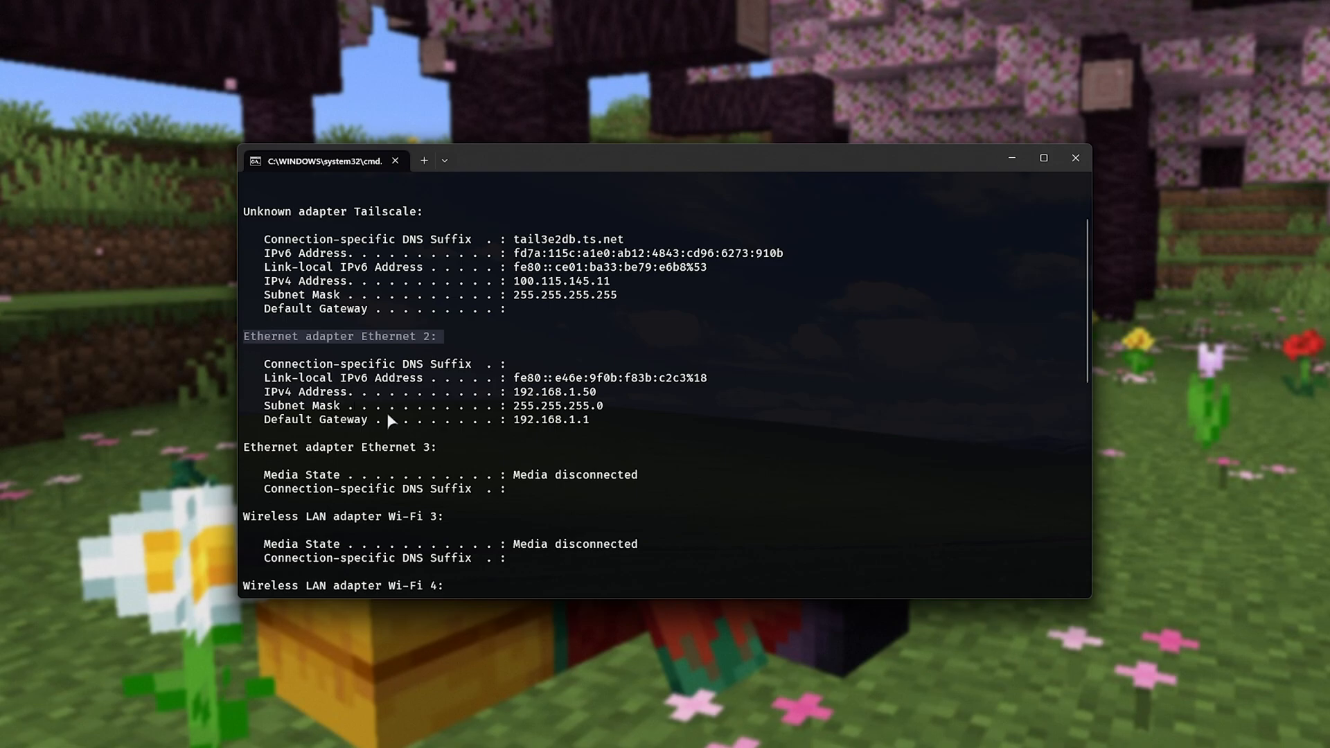
mouse_move(292, 406)
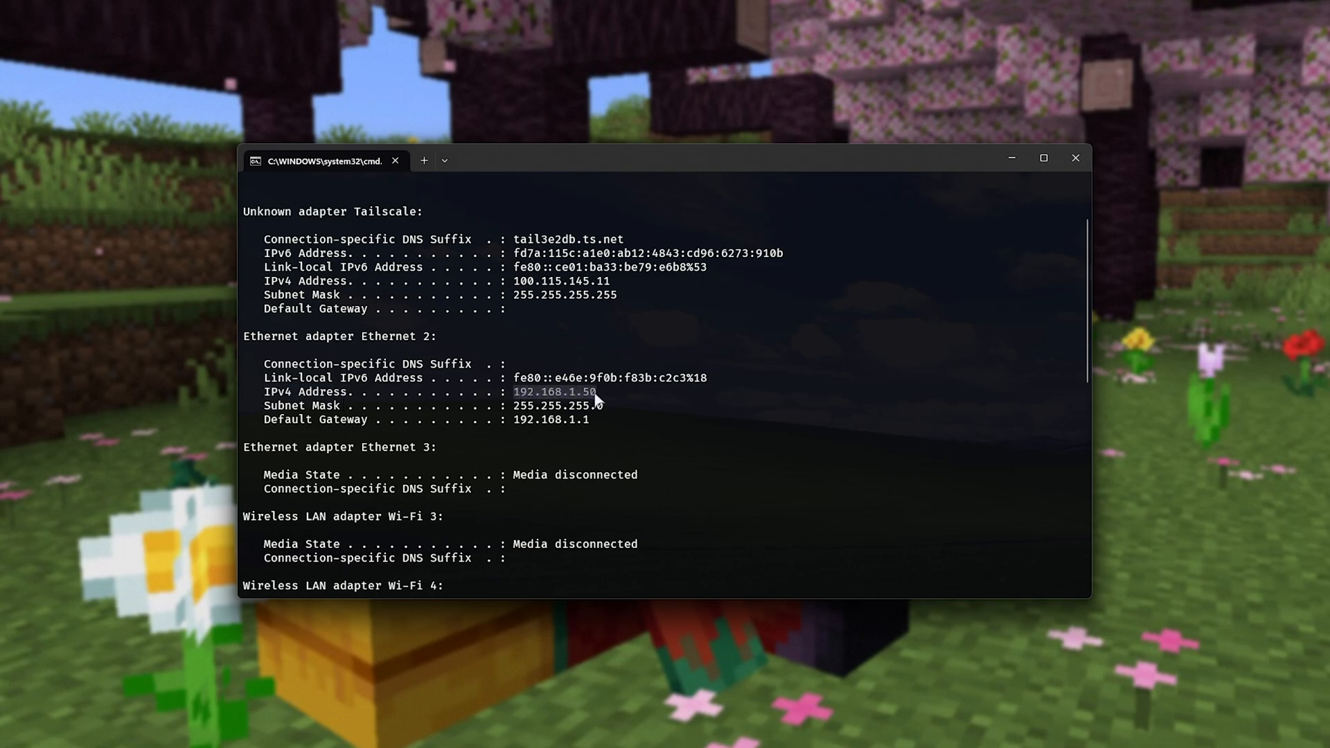
mouse_move(615, 392)
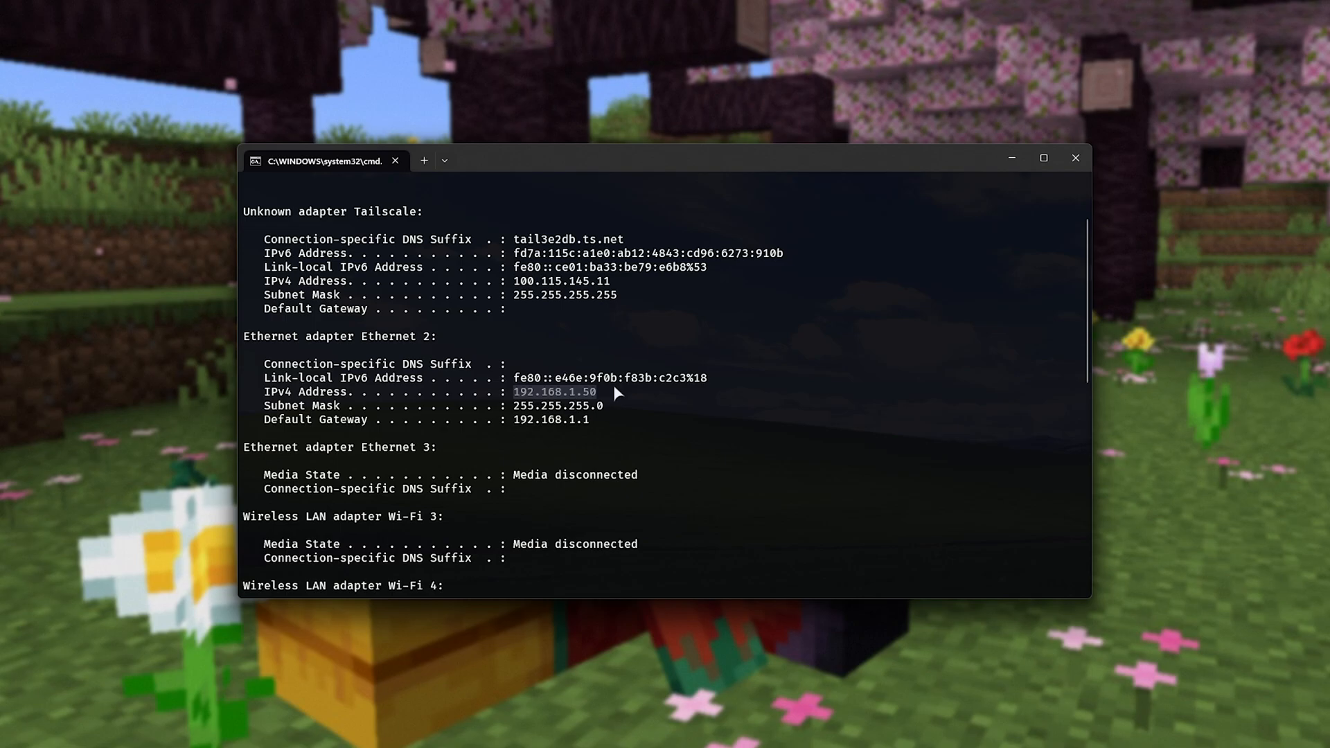
mouse_move(628, 399)
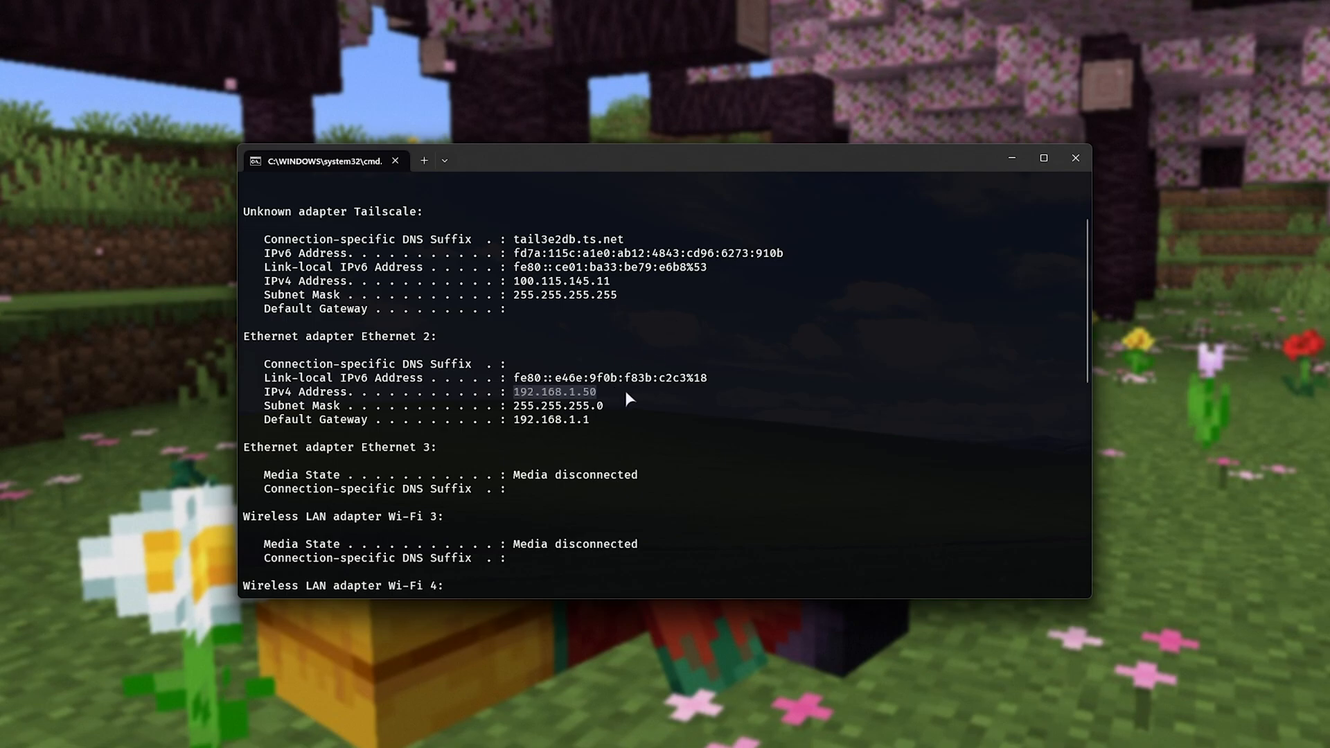
mouse_move(627, 392)
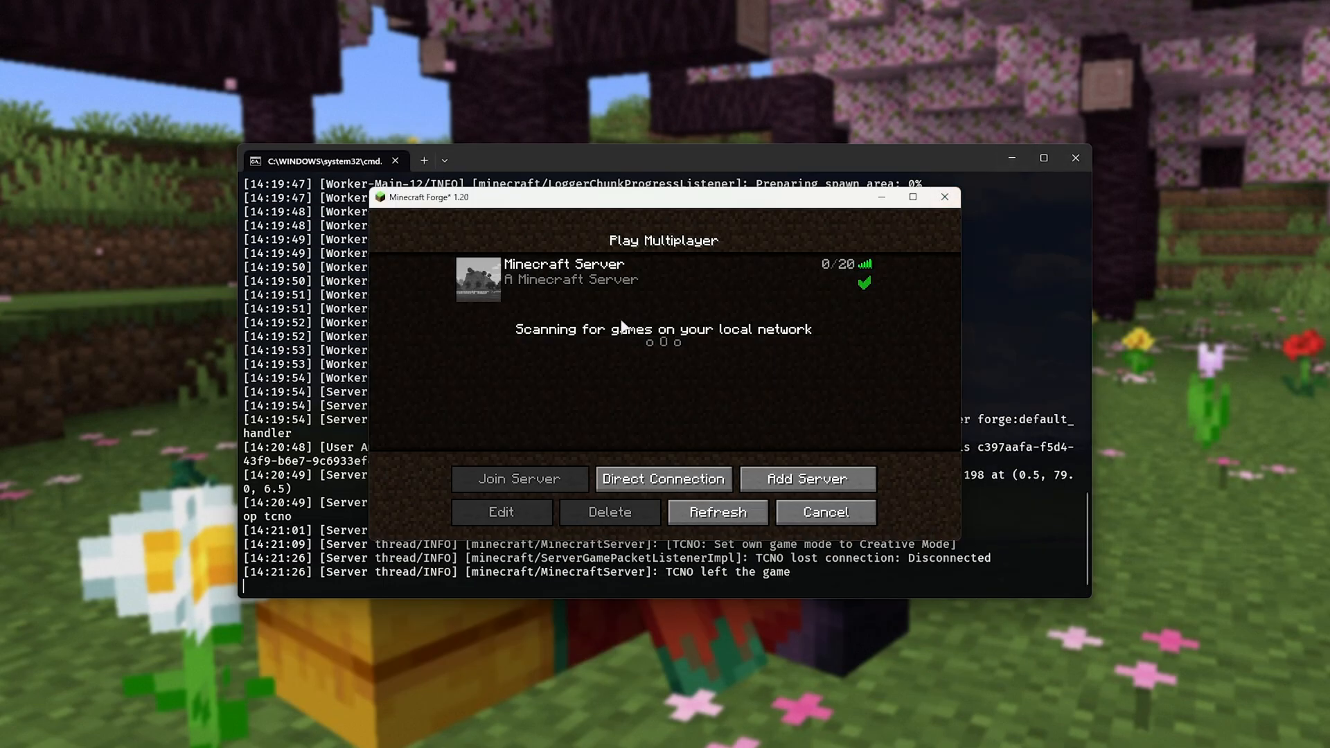
- Add a server entry with address 192.168.1.50, save it and join that server
click(501, 512)
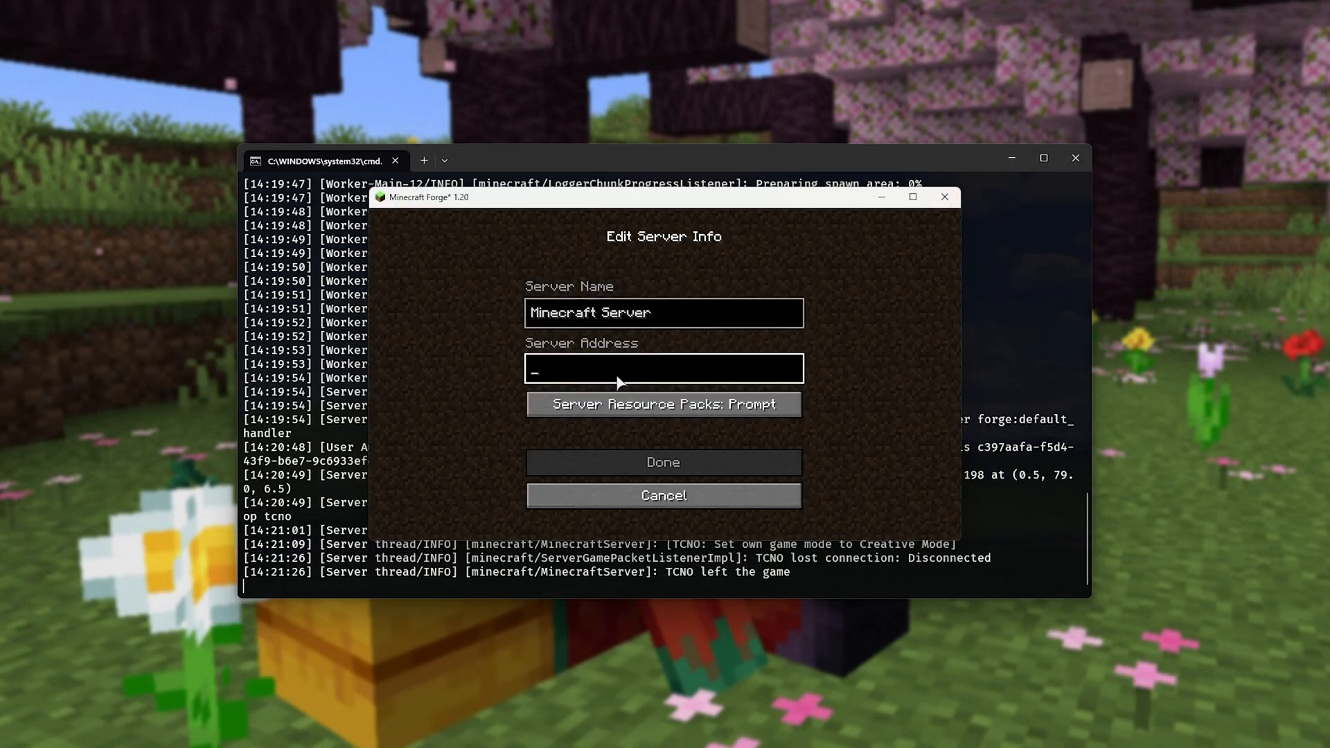
text(192.168.1.50)
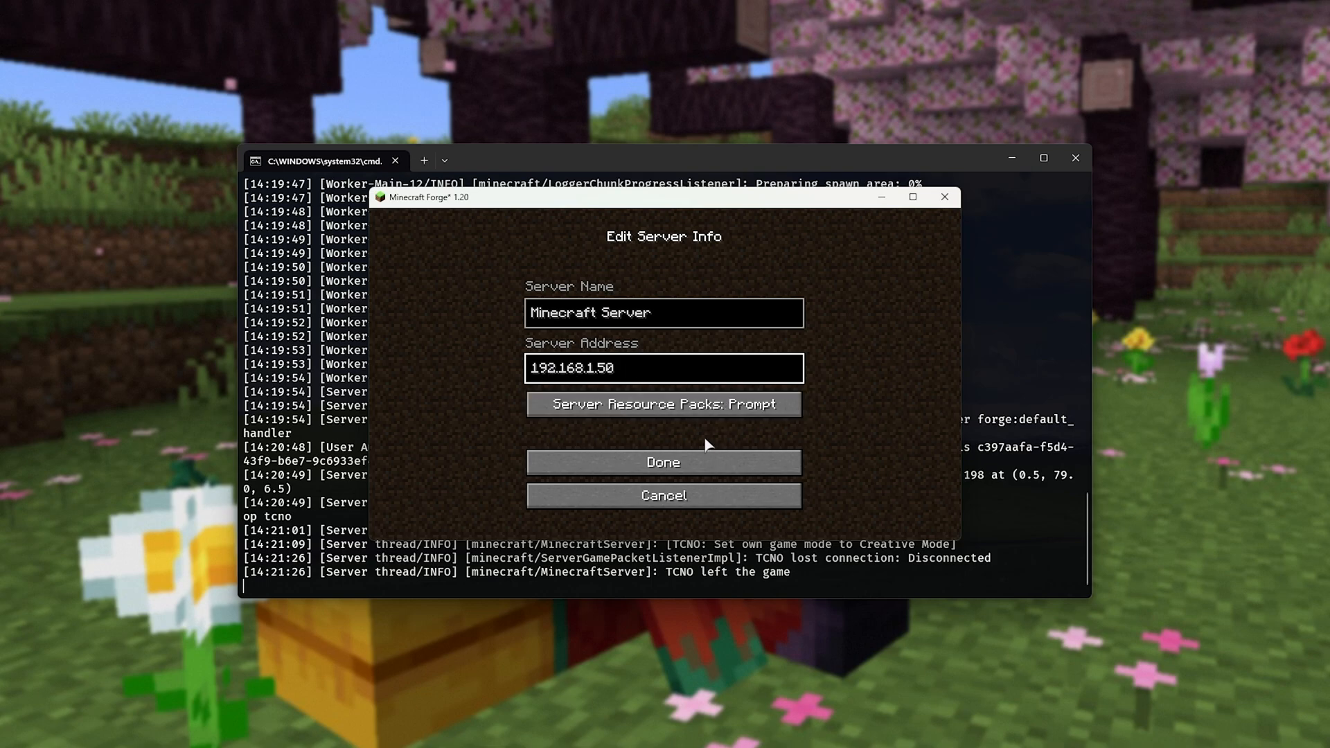
click(662, 461)
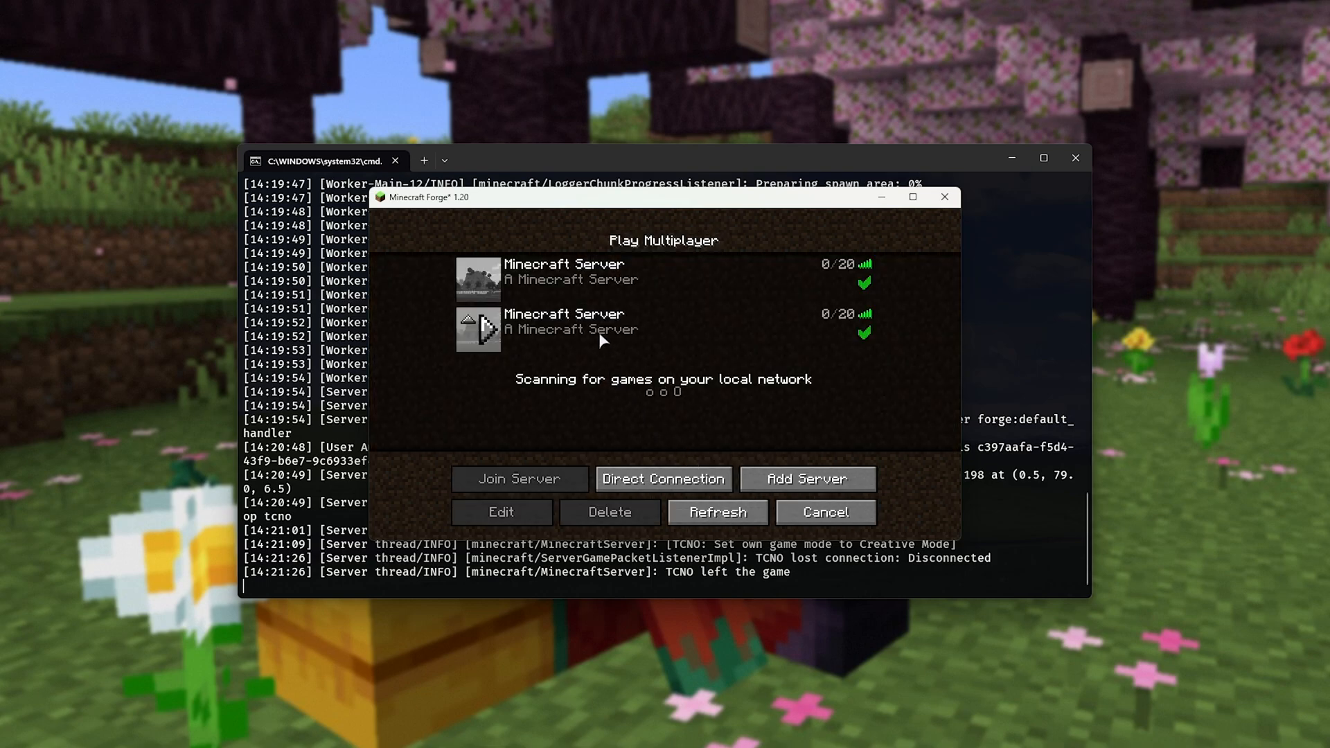
click(518, 478)
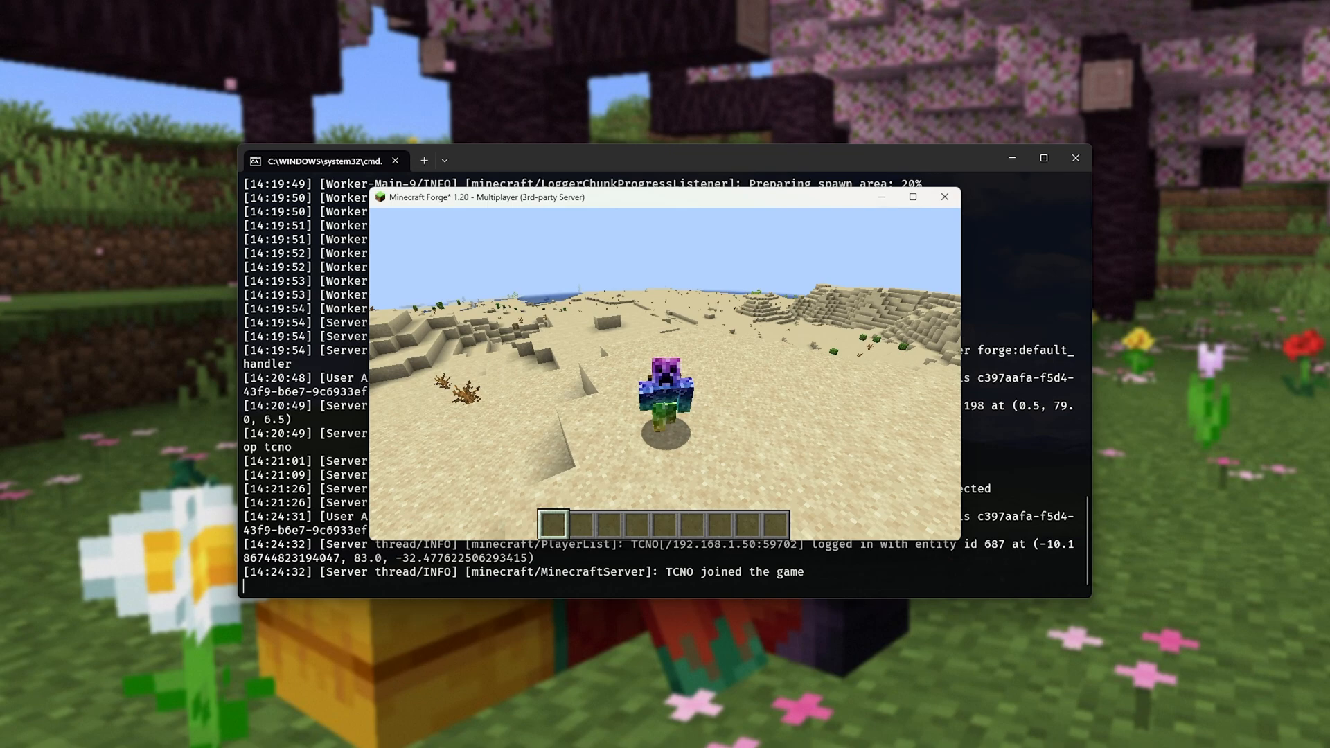
- Run save-all then stop in the server console to save the world and shut down
click(944, 197)
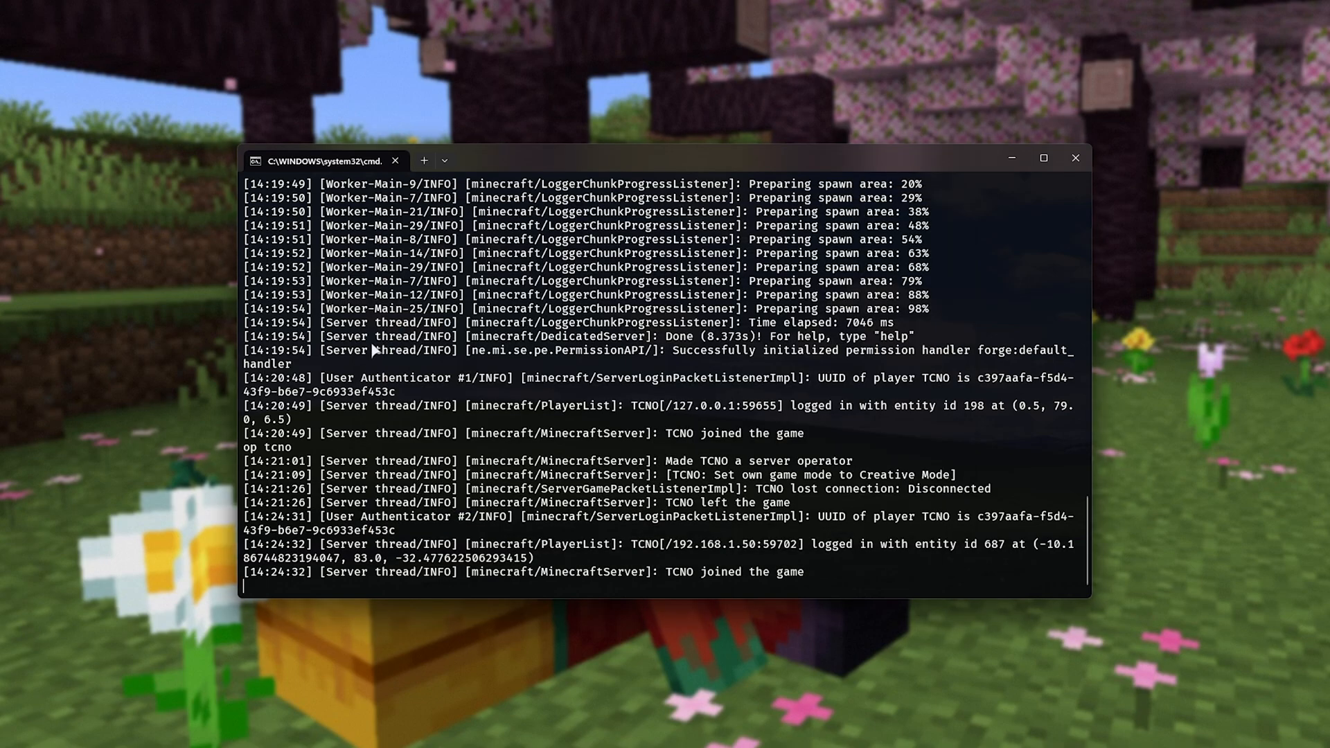
mouse_move(542, 443)
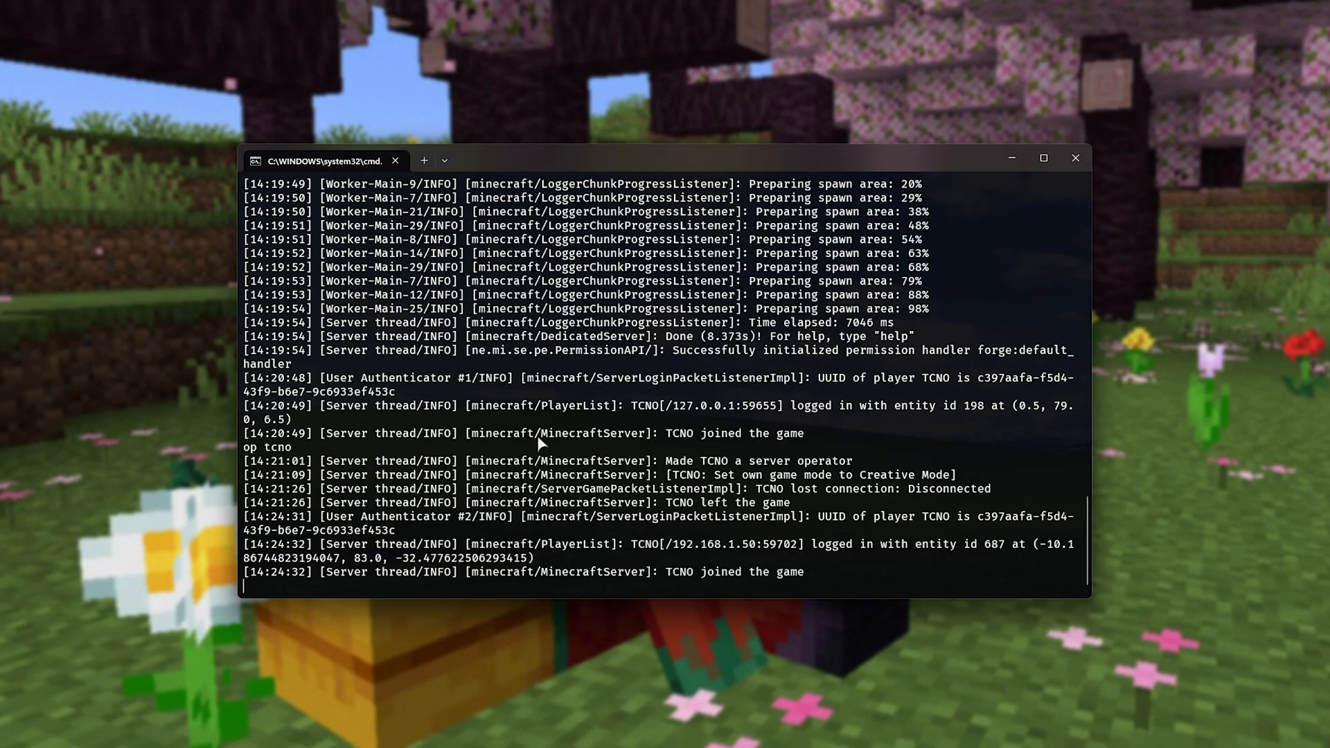
text(save-all)
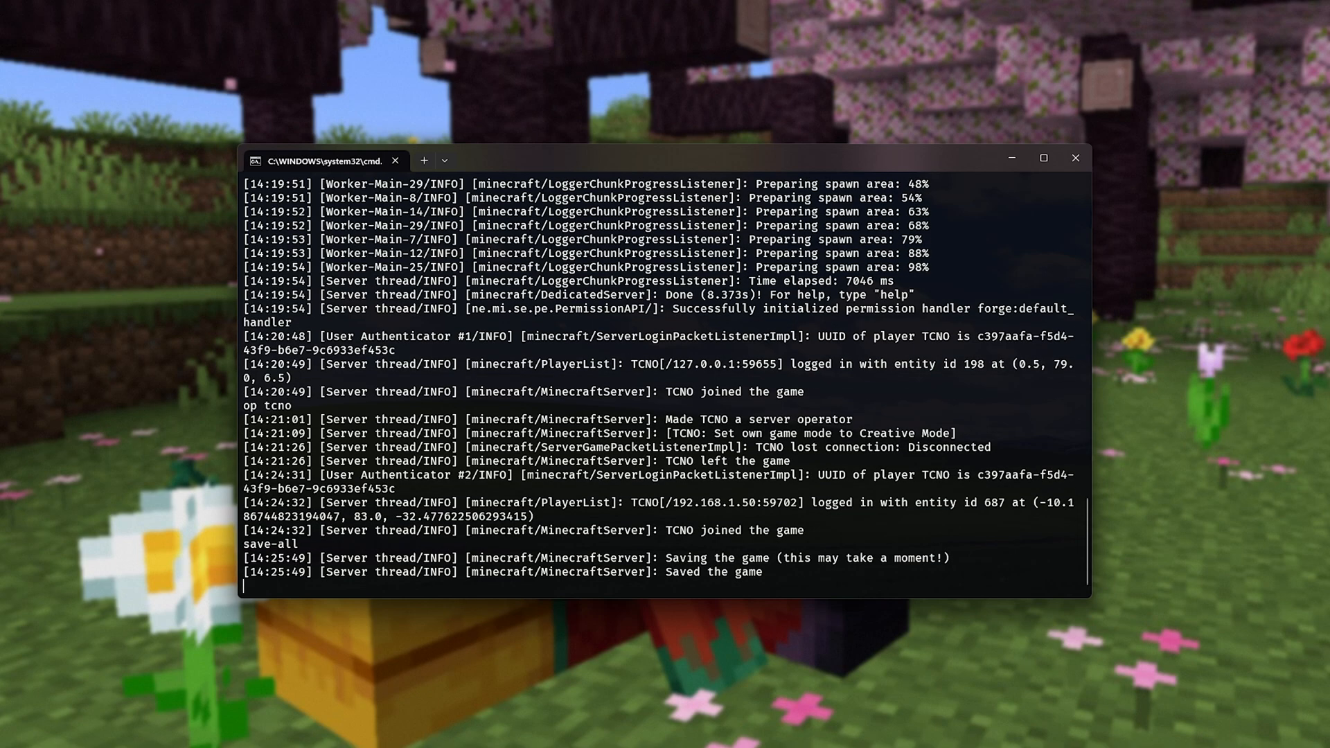
text(st)
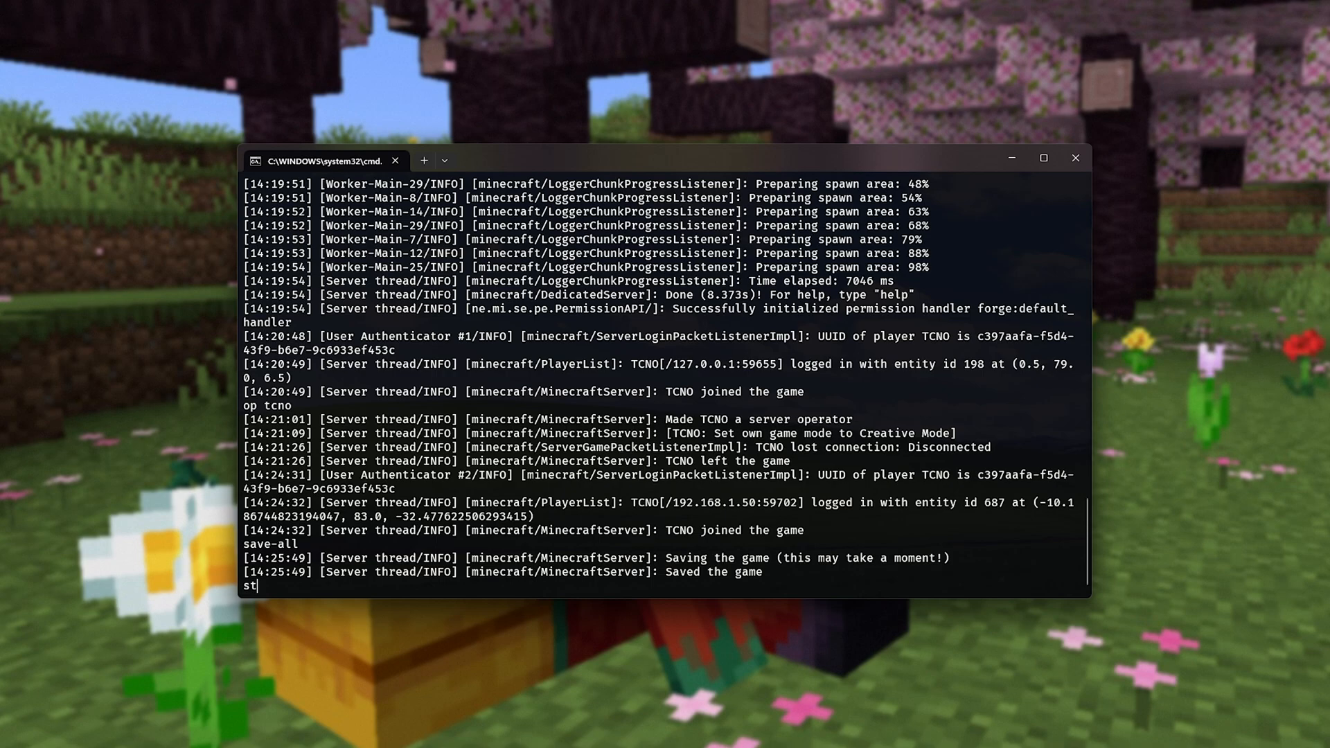
text(op)
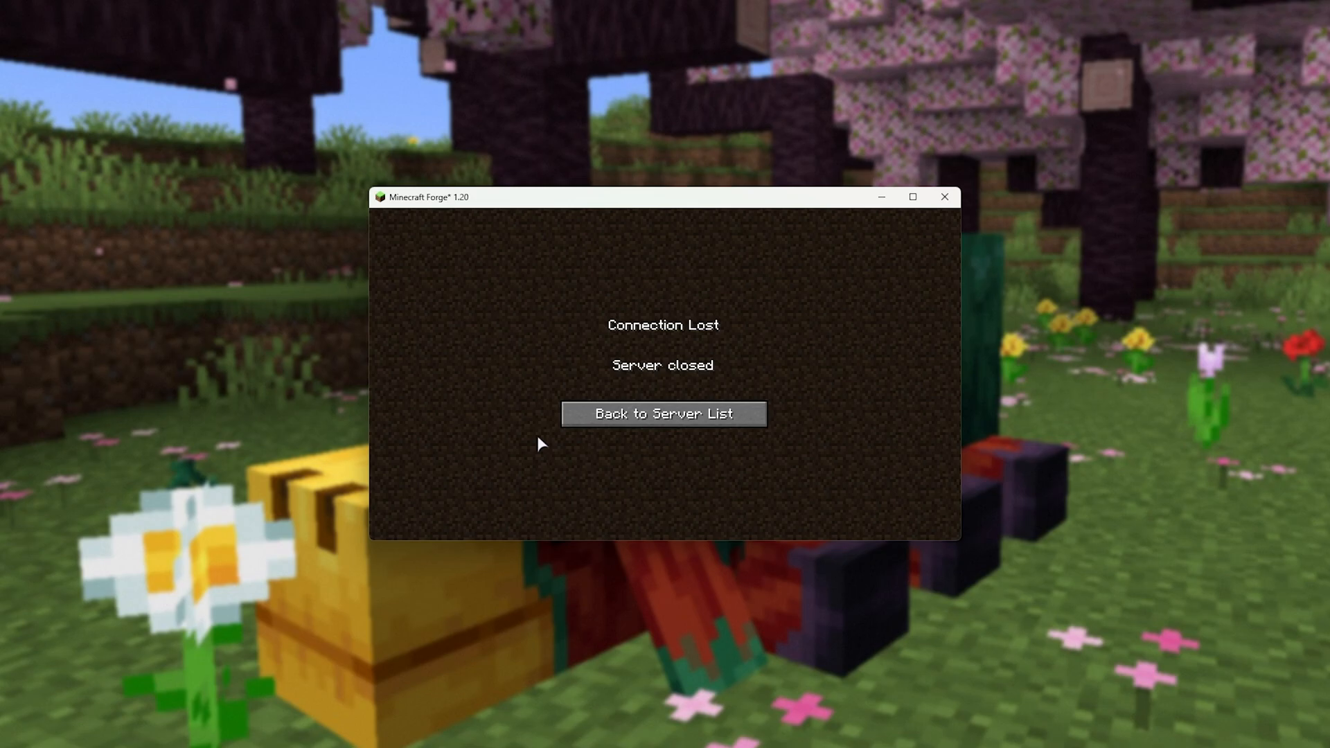
mouse_move(392, 399)
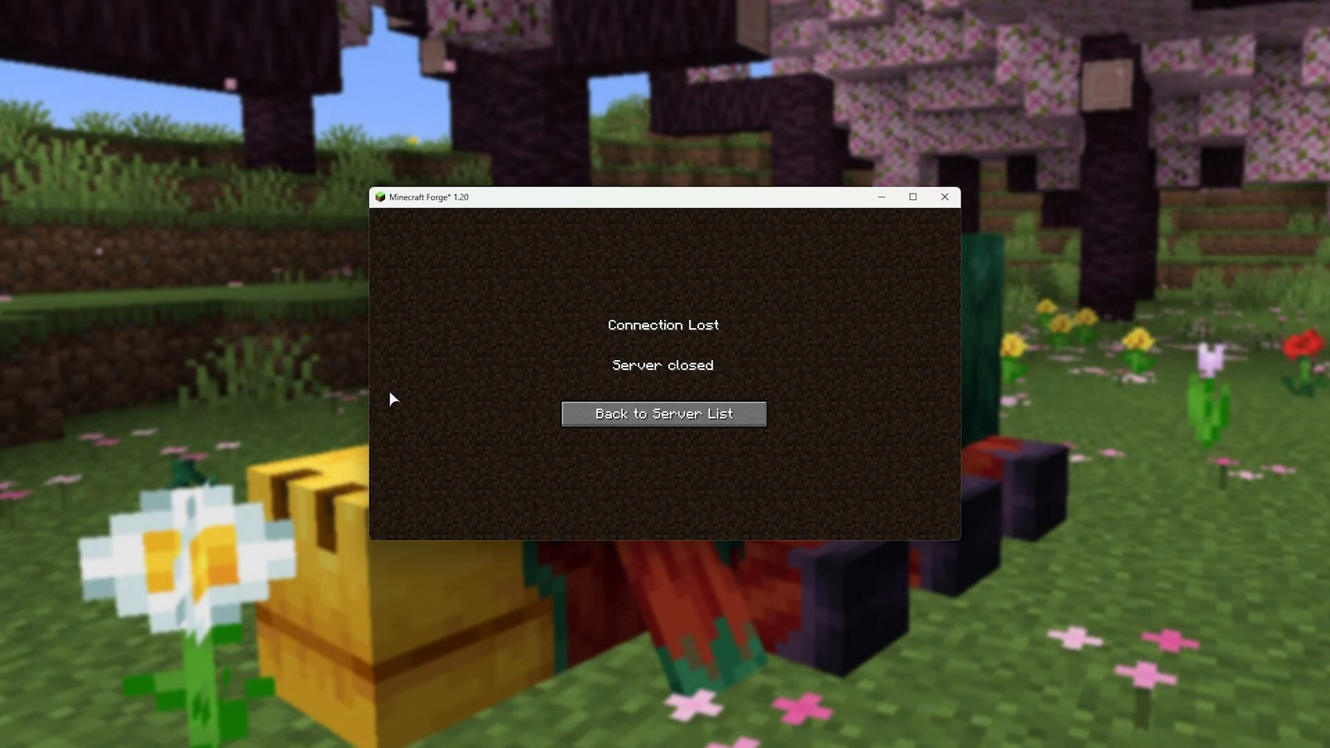
mouse_move(673, 421)
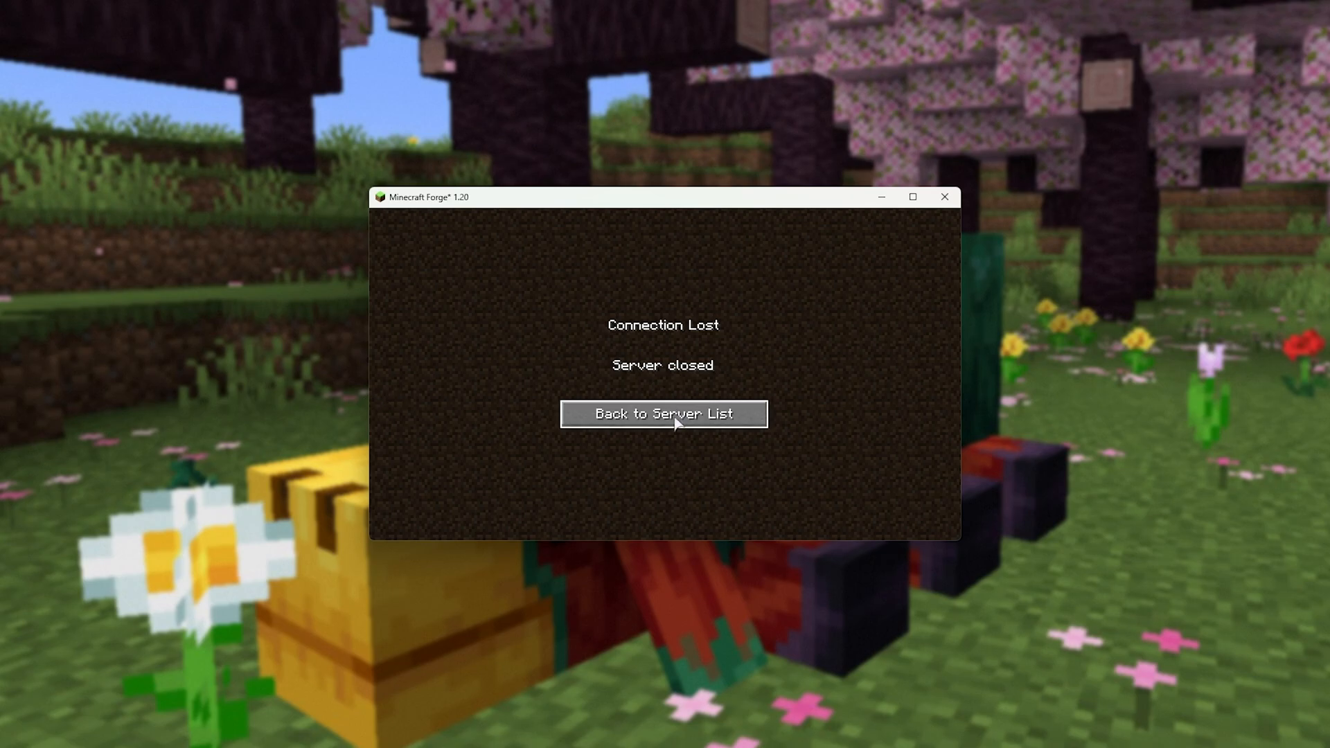
- Leave the Connection Lost screen via Back to Server List
click(662, 414)
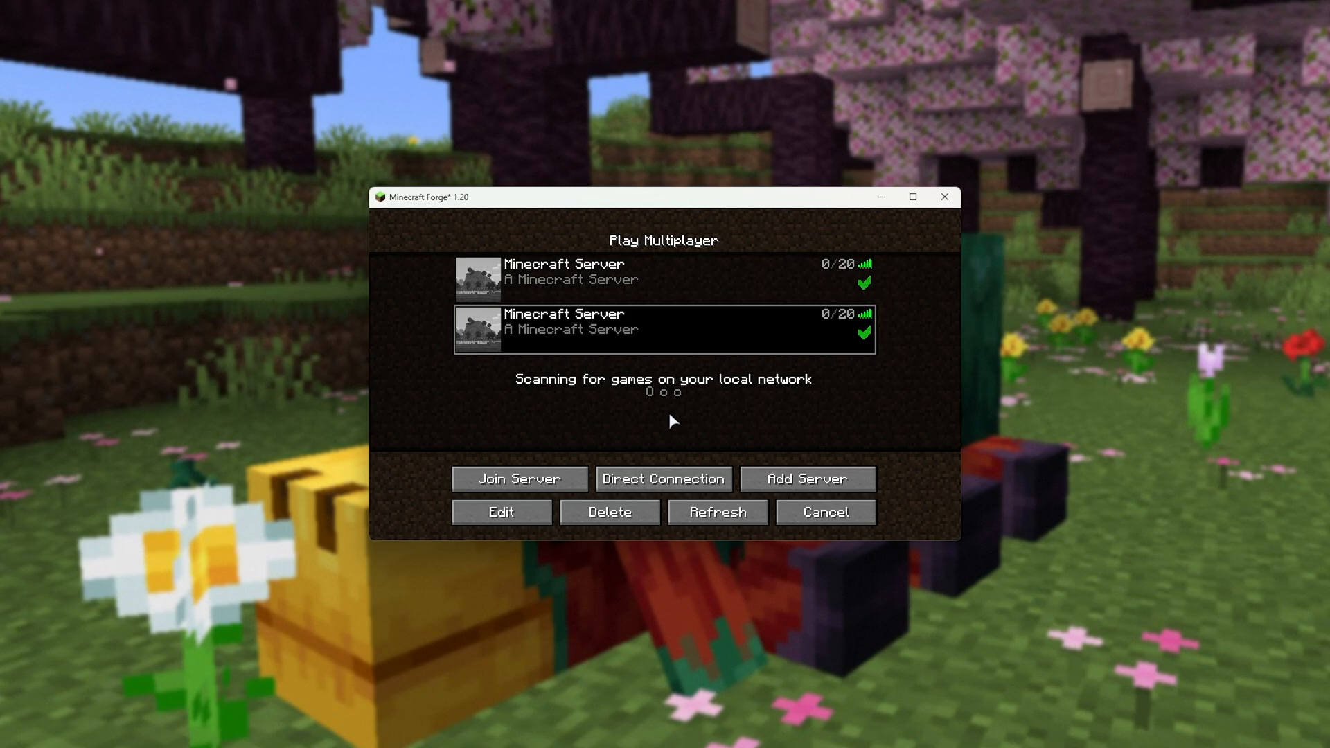
mouse_move(627, 161)
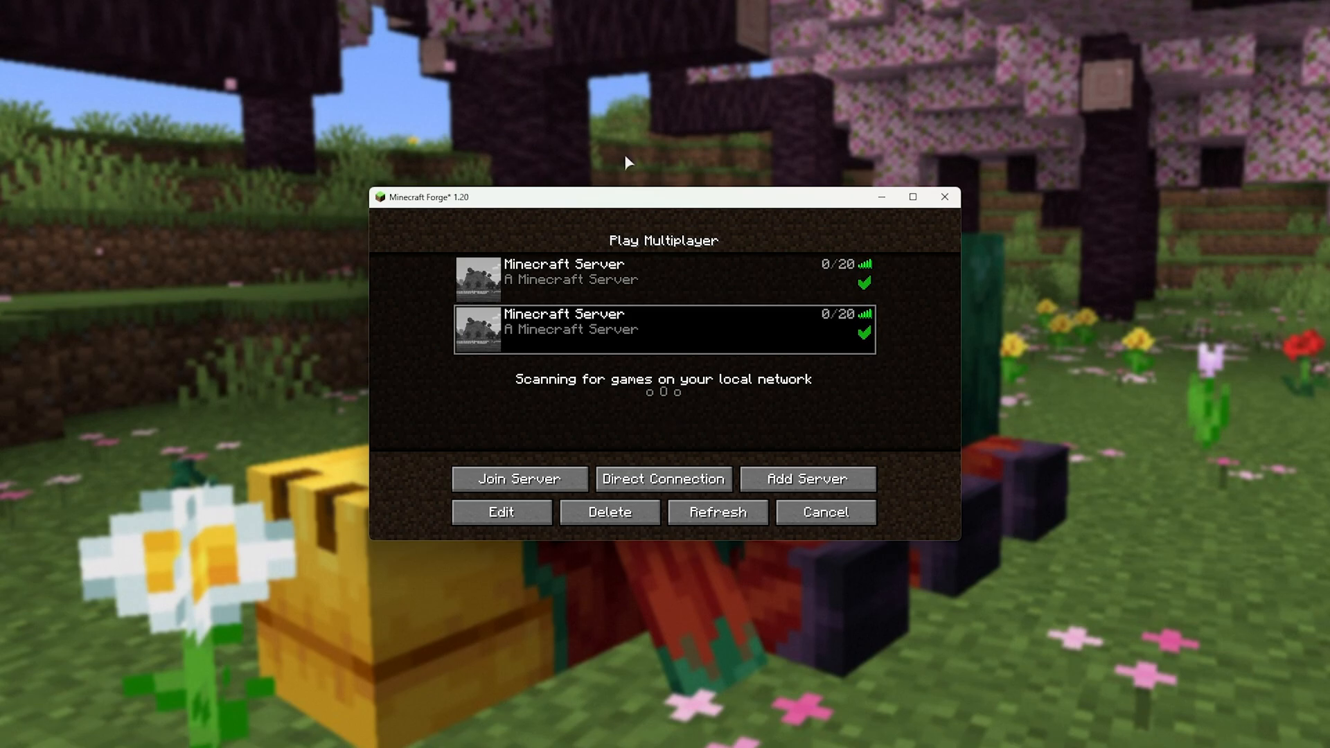
mouse_move(798, 211)
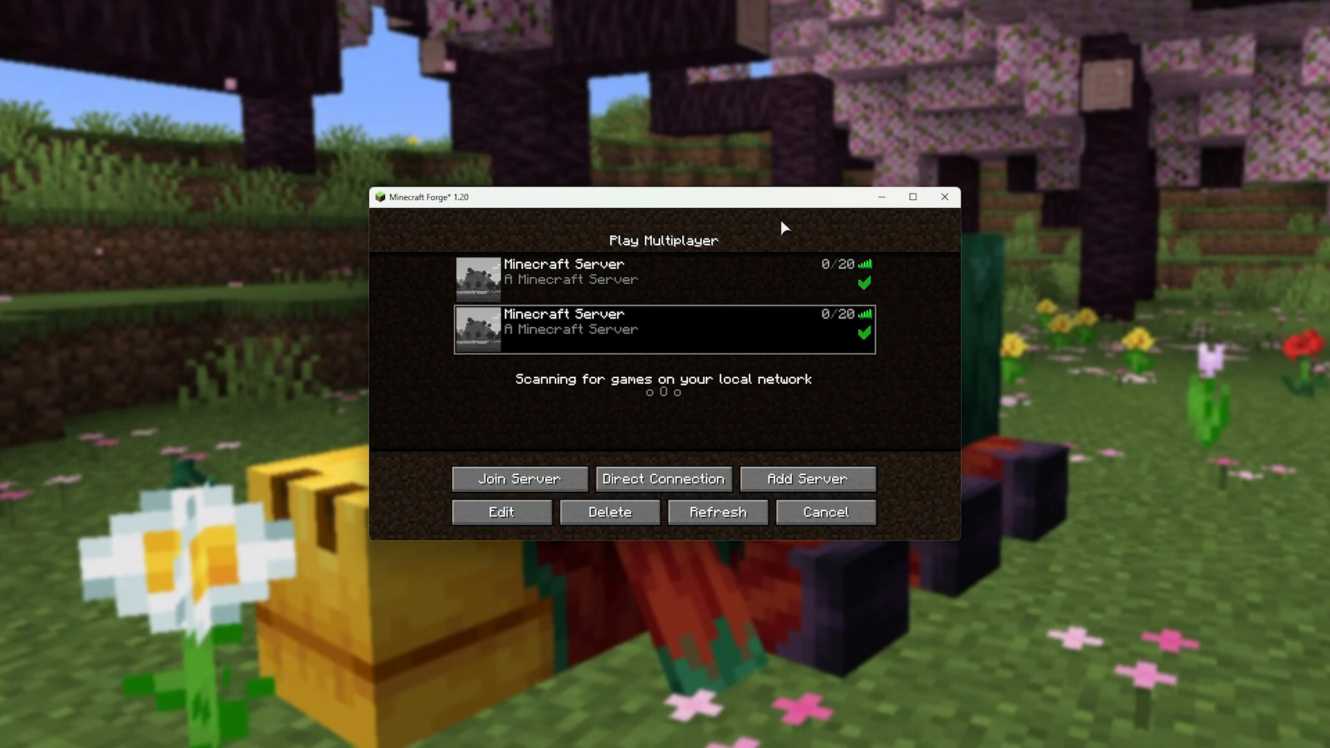
mouse_move(795, 207)
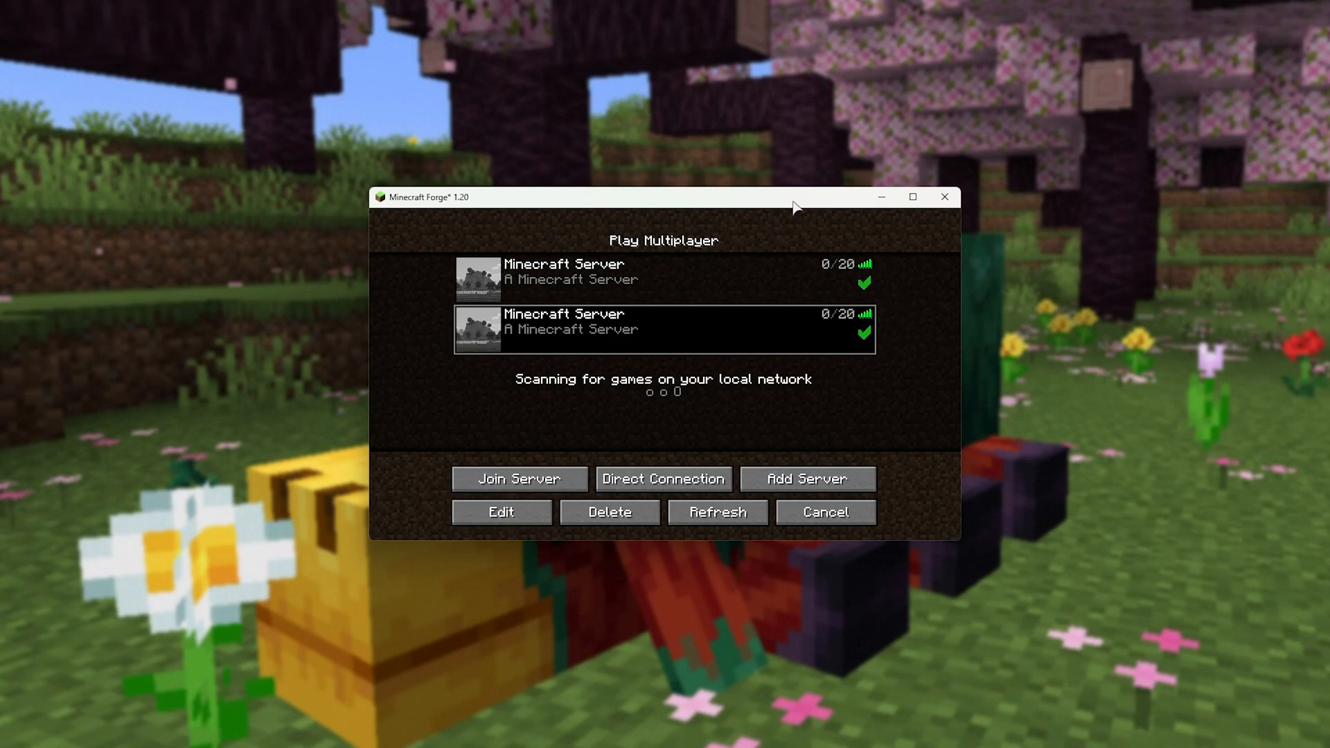